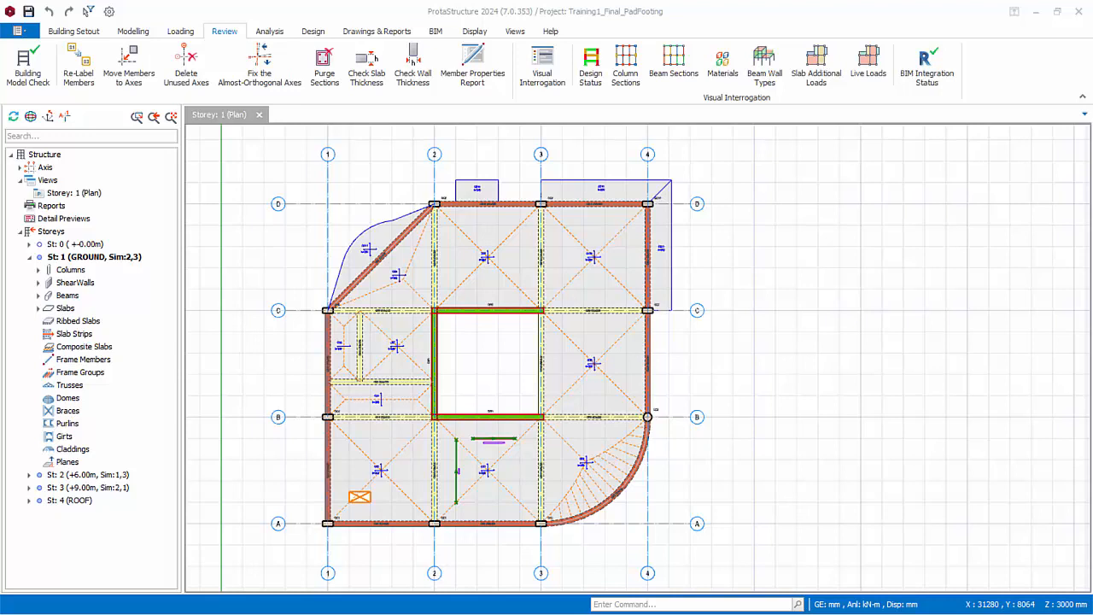
pyautogui.moveTo(516, 117)
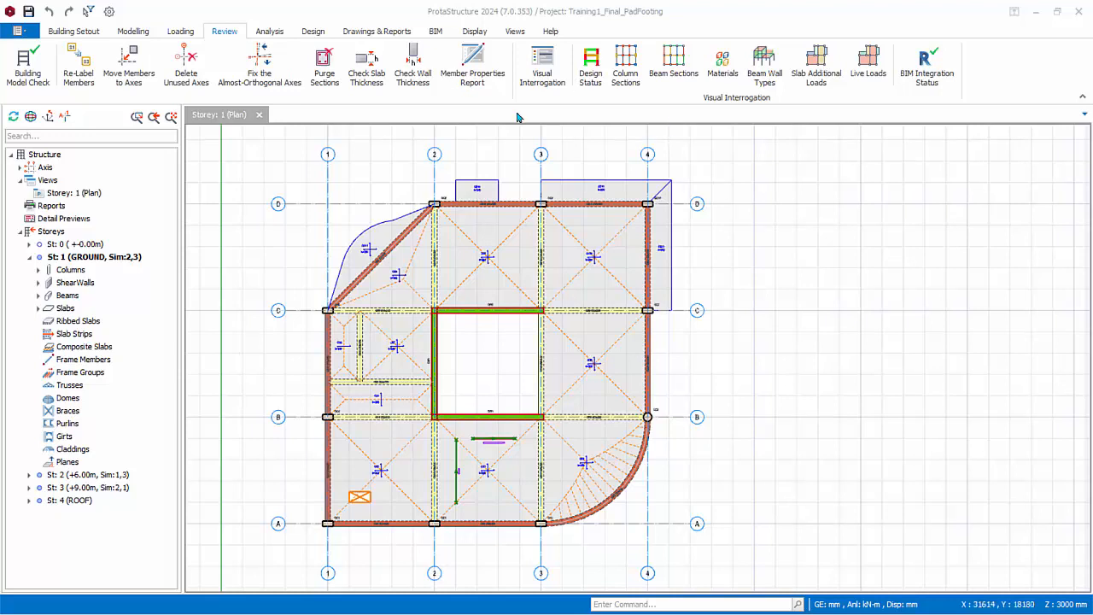
pyautogui.moveTo(524, 110)
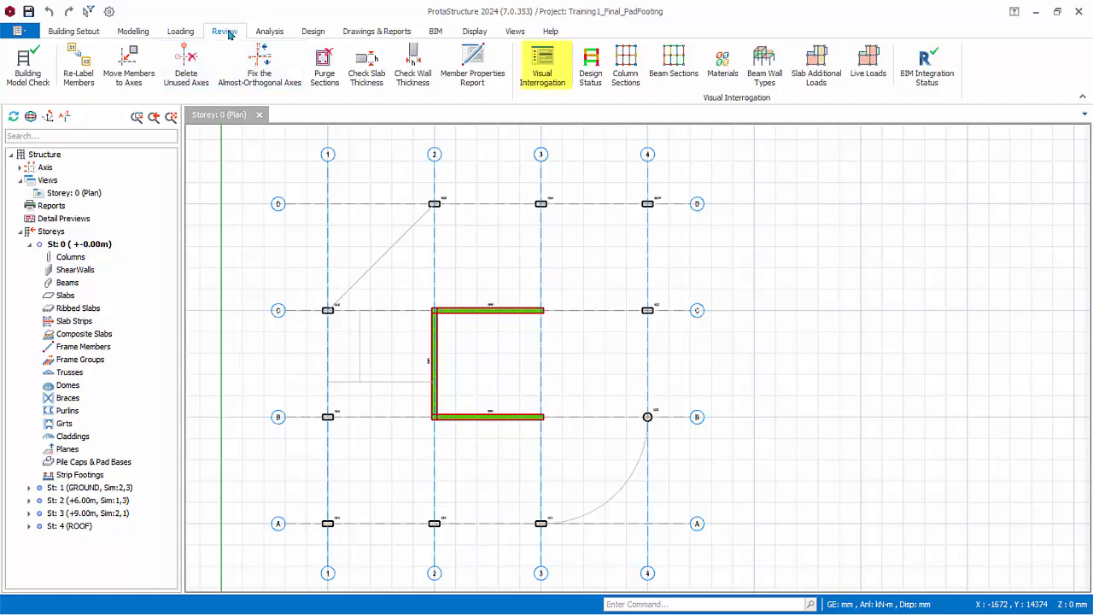
# Show bottom axial loads for dead, live and combination cases on every column.
pyautogui.click(542, 64)
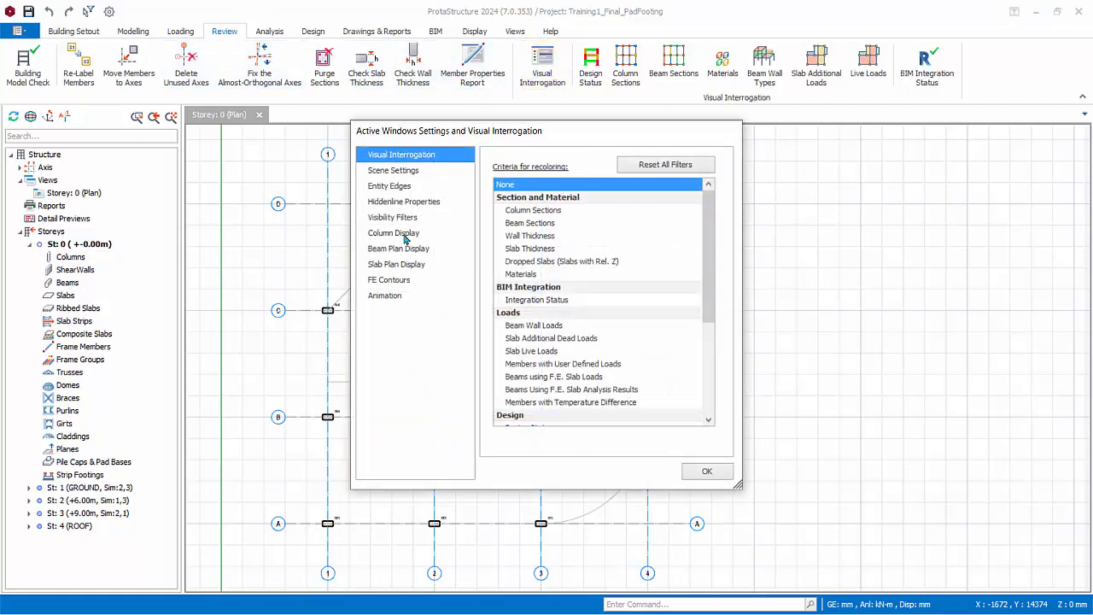
pyautogui.click(392, 232)
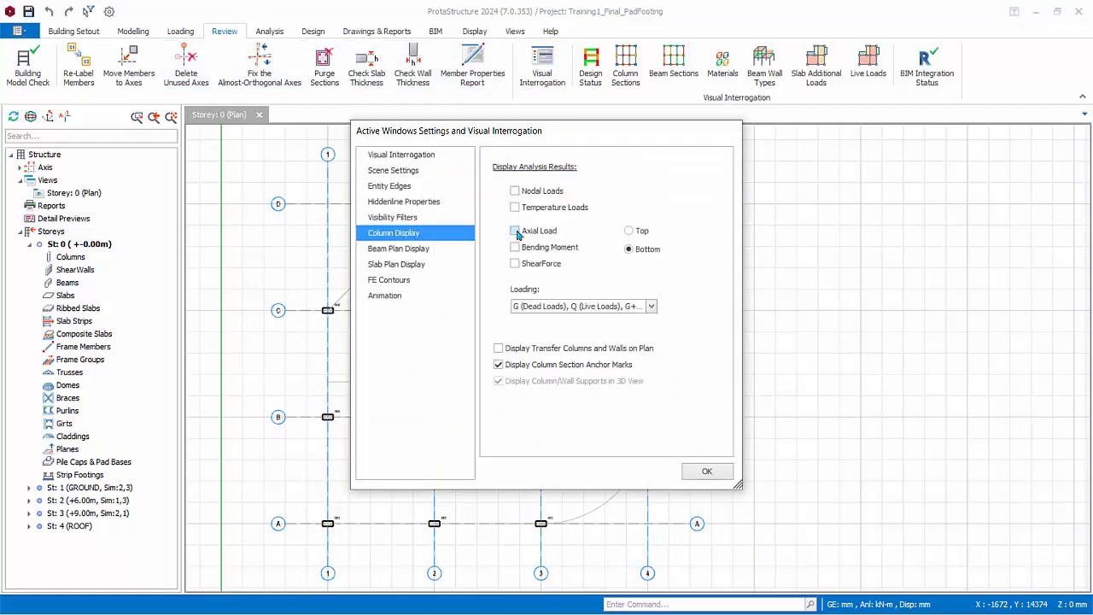
pyautogui.click(515, 230)
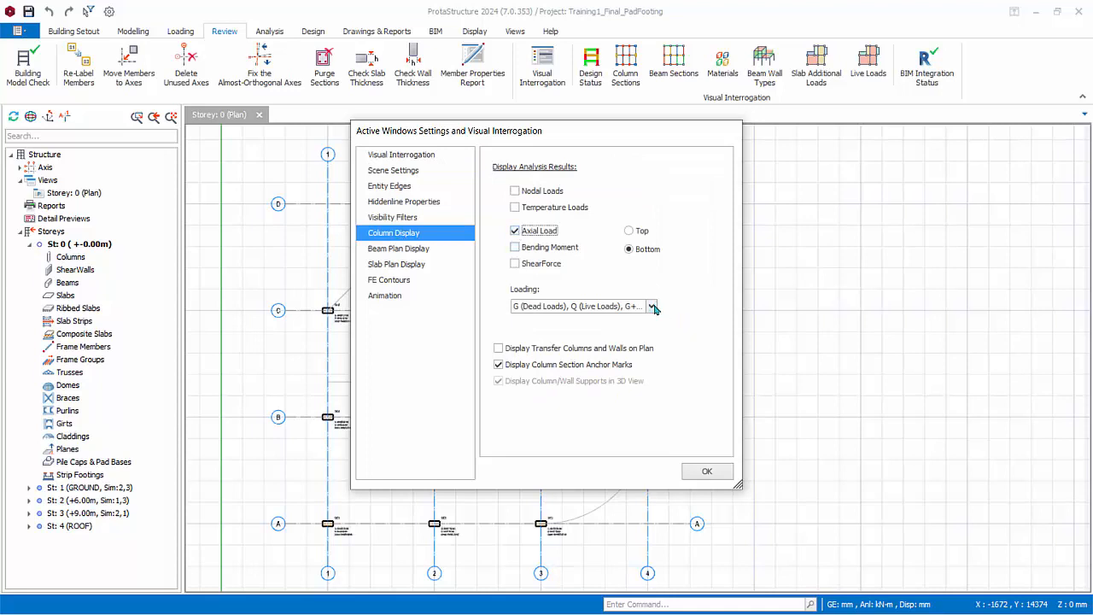
pyautogui.click(651, 305)
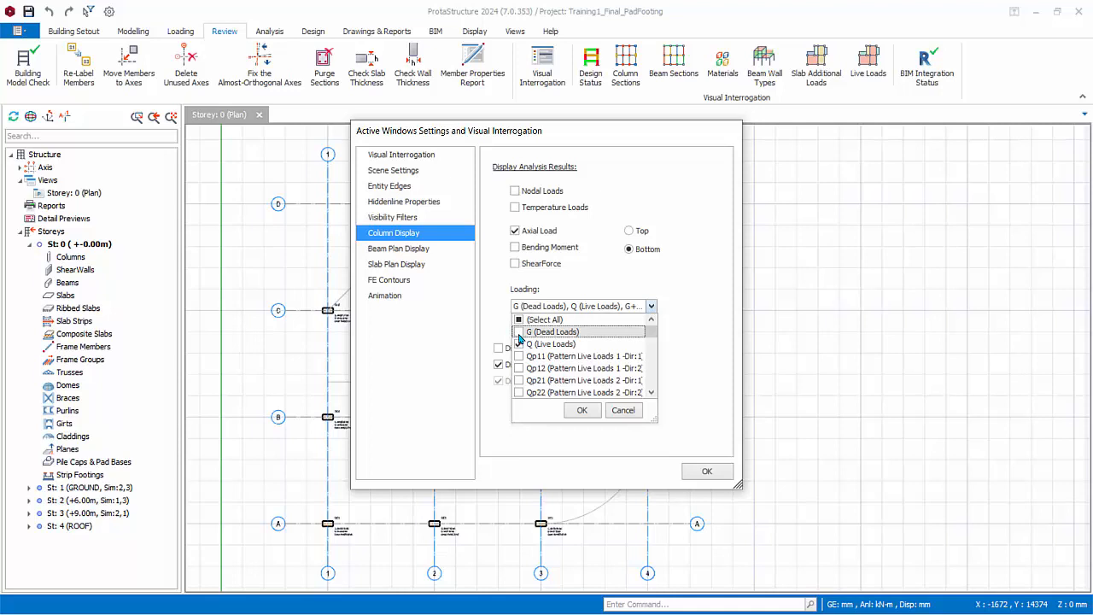
pyautogui.scroll(-3)
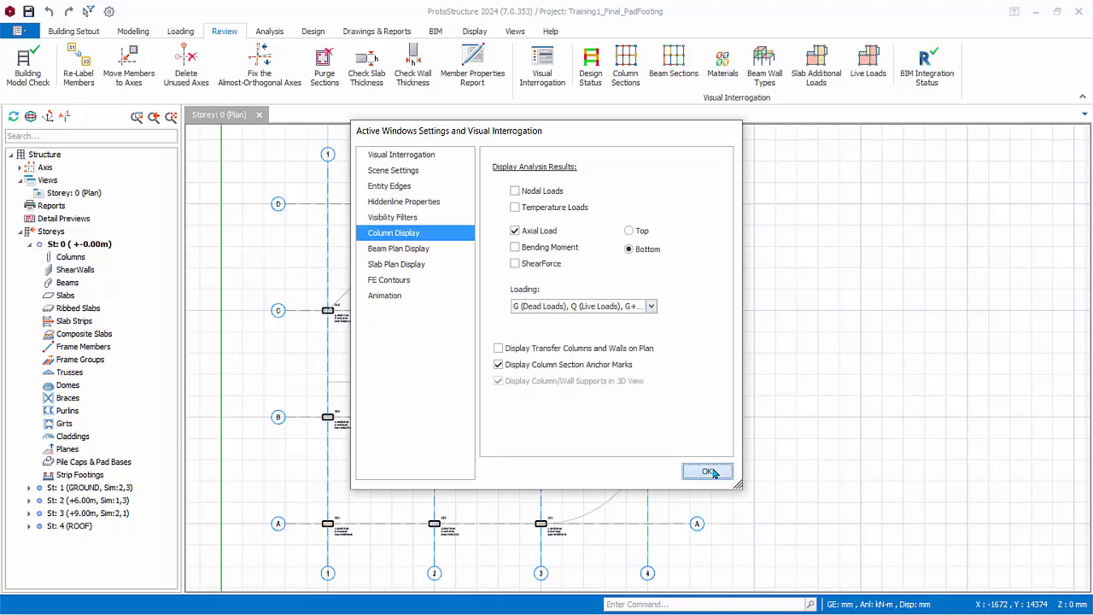
pyautogui.click(707, 471)
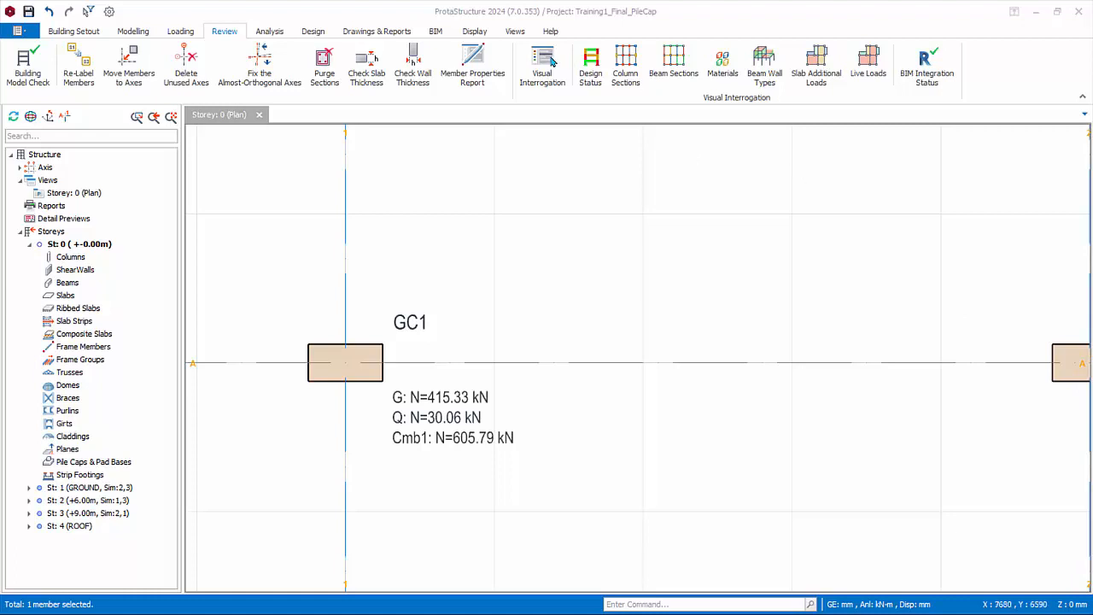
pyautogui.click(73, 31)
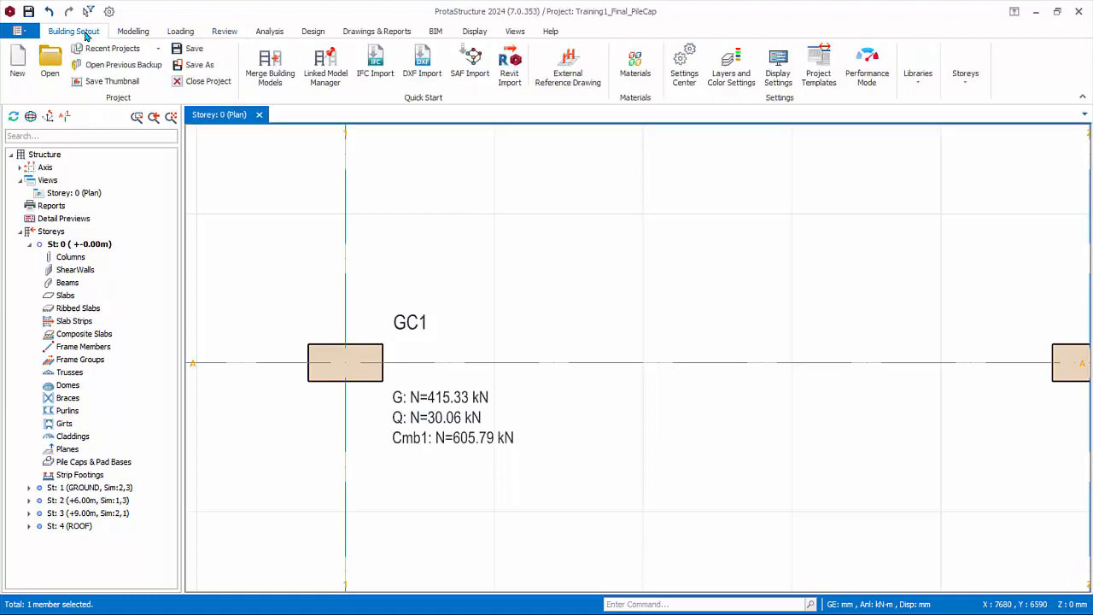
pyautogui.click(635, 67)
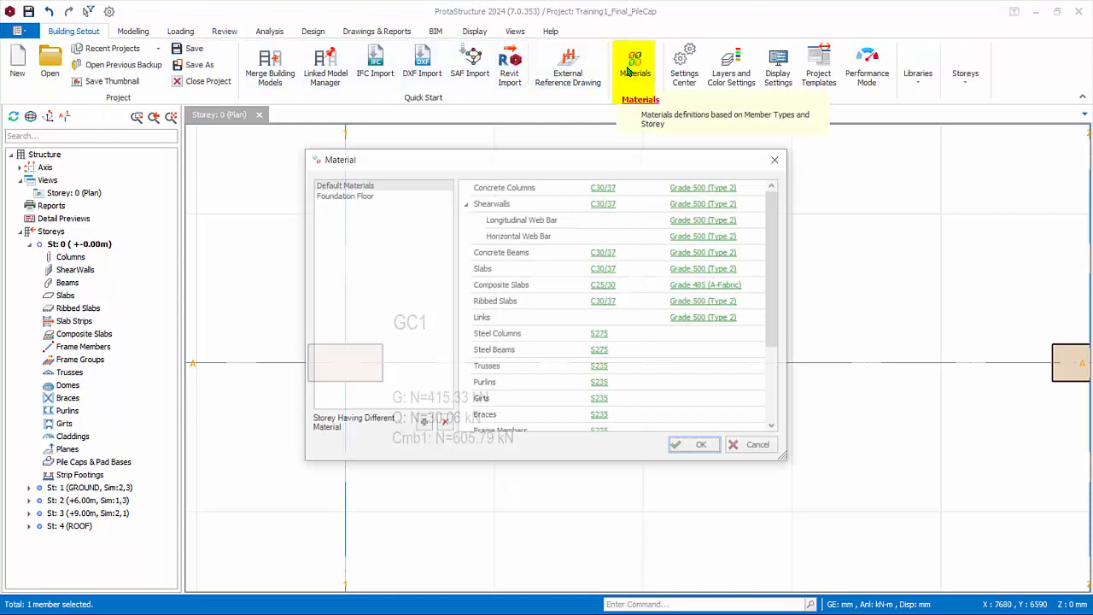
pyautogui.click(345, 195)
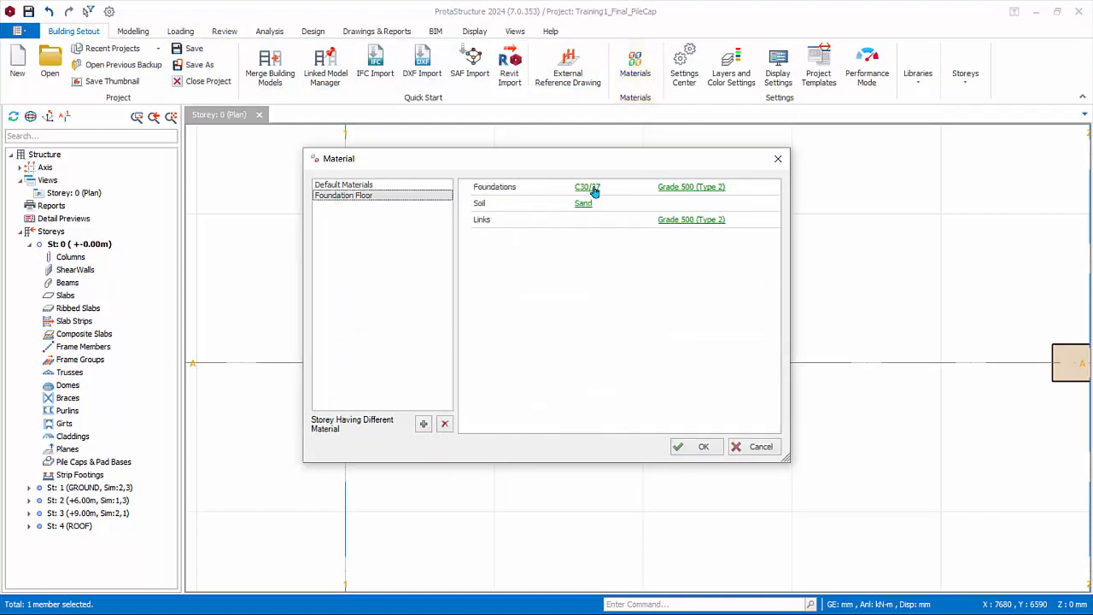
pyautogui.moveTo(715, 191)
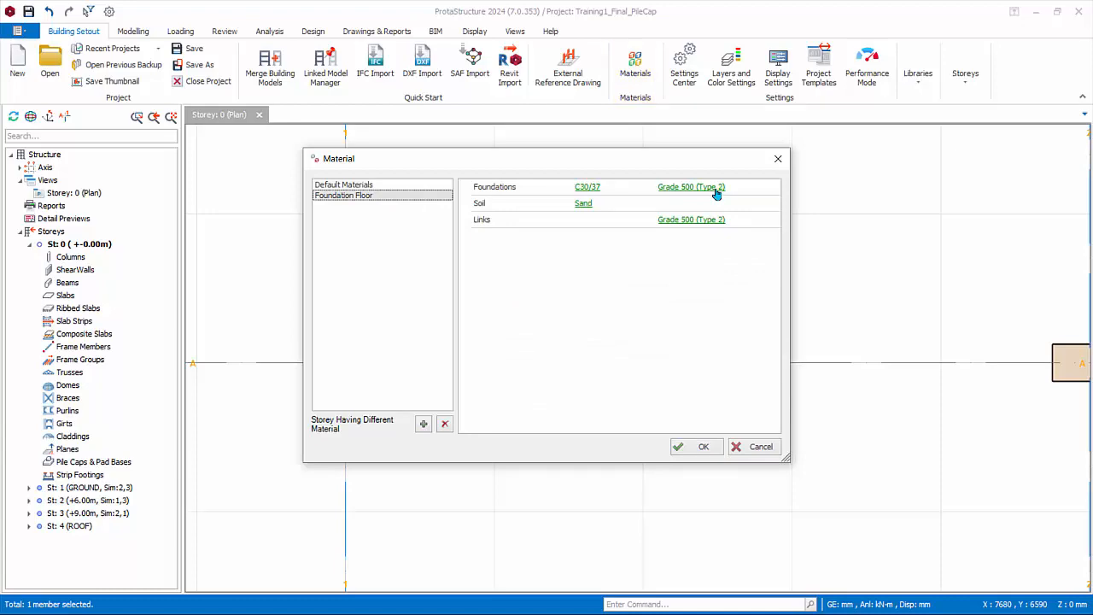
pyautogui.click(691, 187)
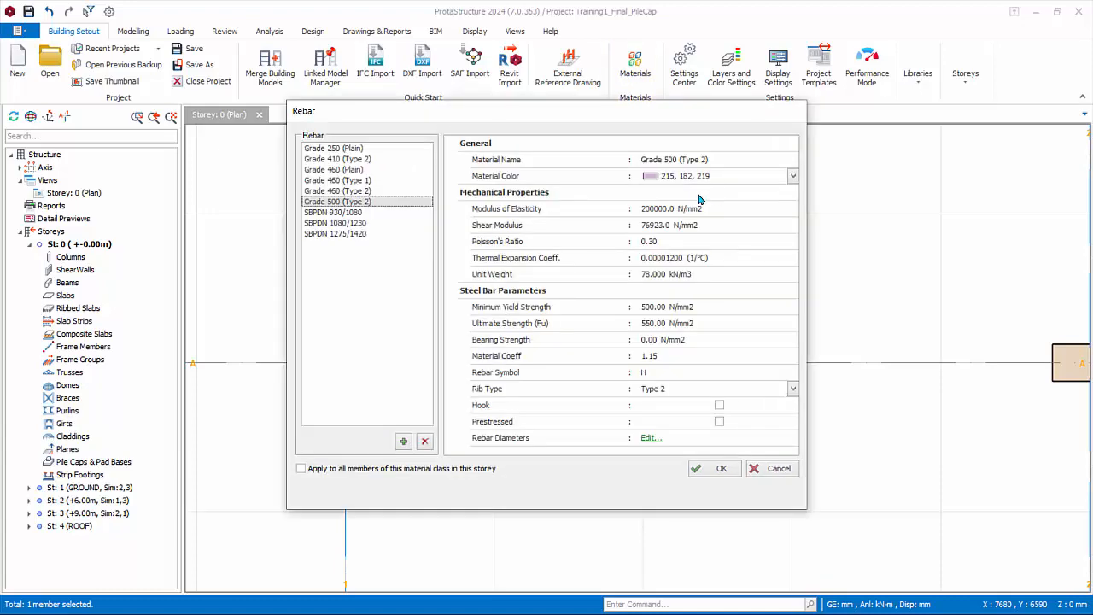
pyautogui.click(651, 438)
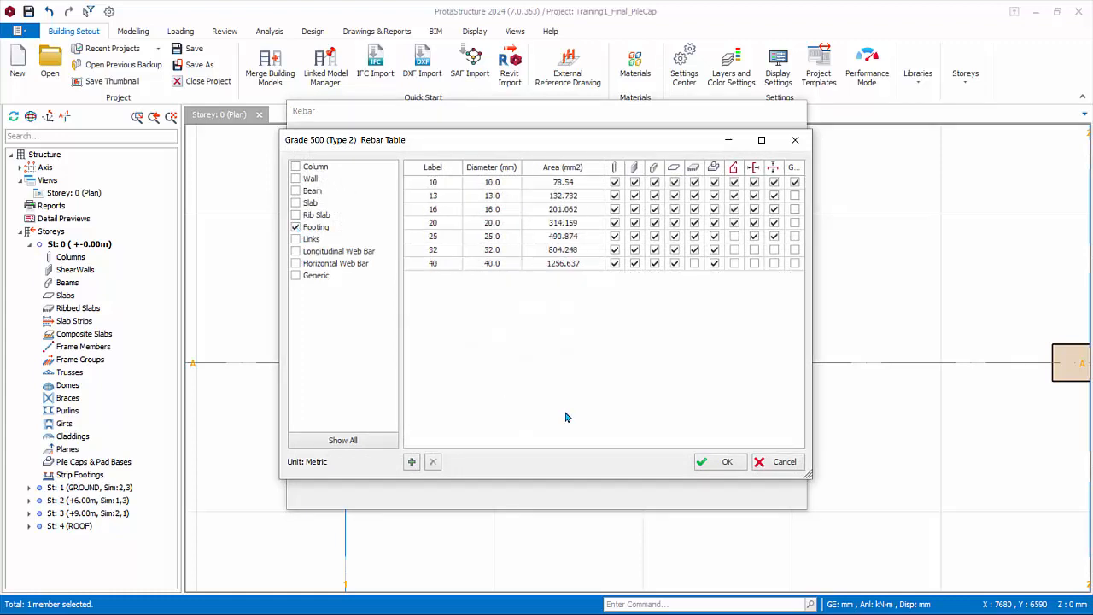
pyautogui.click(713, 166)
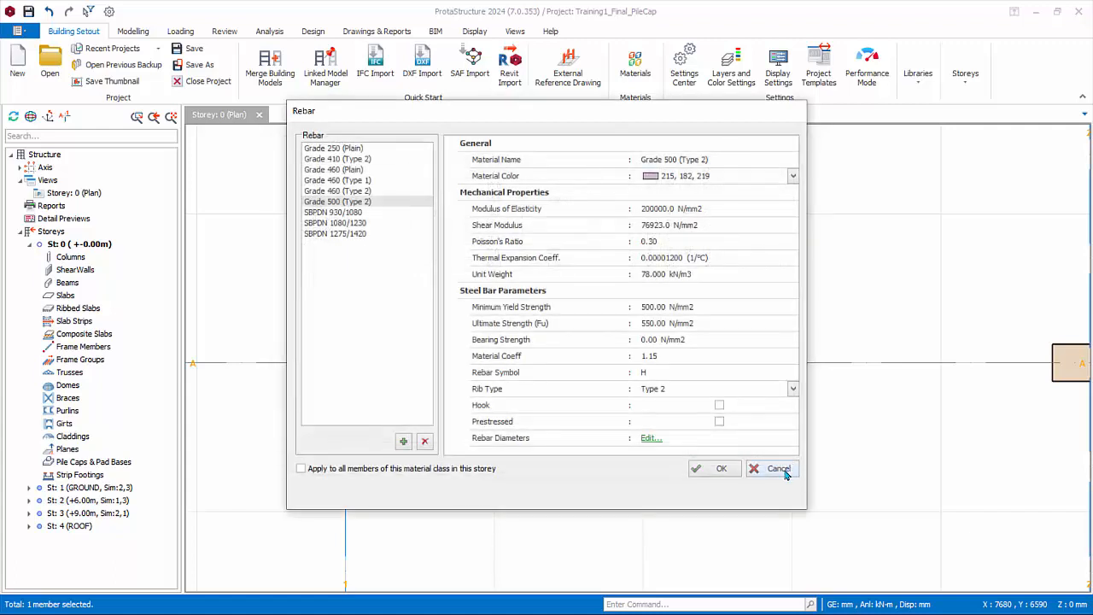
pyautogui.click(778, 468)
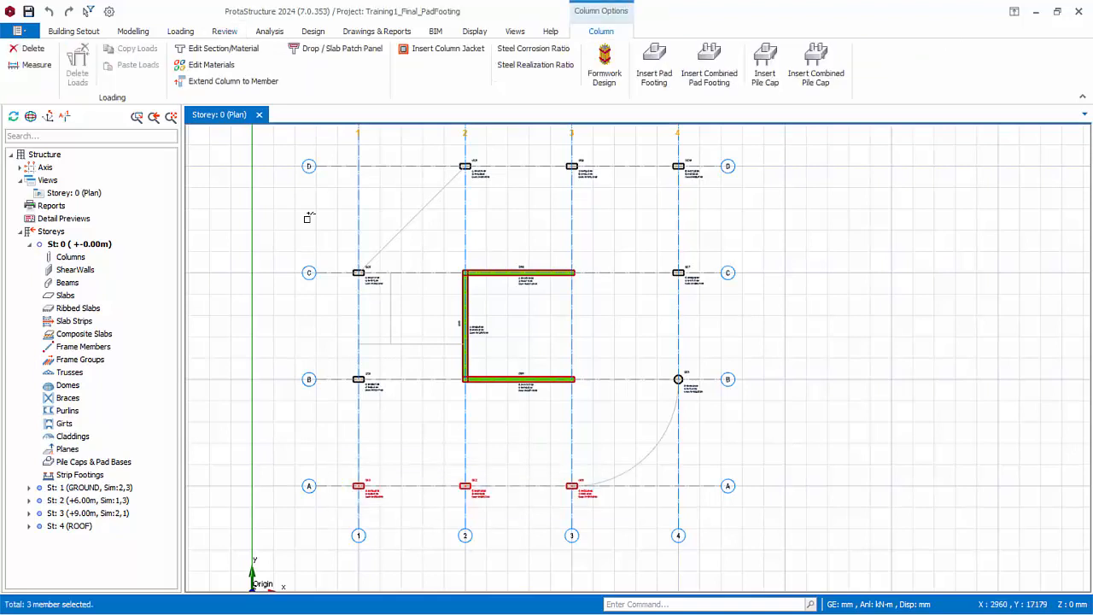
# Select all Storey 0 columns and insert pad footings under them.
pyautogui.click(73, 31)
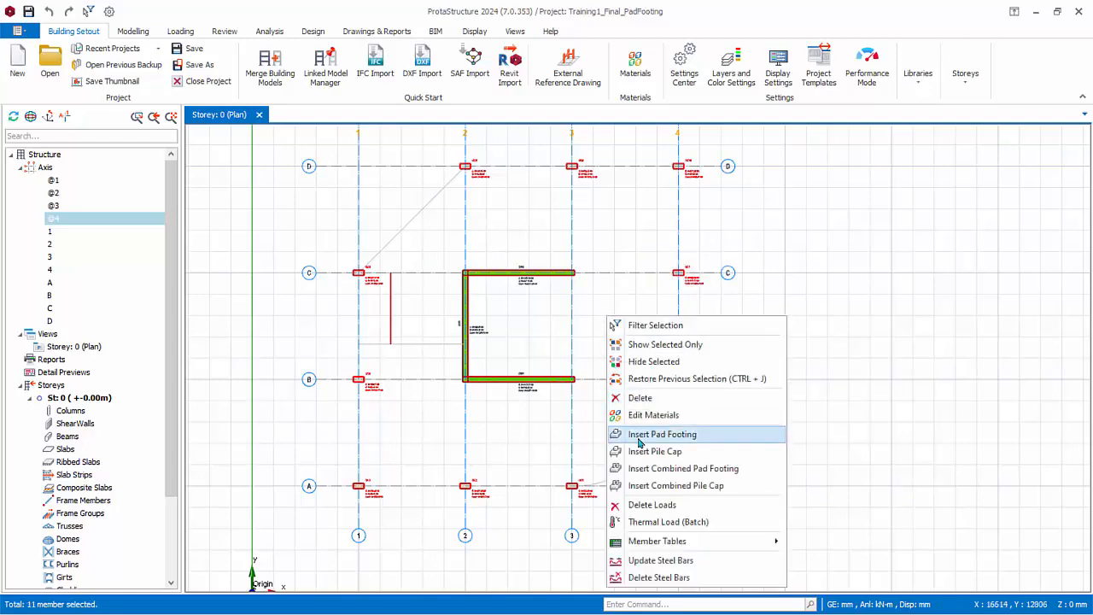
pyautogui.click(662, 434)
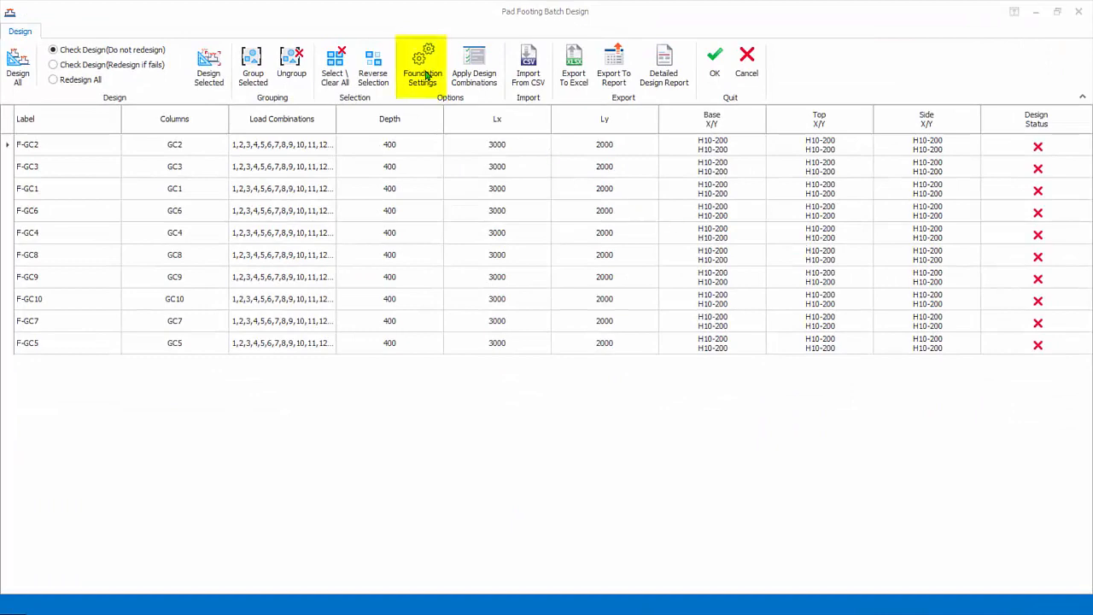
# Open Foundation Settings on the Foundation > General options page.
pyautogui.click(422, 66)
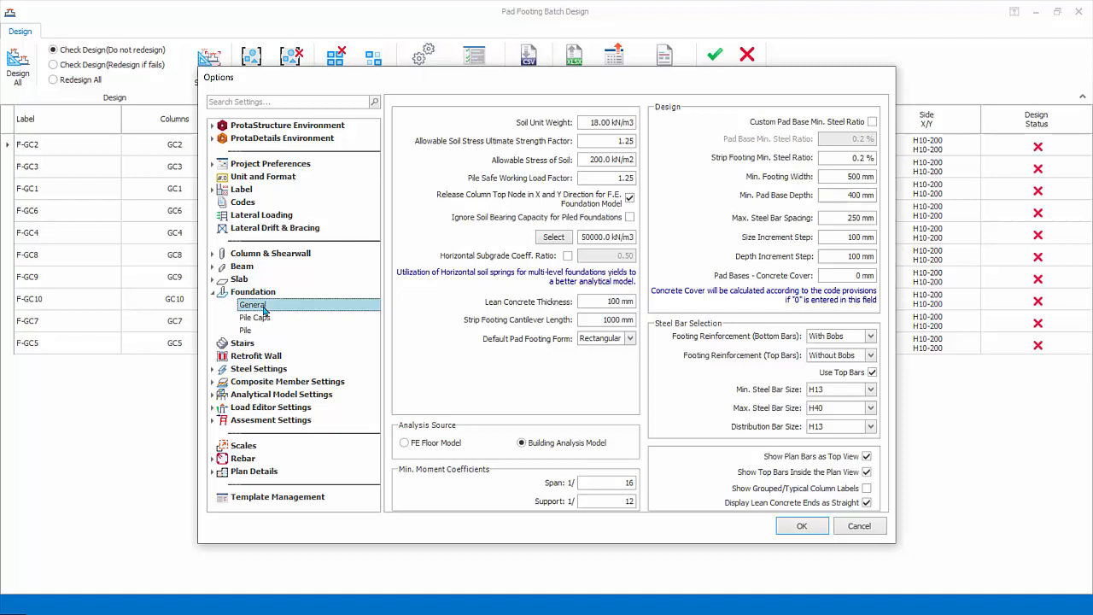
pyautogui.click(608, 122)
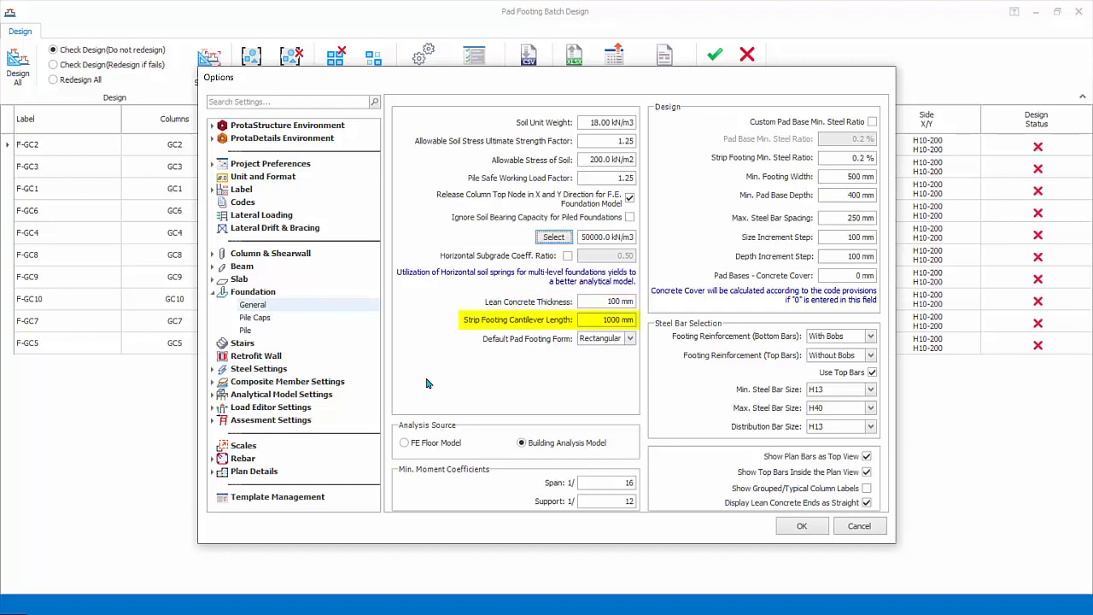
pyautogui.moveTo(585, 391)
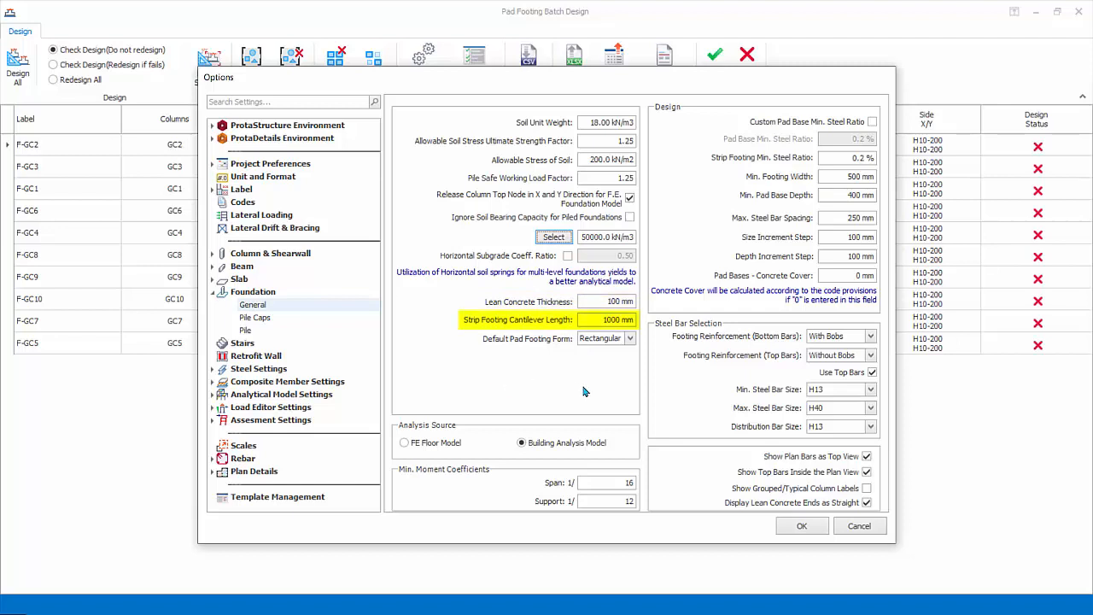
pyautogui.moveTo(646, 379)
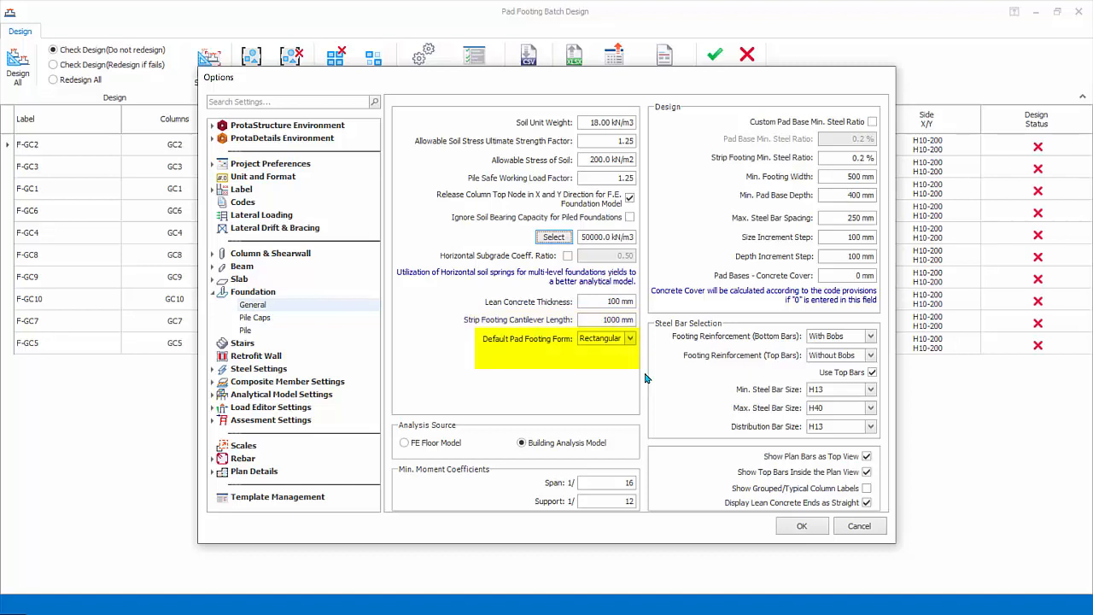
# Set square default footings with bottom bars with bobs, then confirm the settings.
pyautogui.click(629, 338)
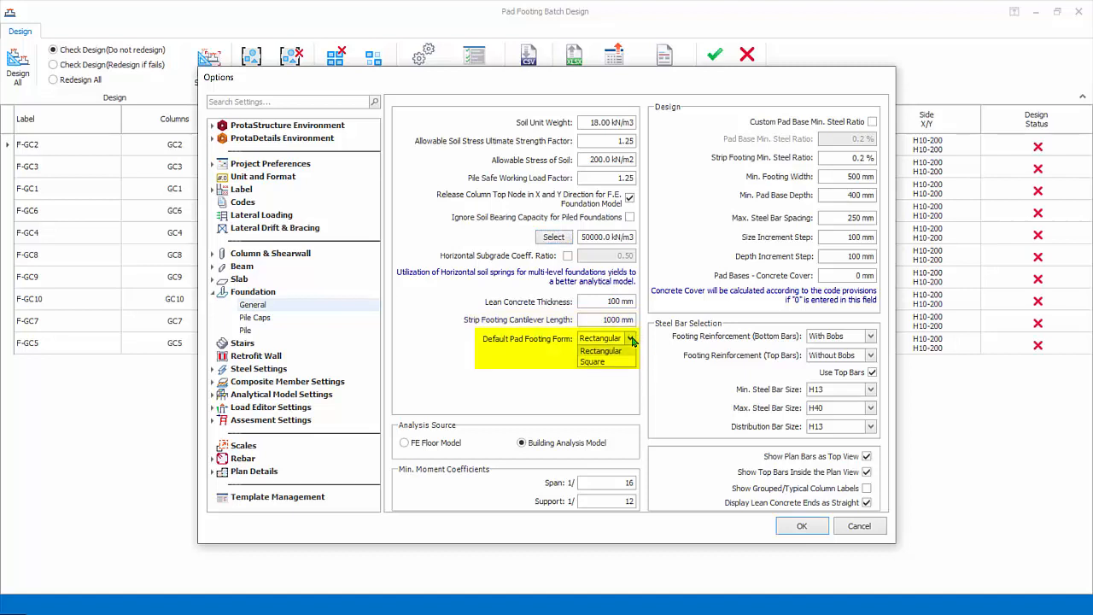
pyautogui.click(601, 361)
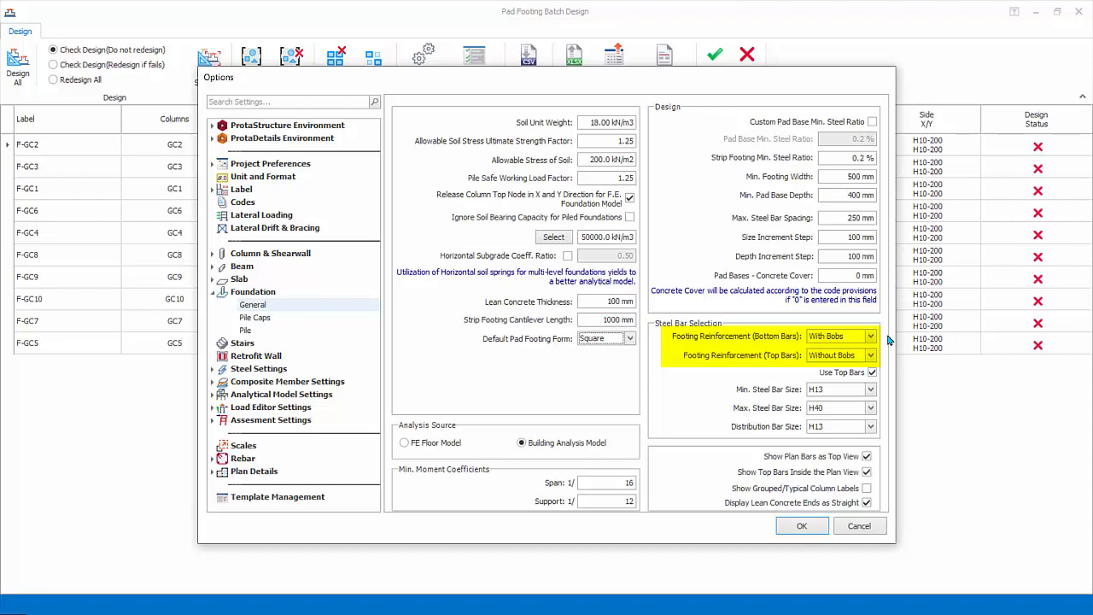
pyautogui.click(870, 335)
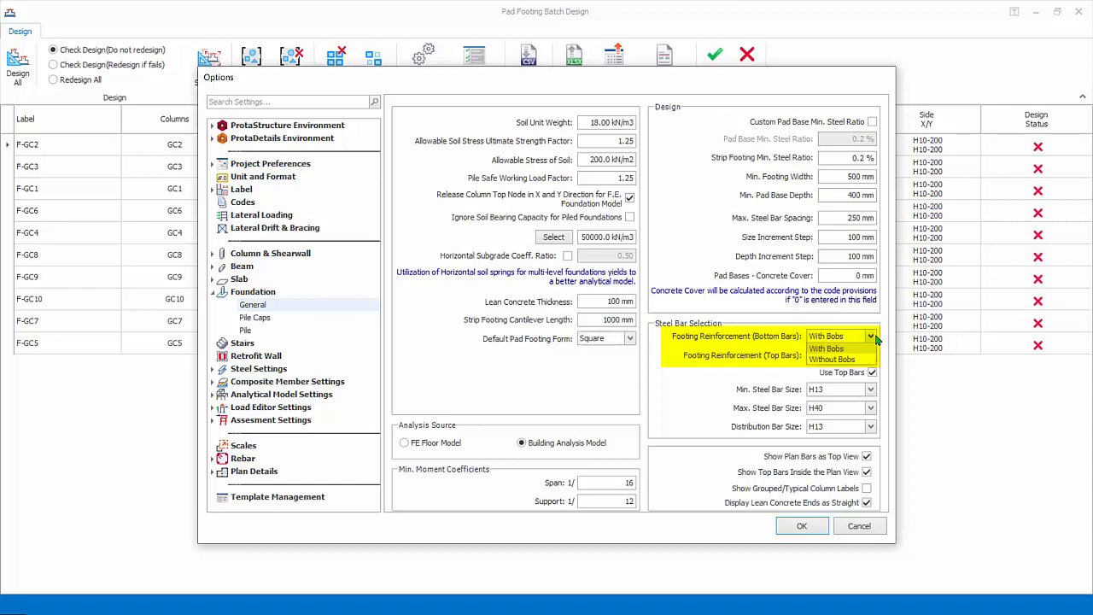
pyautogui.click(826, 359)
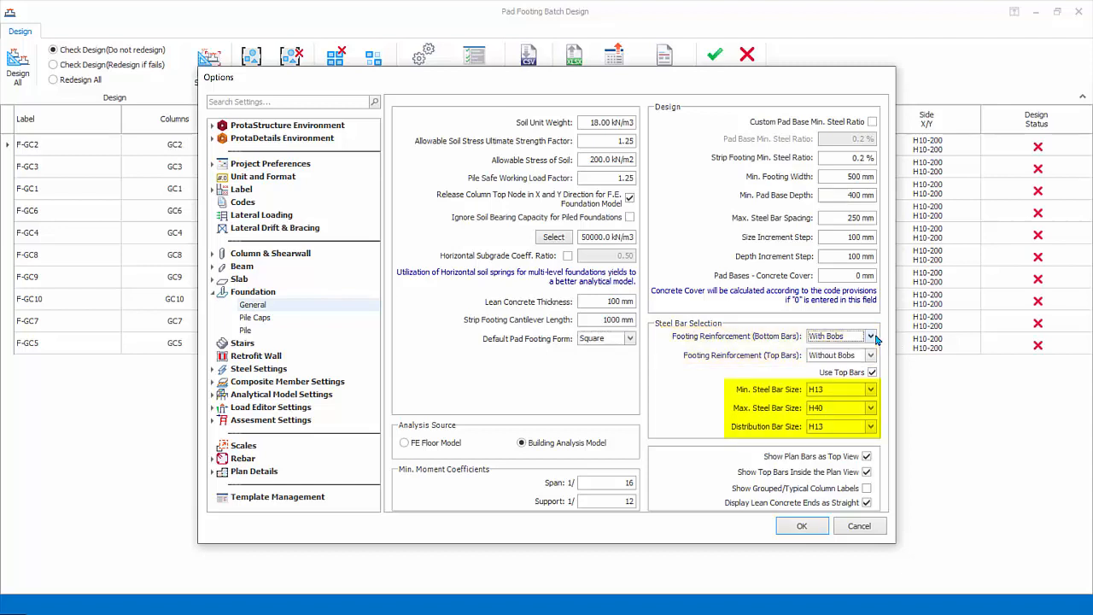
pyautogui.click(869, 389)
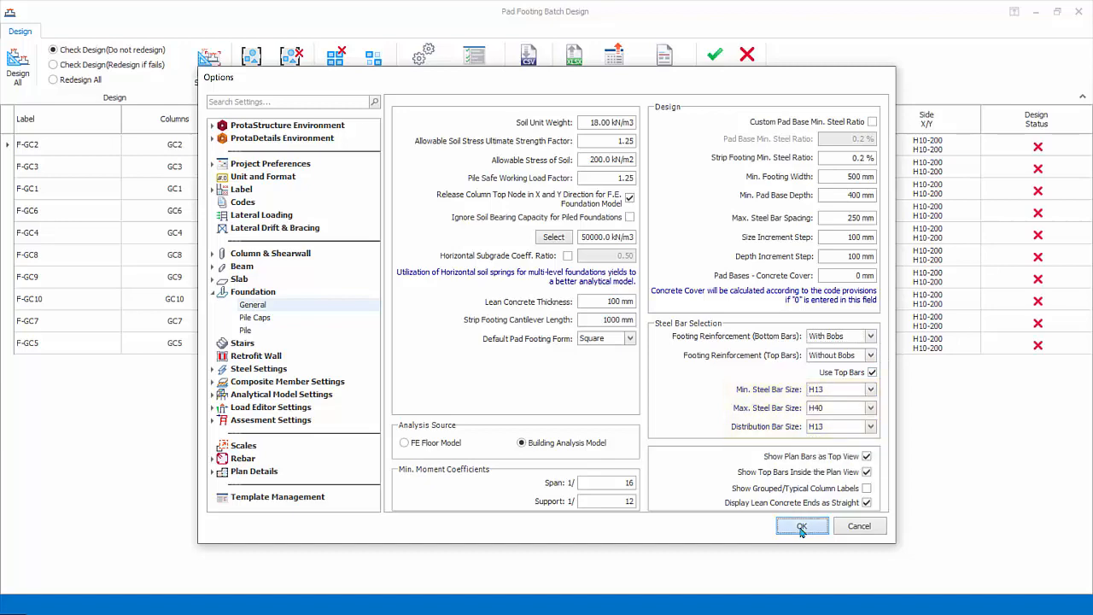
pyautogui.click(801, 525)
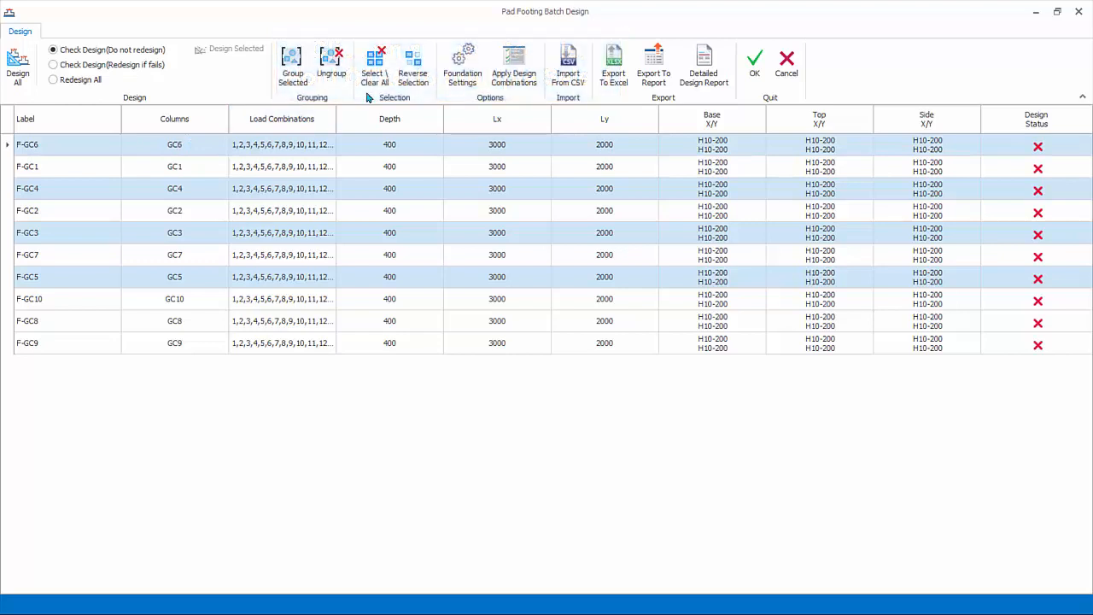
pyautogui.click(374, 65)
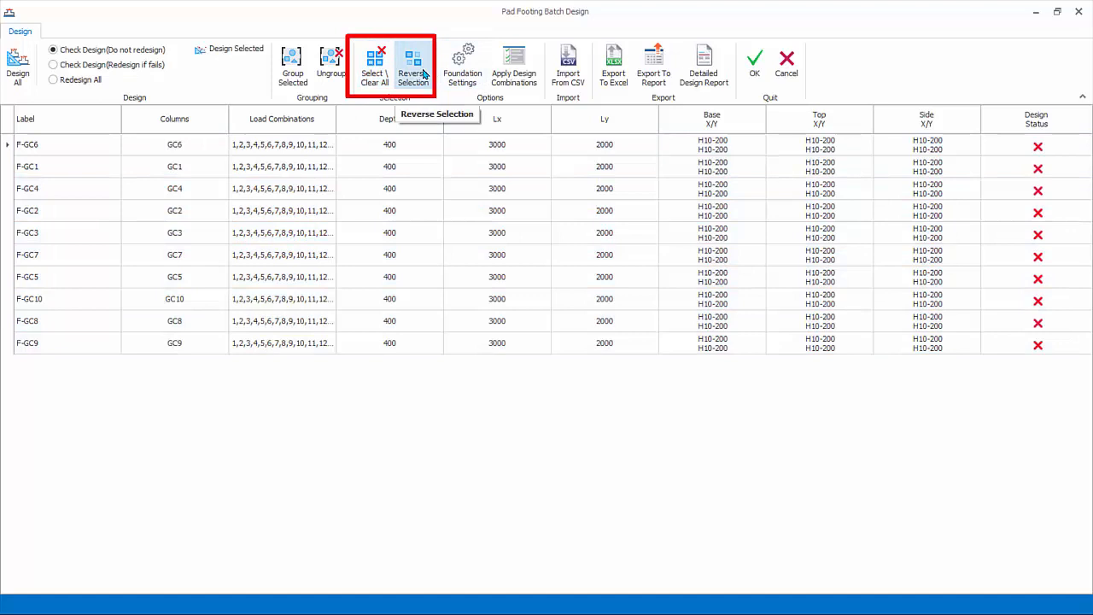
pyautogui.click(53, 49)
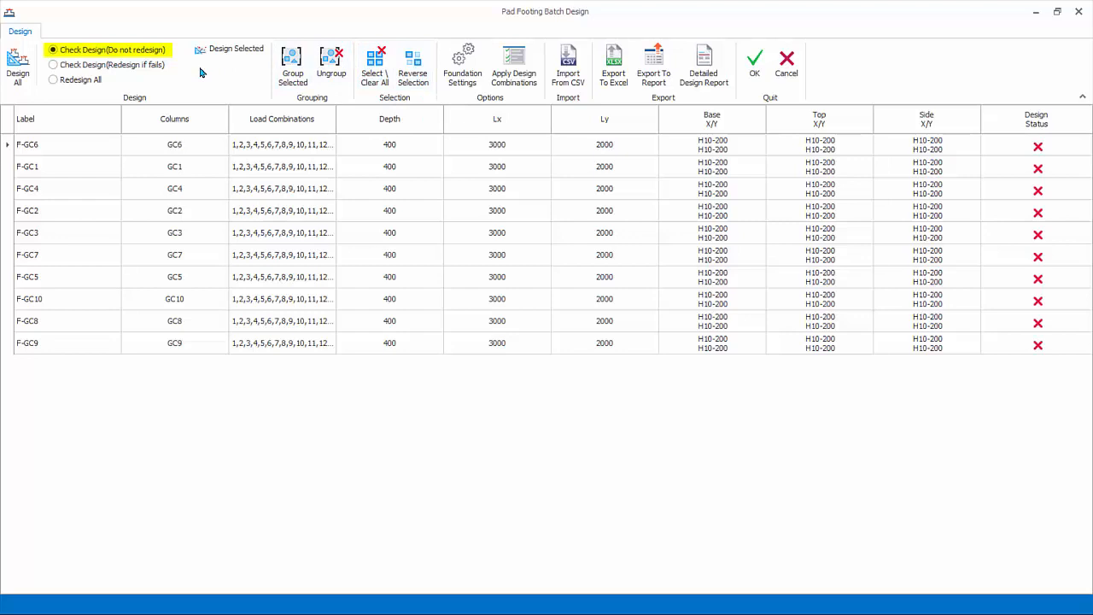
pyautogui.click(53, 65)
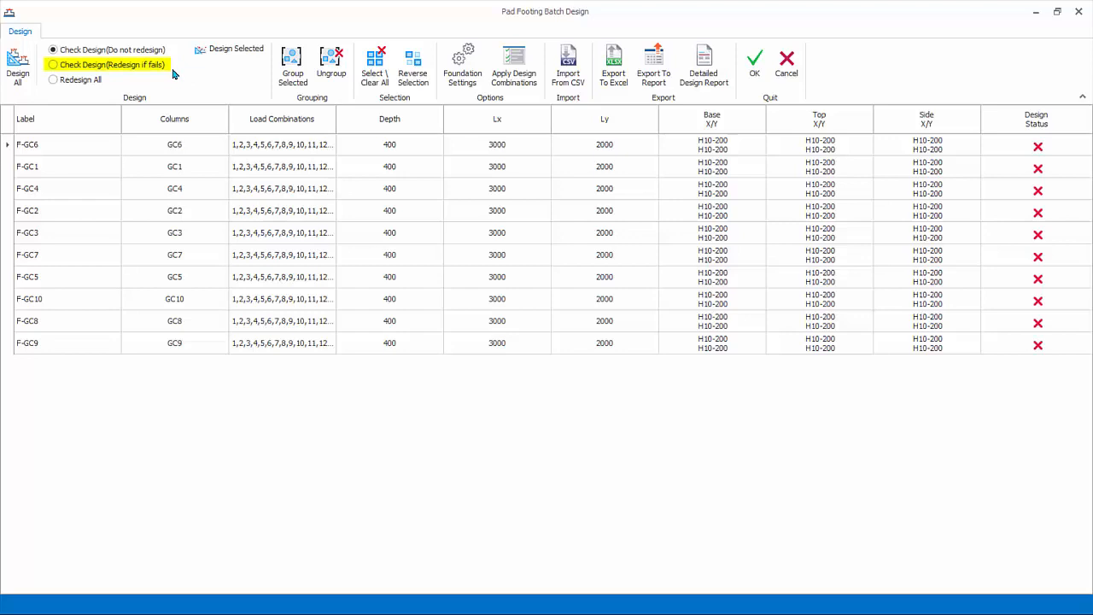
pyautogui.click(53, 79)
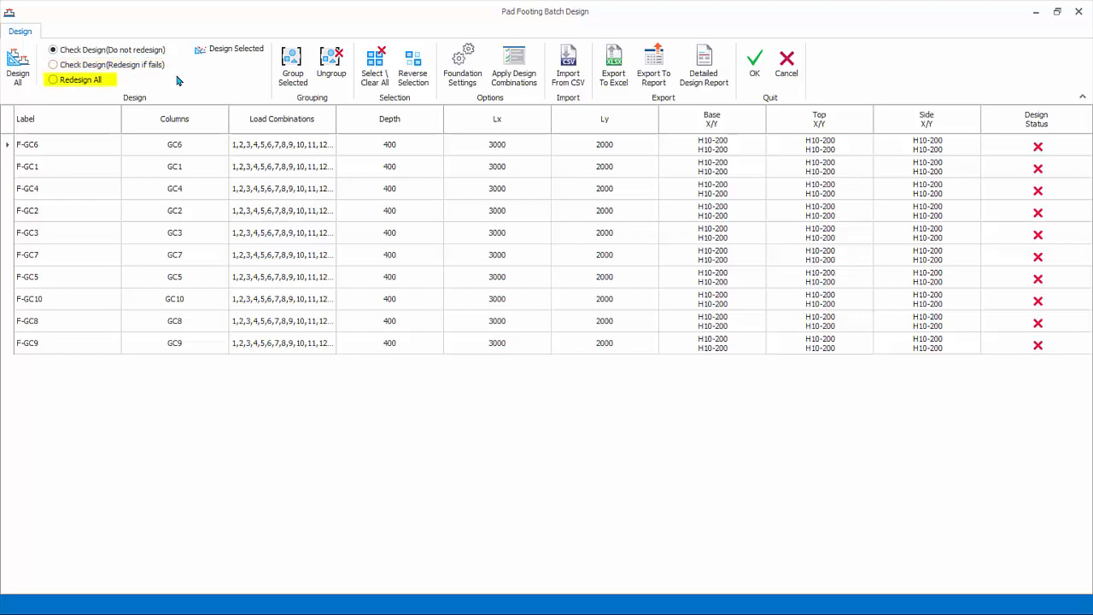
pyautogui.moveTo(158, 83)
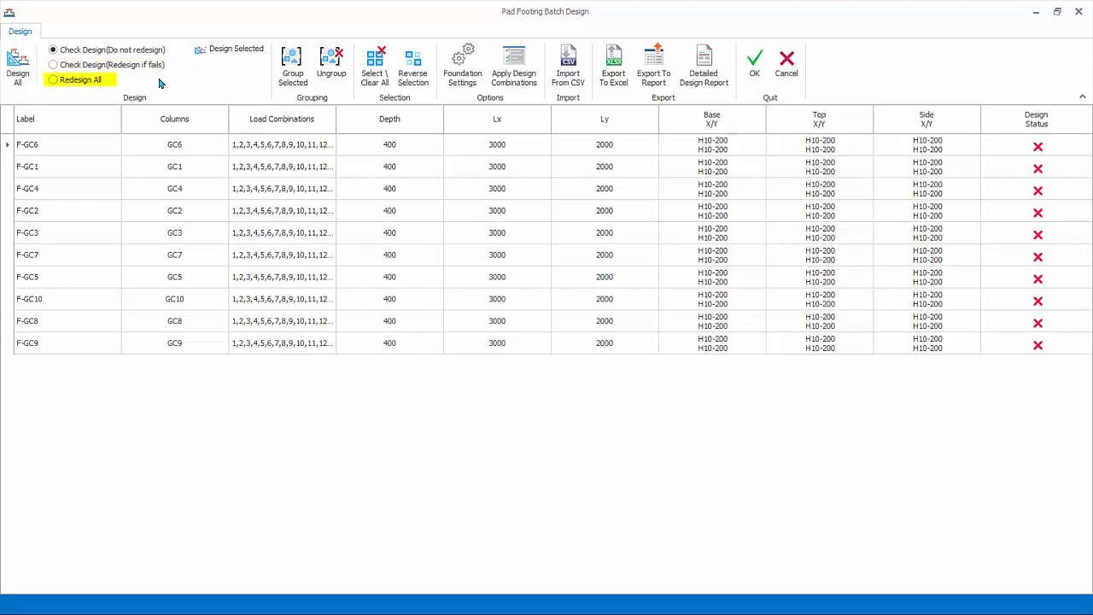
pyautogui.click(52, 50)
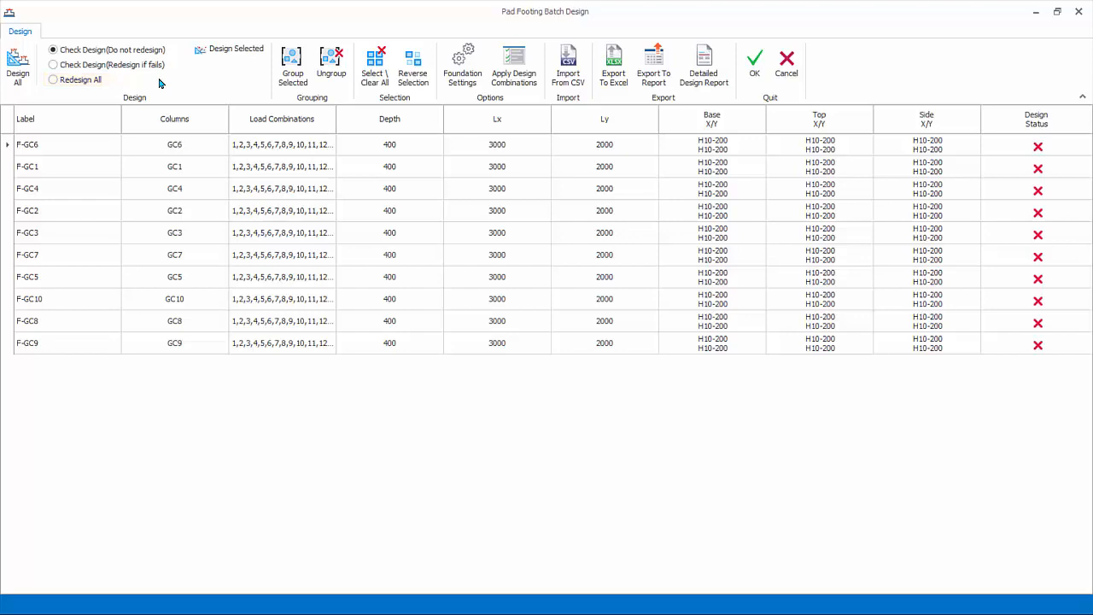
pyautogui.moveTo(292, 68)
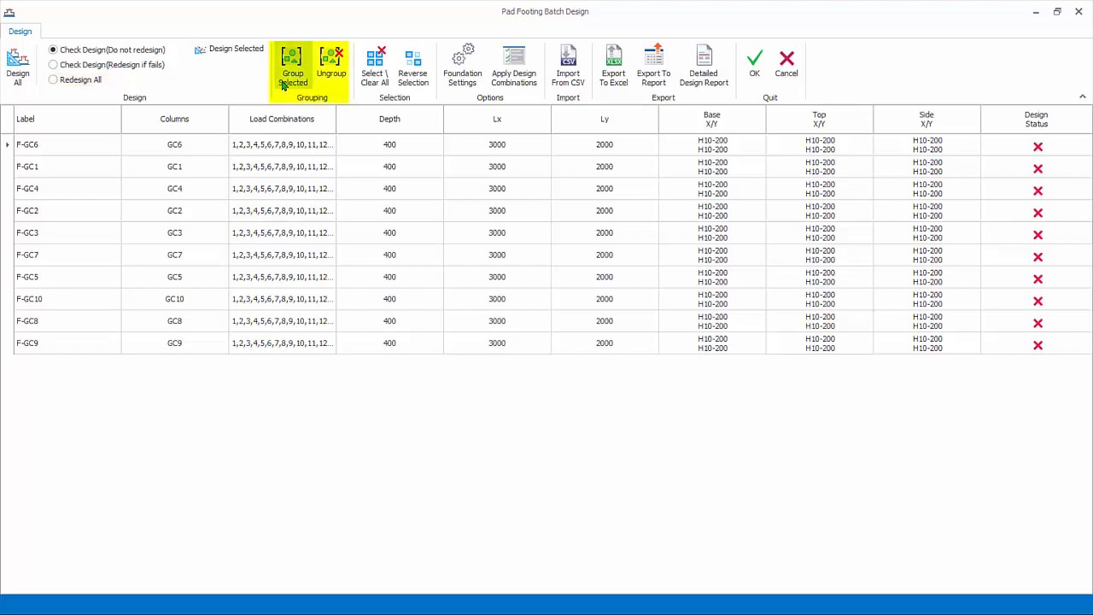
pyautogui.moveTo(263, 94)
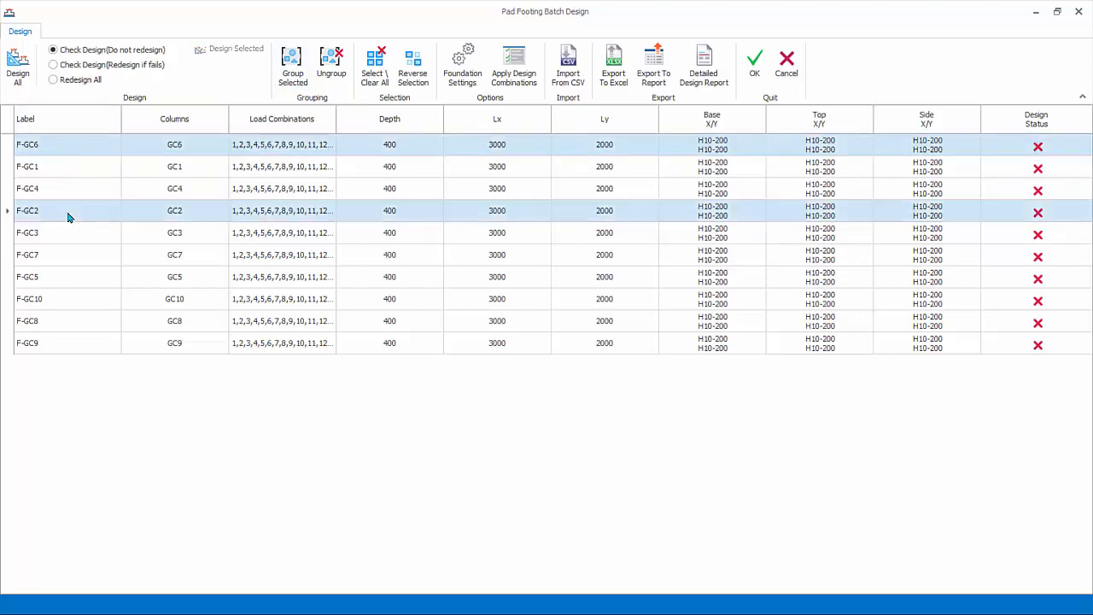
# Group GC2 under F-GC6 and ungroup it, then group GC1 under F-GC6.
pyautogui.click(292, 64)
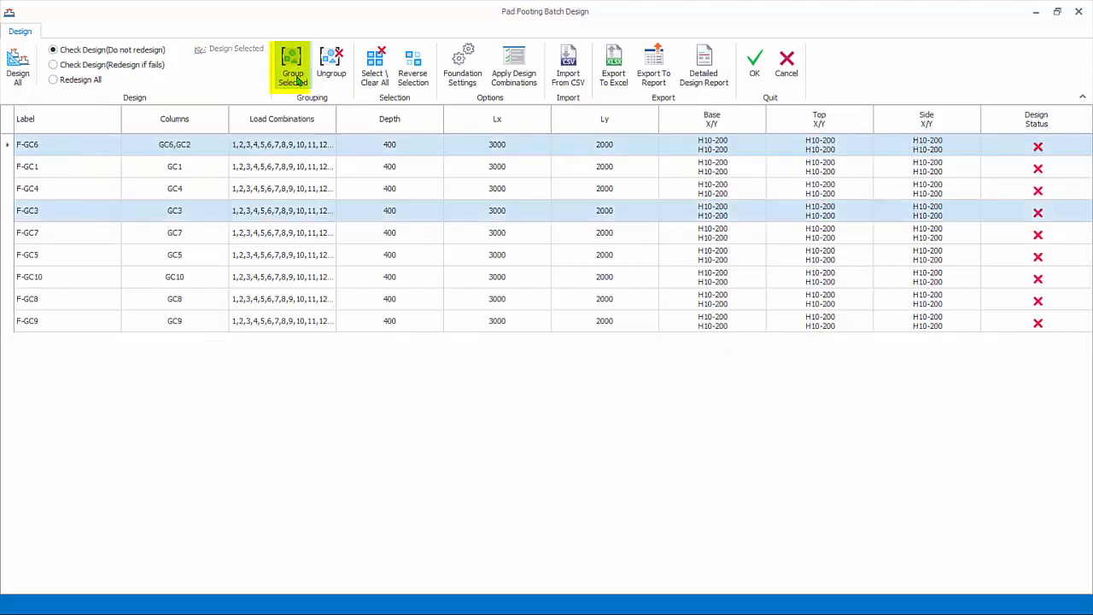
pyautogui.click(331, 64)
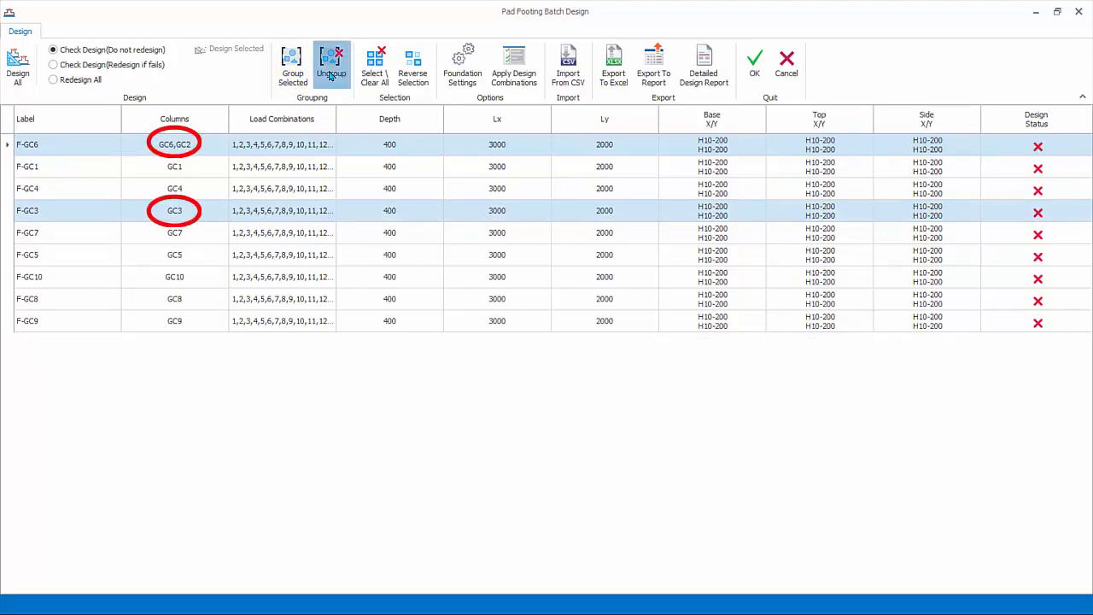
pyautogui.click(331, 64)
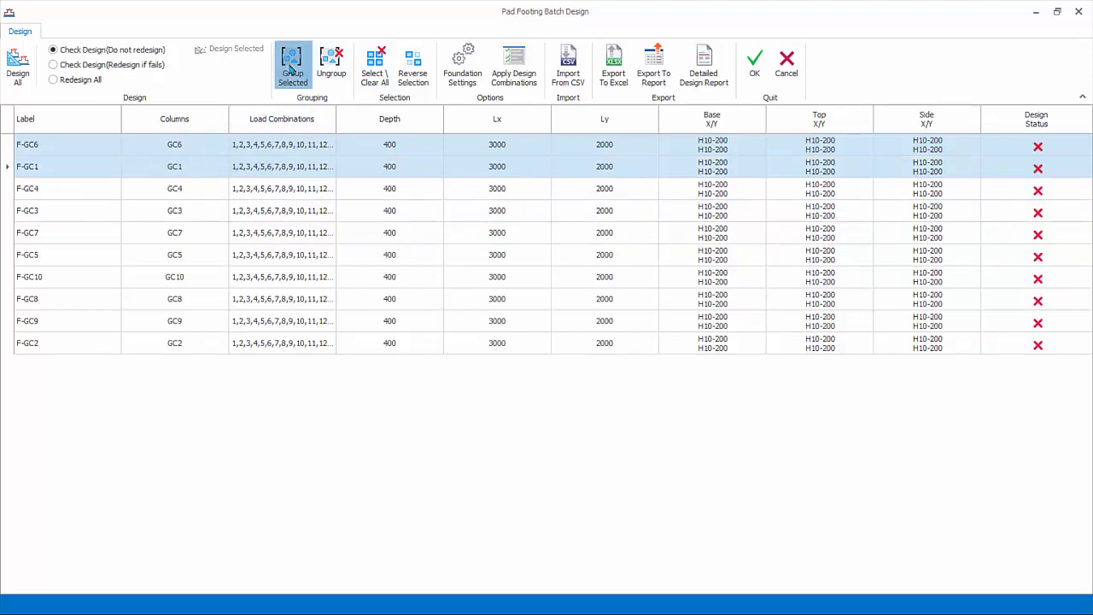
pyautogui.click(293, 65)
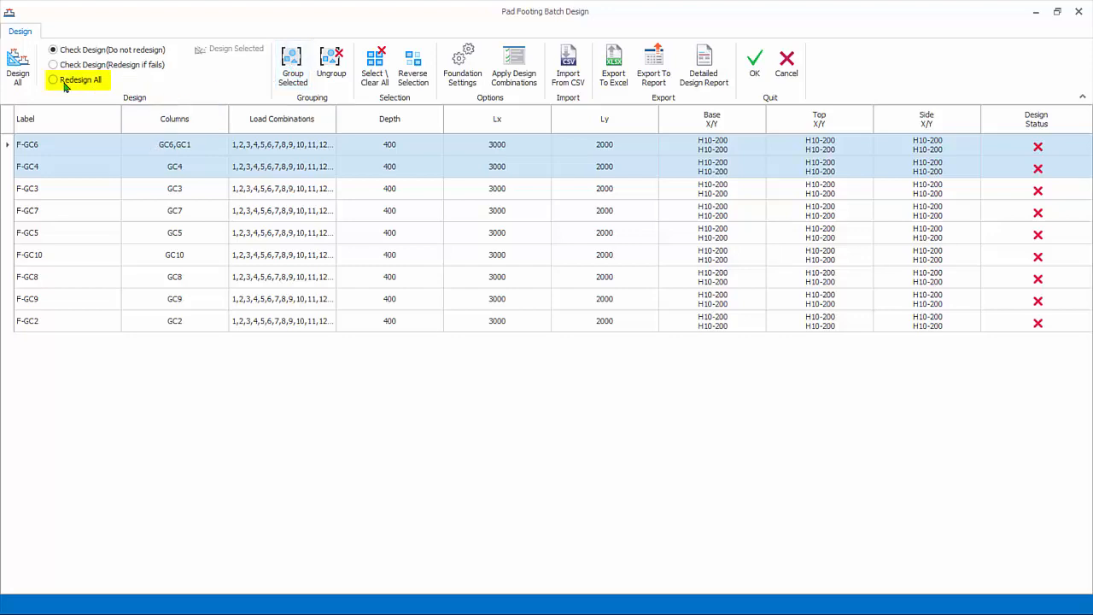
# Redesign all nine pad footings from scratch with Redesign All and Design All.
pyautogui.click(53, 79)
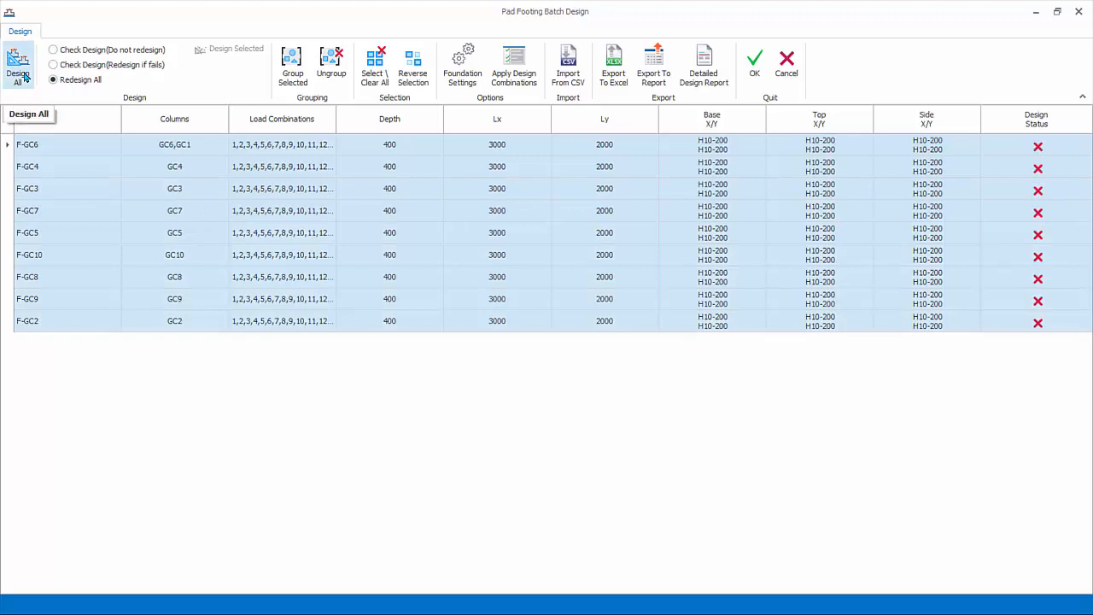
pyautogui.click(19, 64)
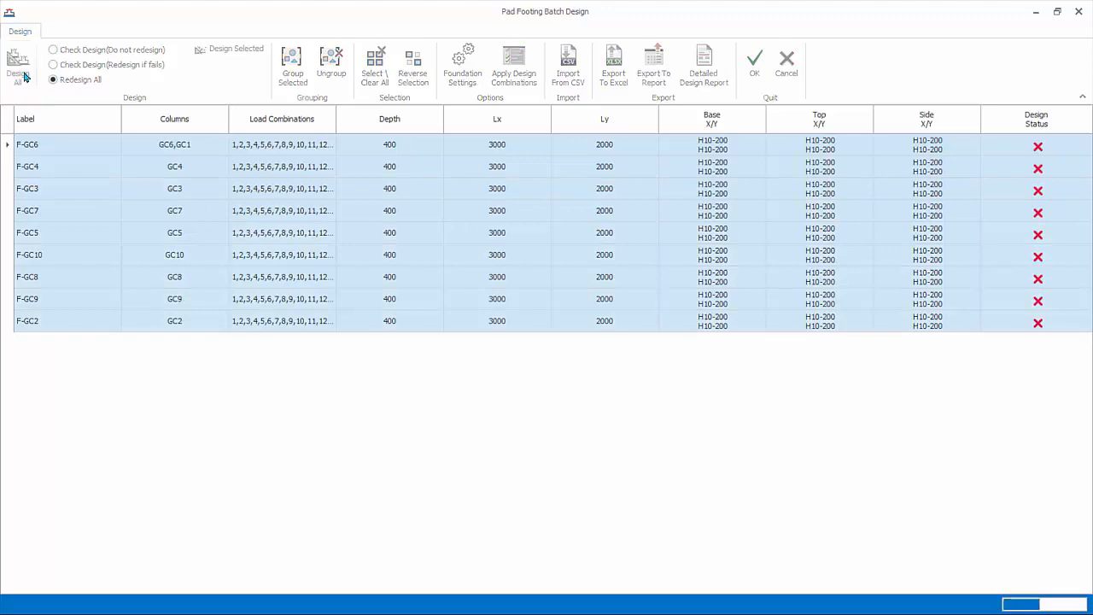
pyautogui.click(18, 64)
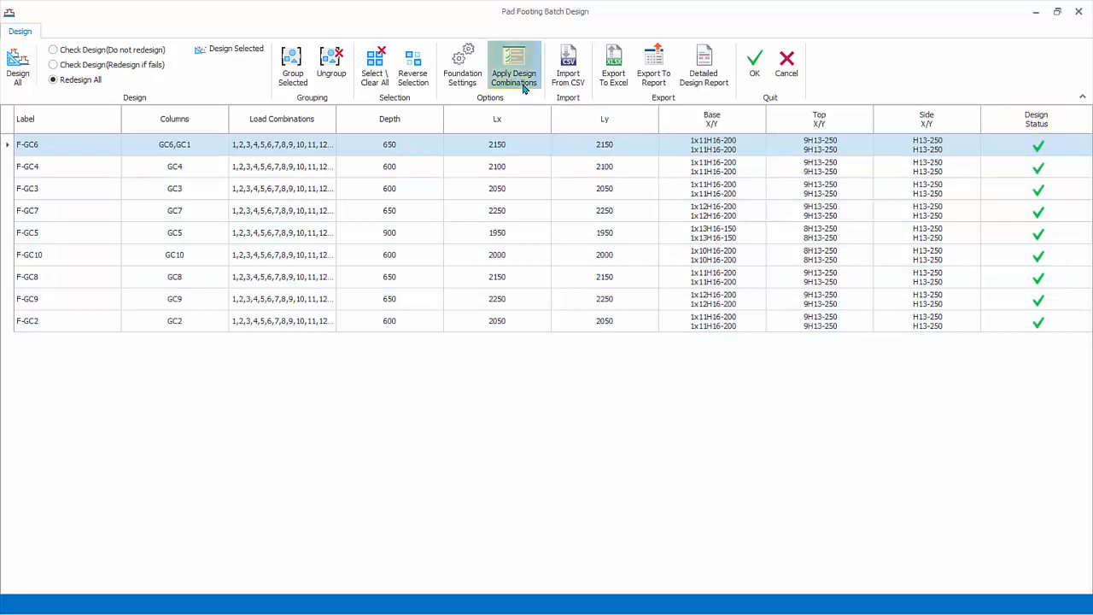
pyautogui.click(513, 67)
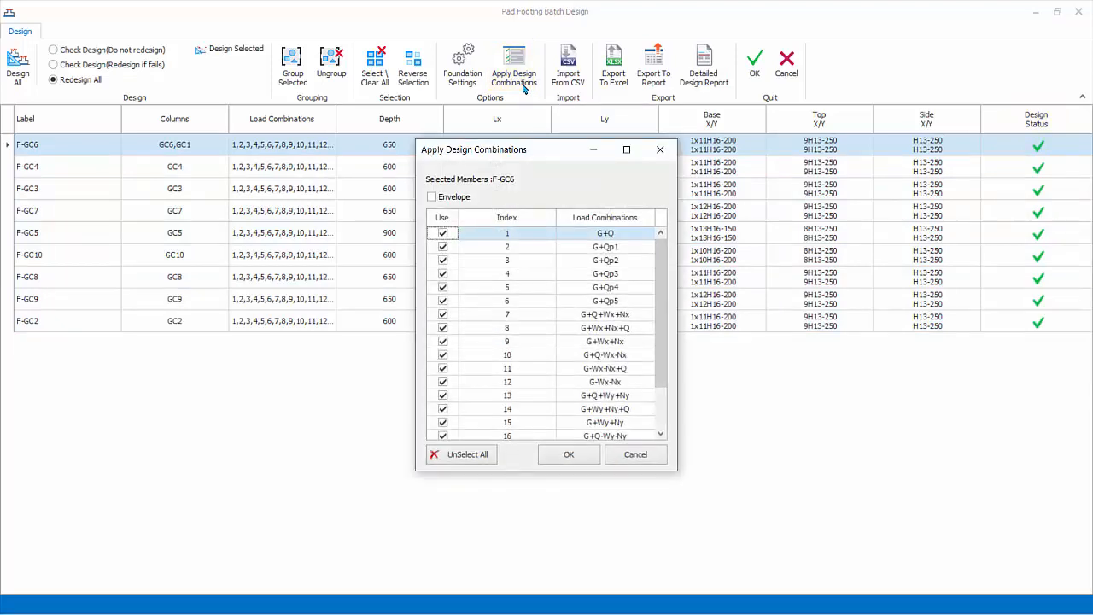
pyautogui.moveTo(614, 288)
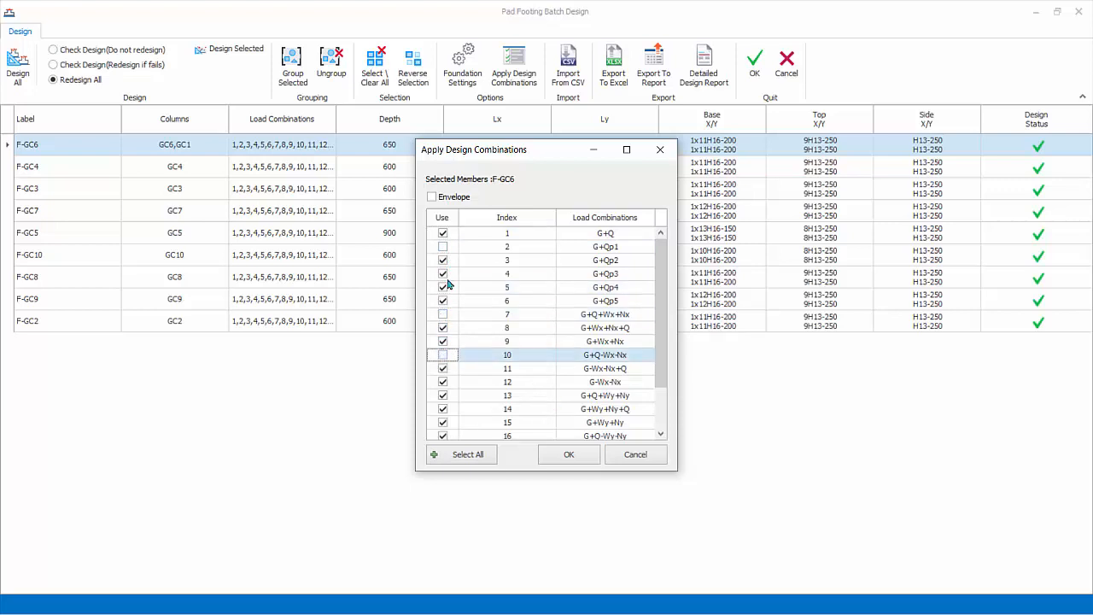
pyautogui.click(432, 197)
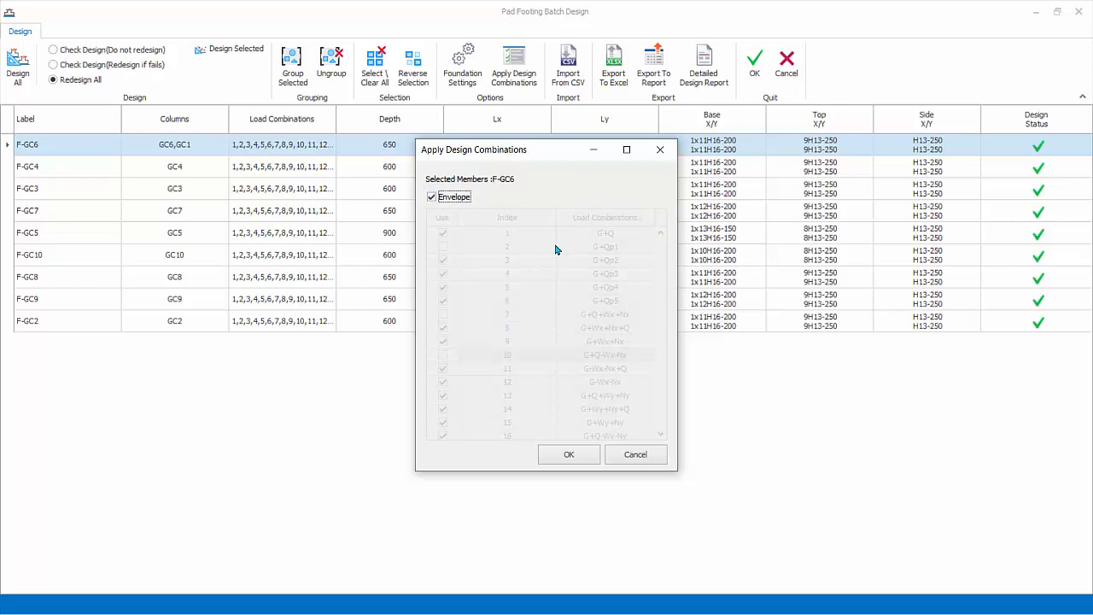
pyautogui.click(568, 453)
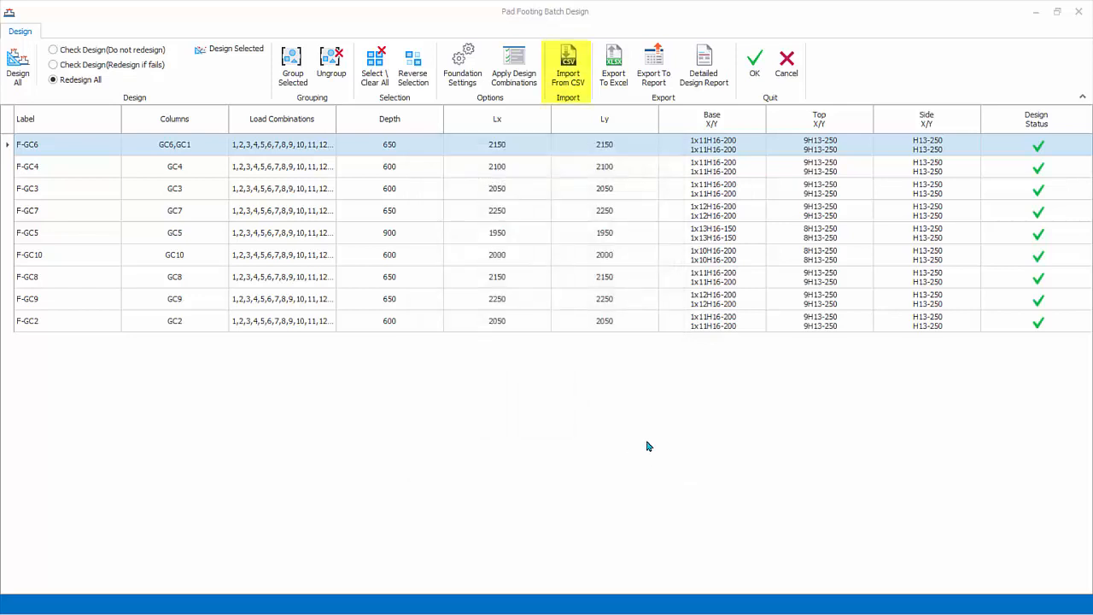
pyautogui.click(568, 67)
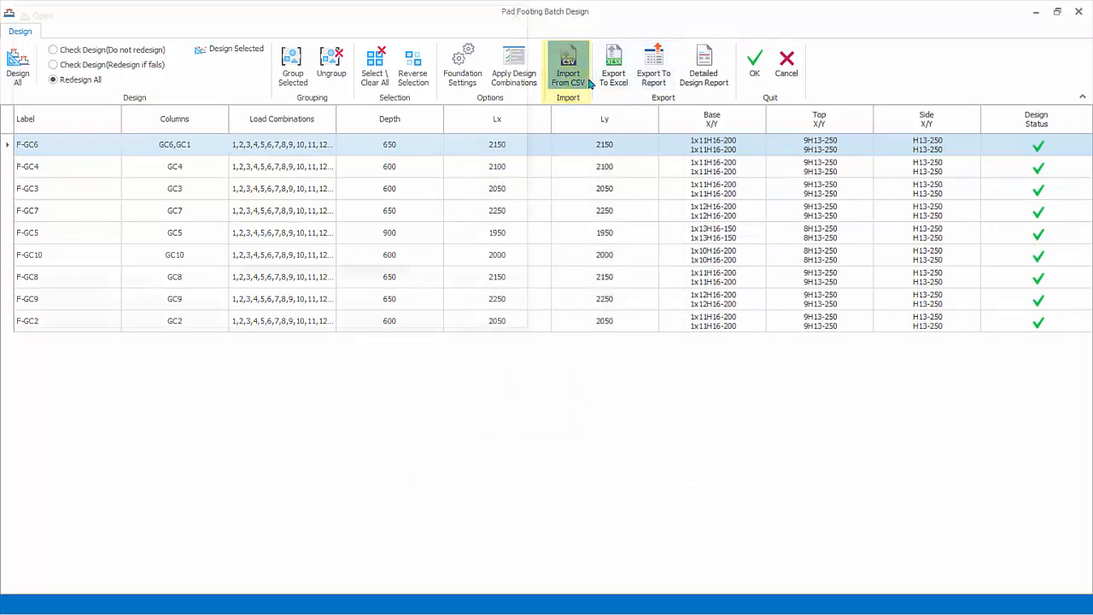
pyautogui.click(568, 67)
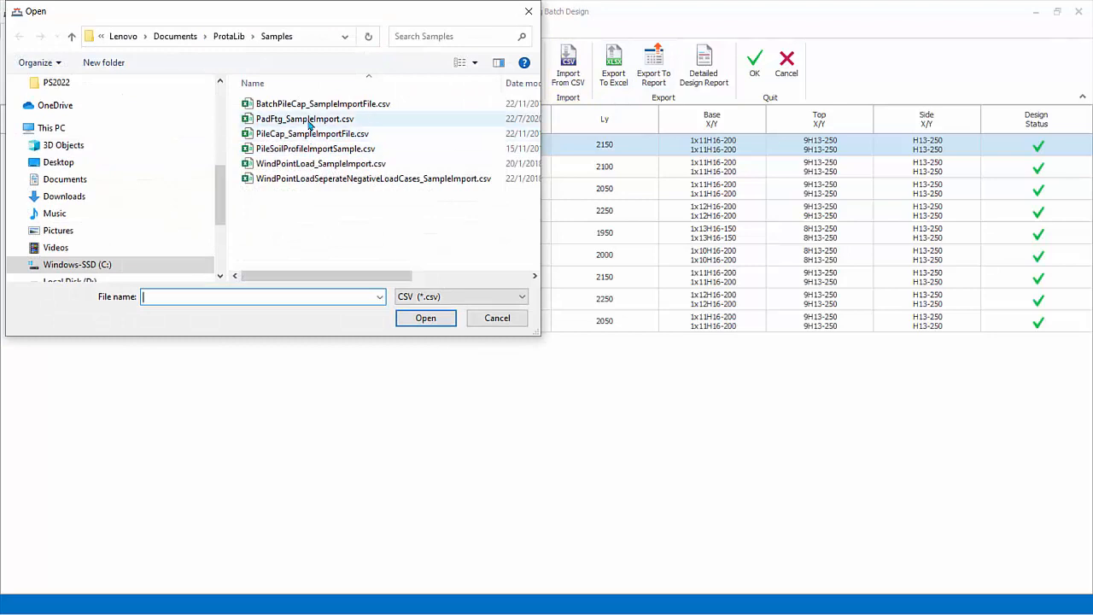
pyautogui.click(305, 119)
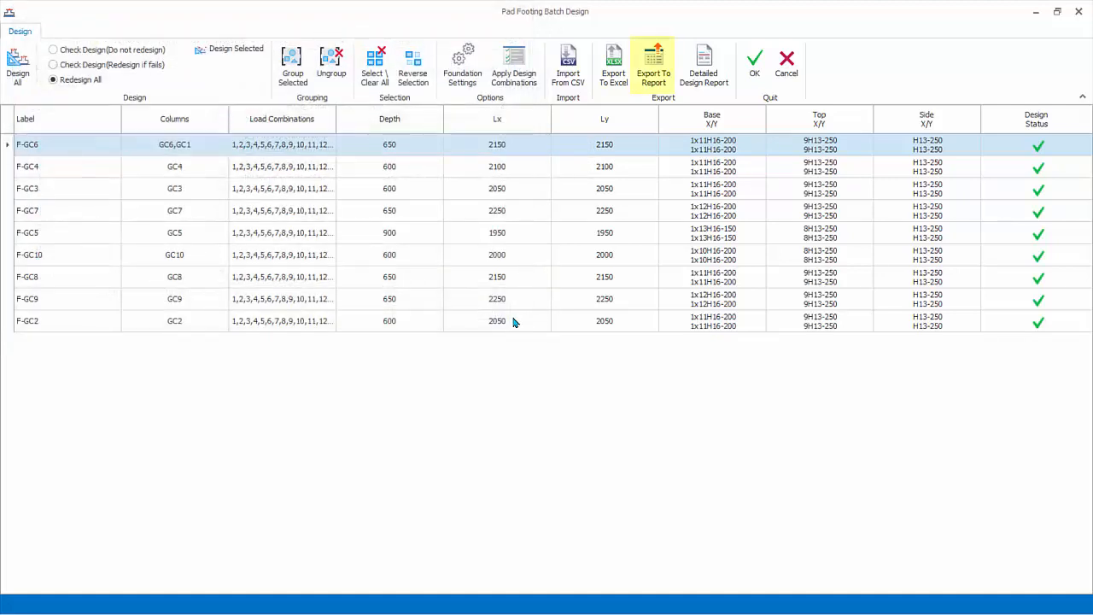
# Send the batch pad footing results to a report schedule.
pyautogui.click(653, 66)
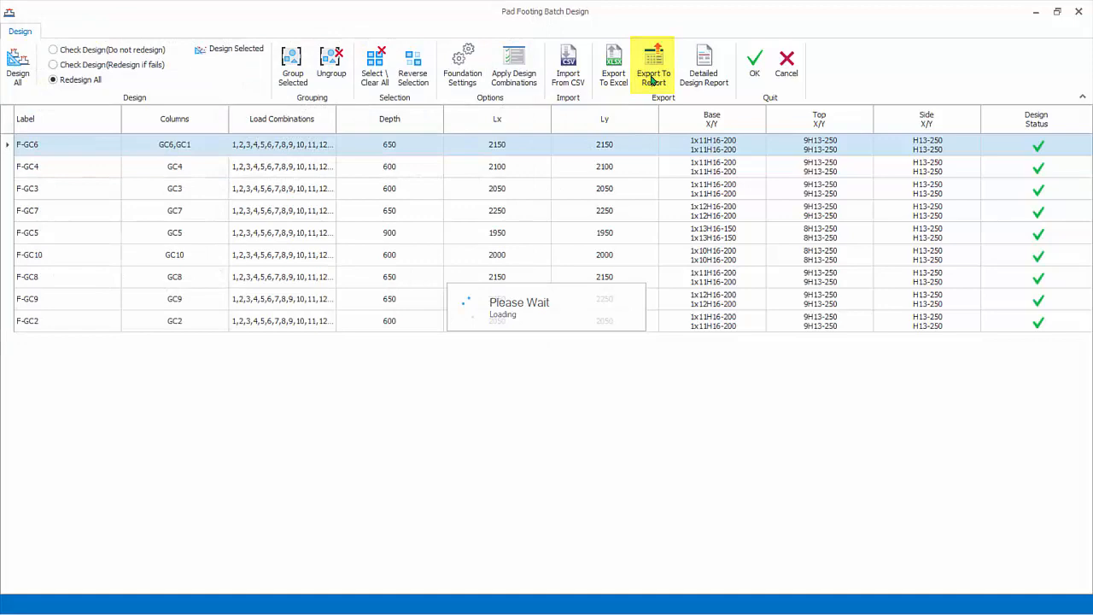
pyautogui.click(653, 66)
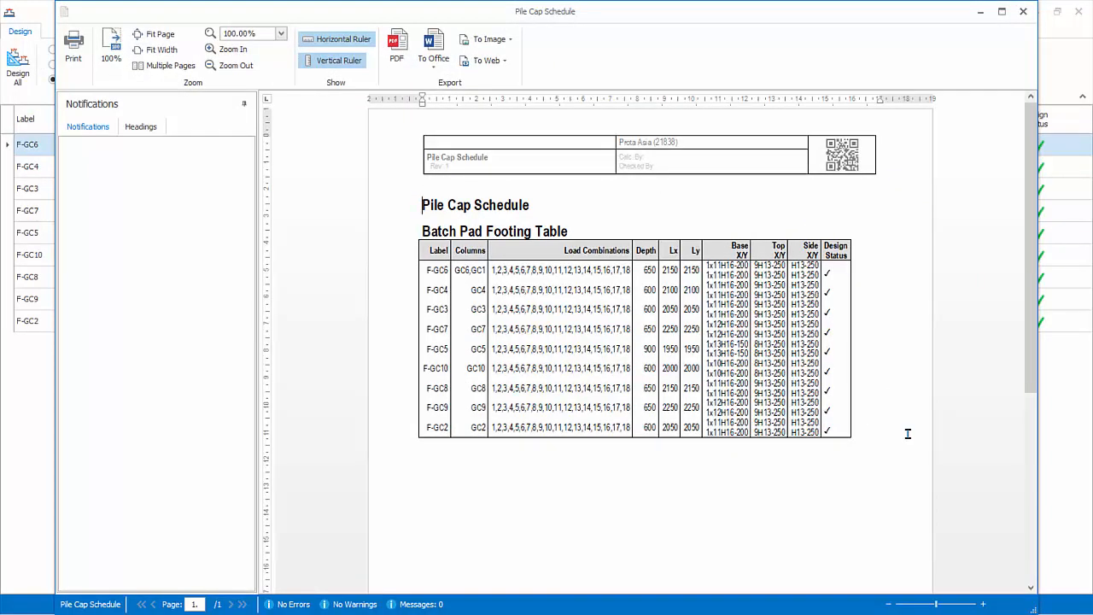
pyautogui.moveTo(962, 163)
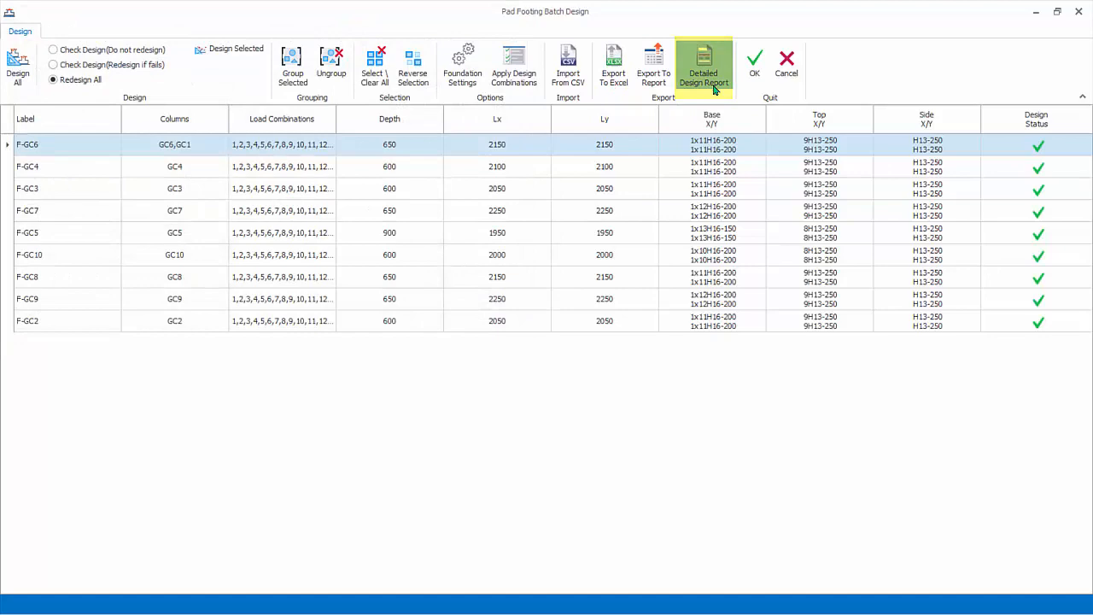
pyautogui.click(703, 66)
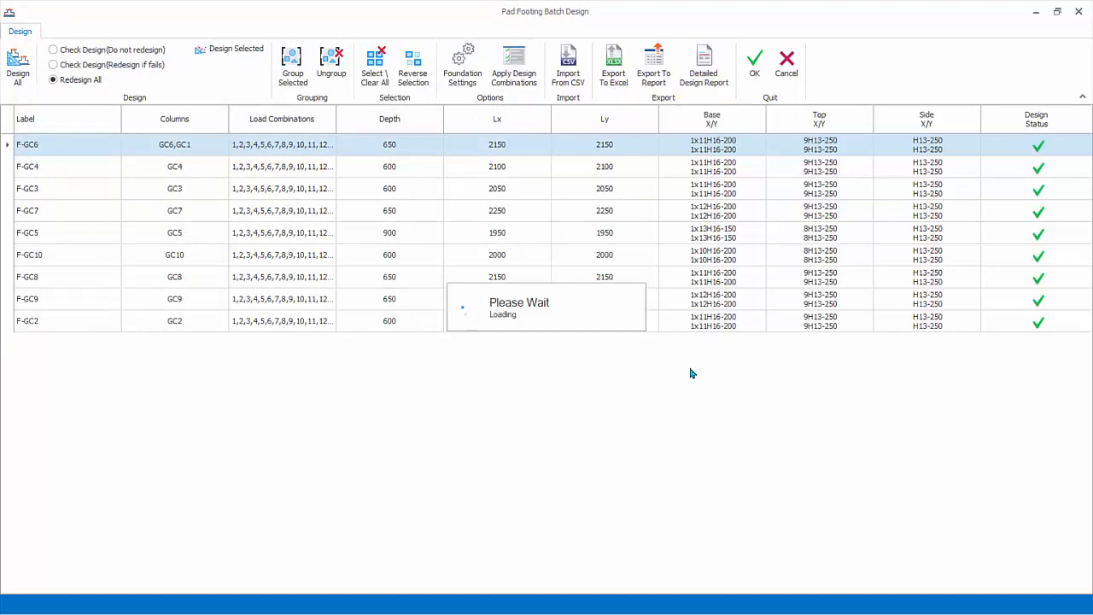
pyautogui.click(704, 64)
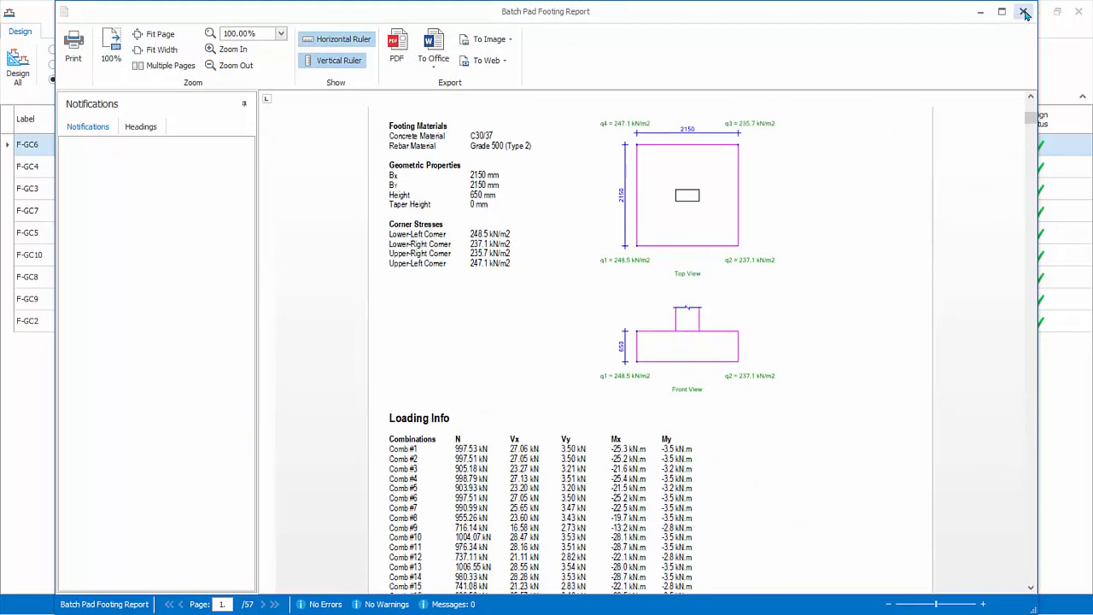
pyautogui.click(1025, 12)
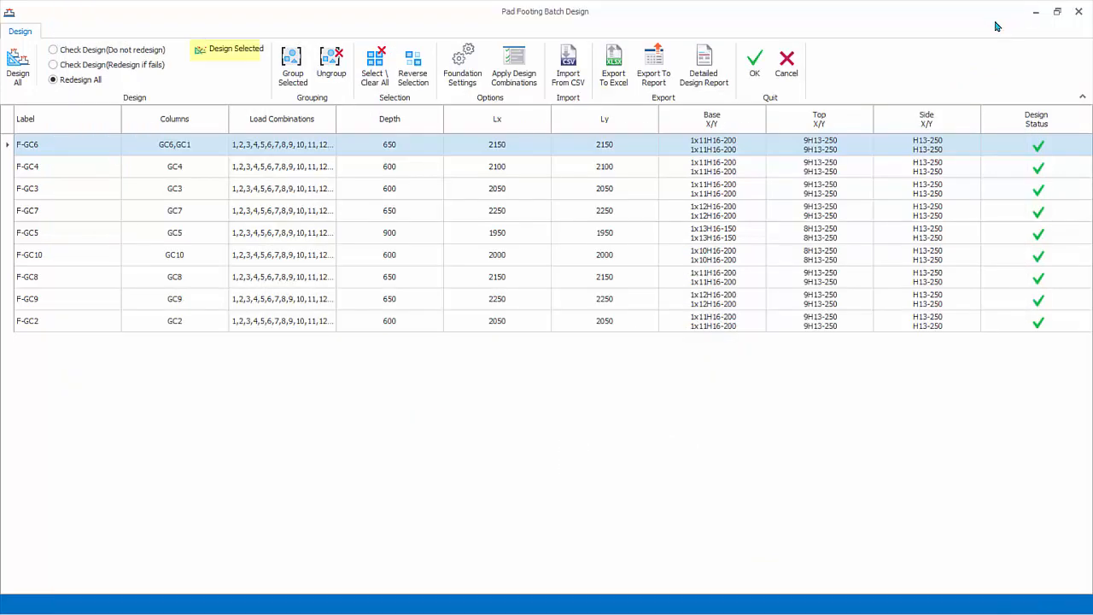
pyautogui.moveTo(239, 55)
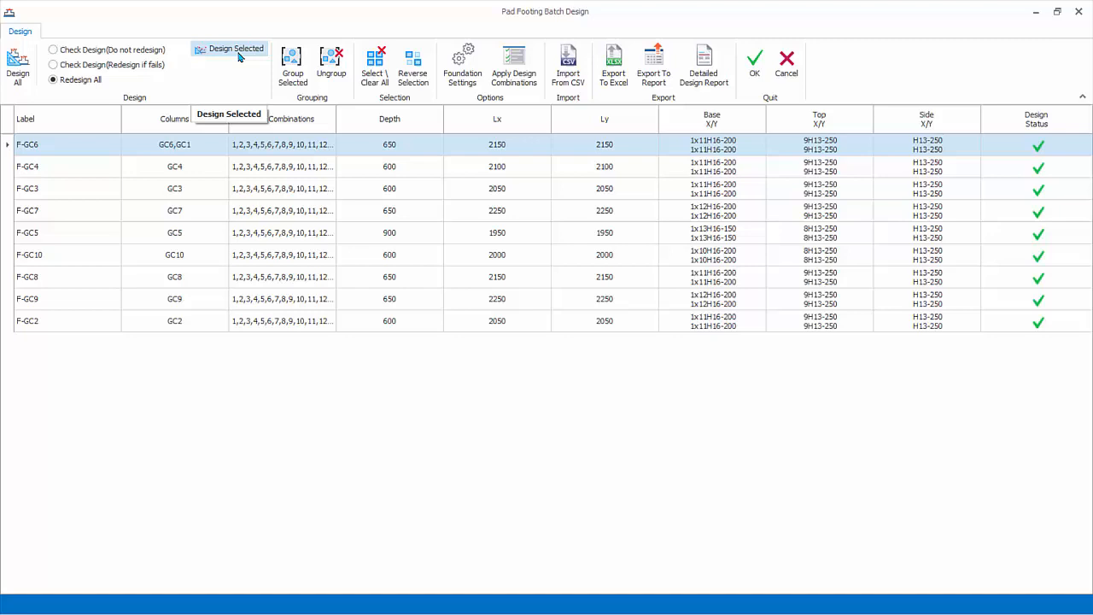
pyautogui.moveTo(221, 155)
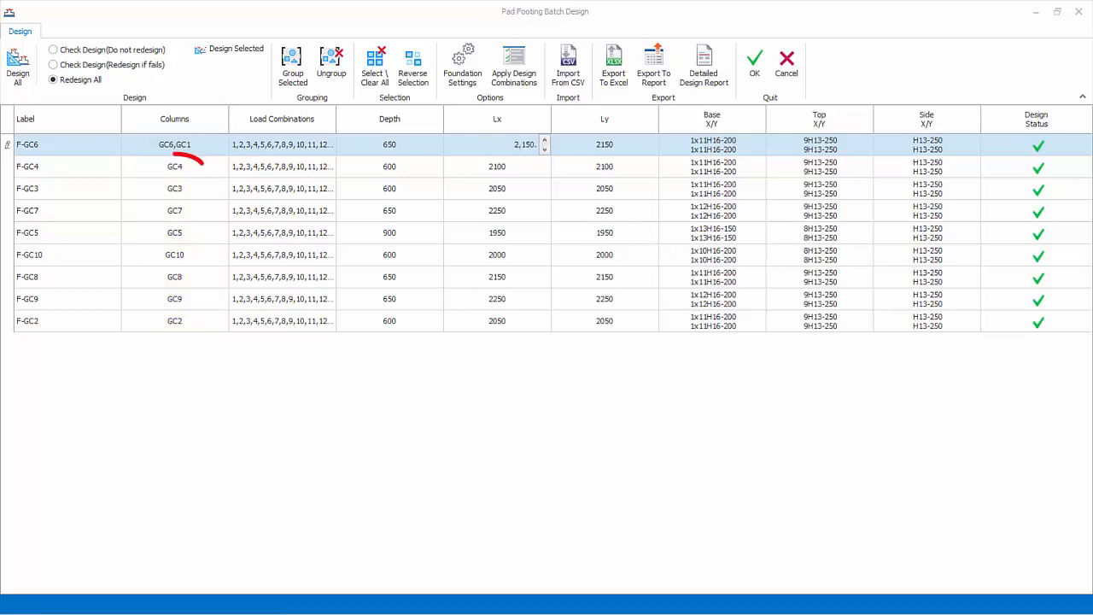
# Open footing F-GC4's Pad Footing dialog from the batch table.
pyautogui.click(174, 166)
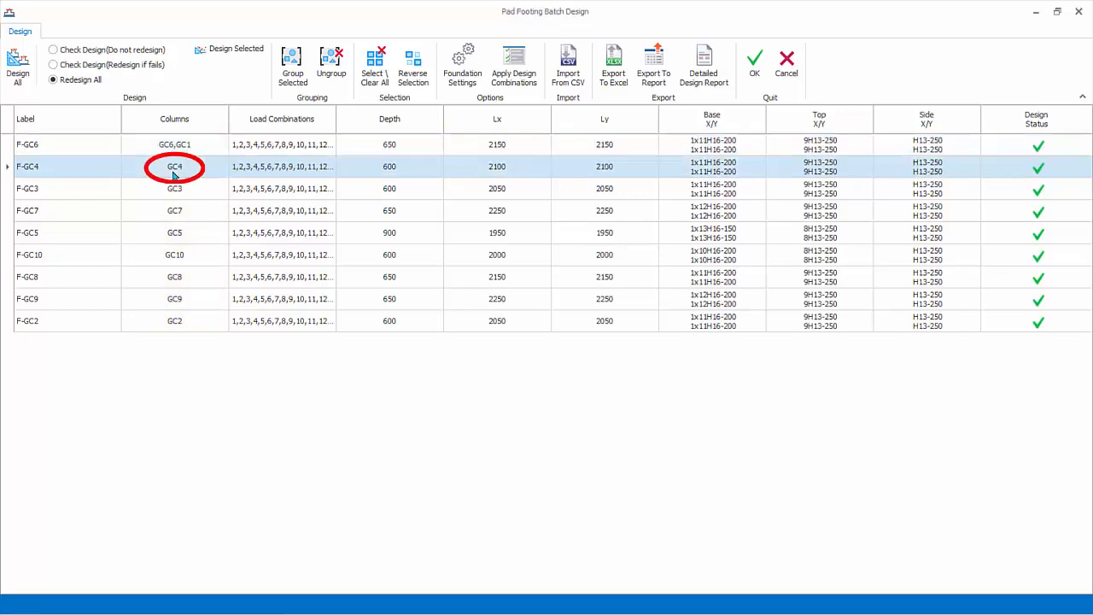
pyautogui.doubleClick(174, 166)
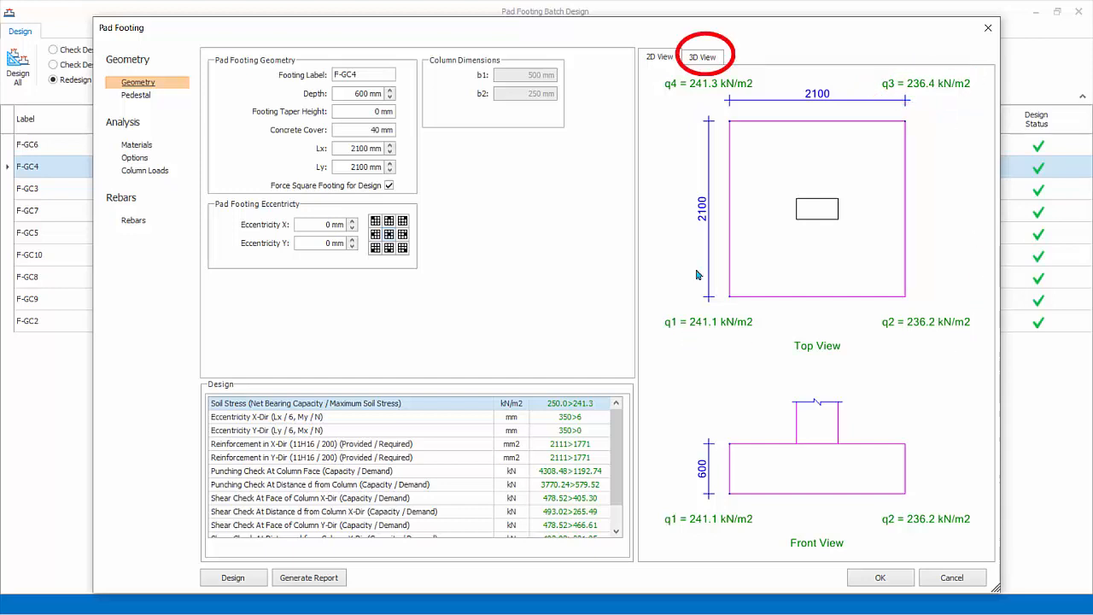
# View F-GC4's reinforcement cage in 3D, then return to the 2D drawings.
pyautogui.click(701, 57)
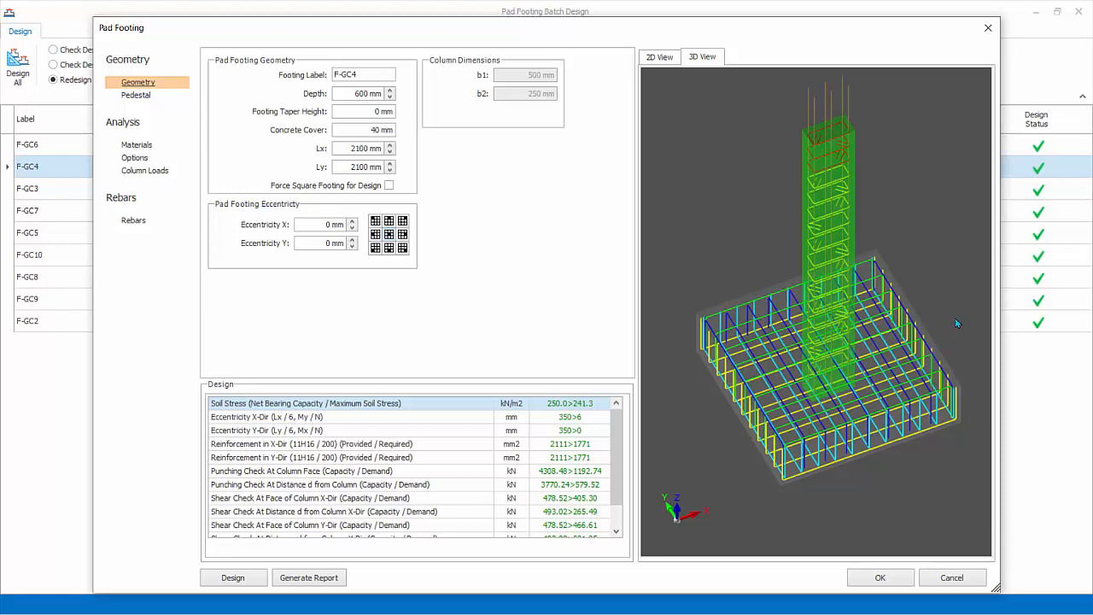
pyautogui.click(659, 56)
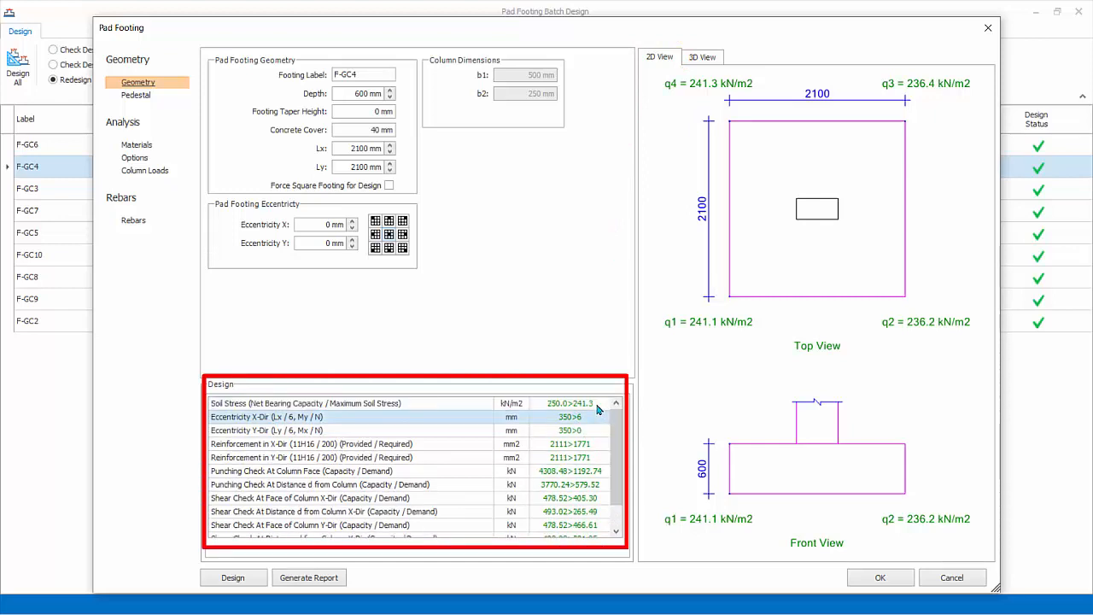
# Enter 2500 mm as footing F-GC4's Lx dimension.
pyautogui.click(311, 497)
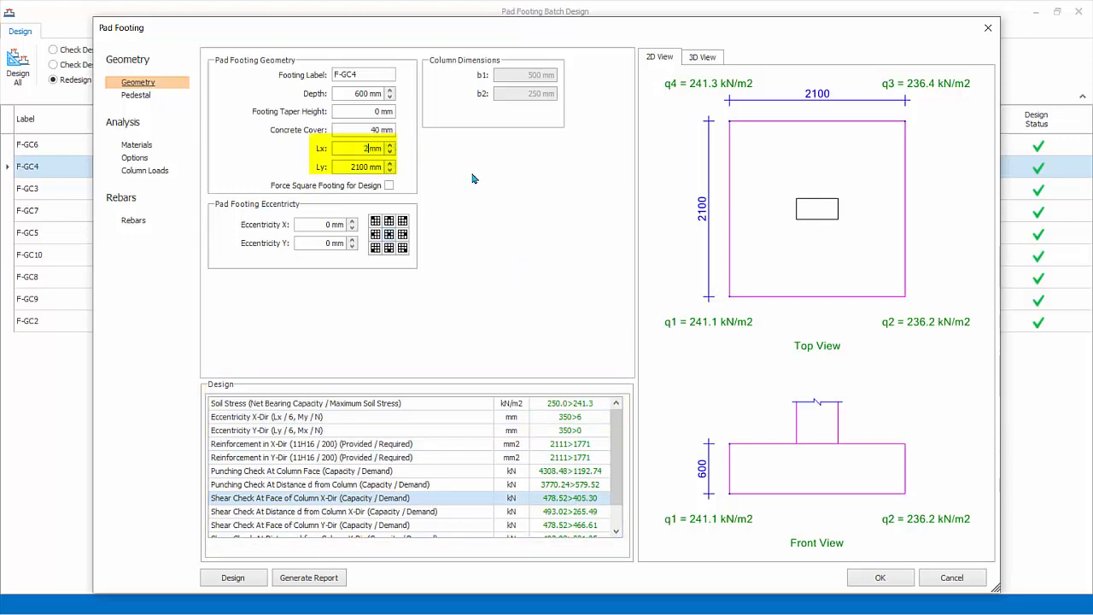
pyautogui.write('2500')
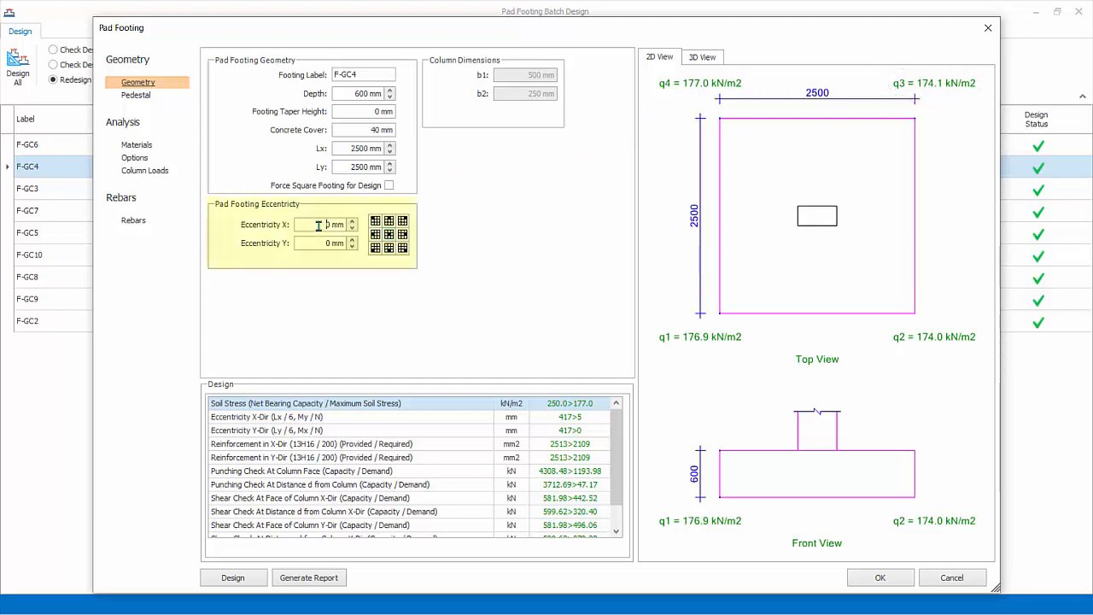
pyautogui.write('10')
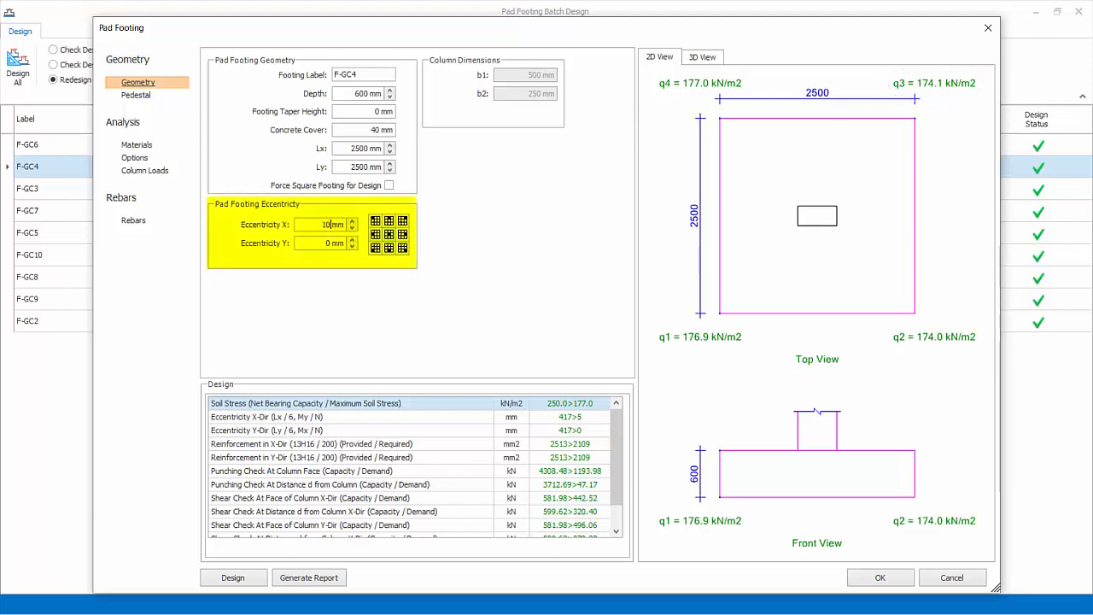
pyautogui.write('1000')
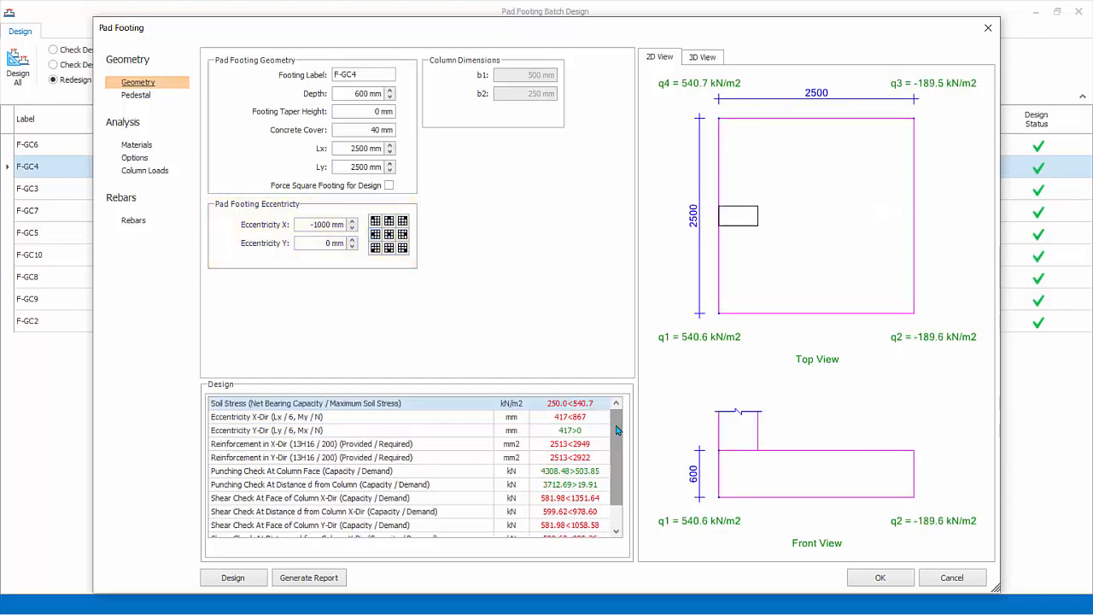
pyautogui.click(388, 233)
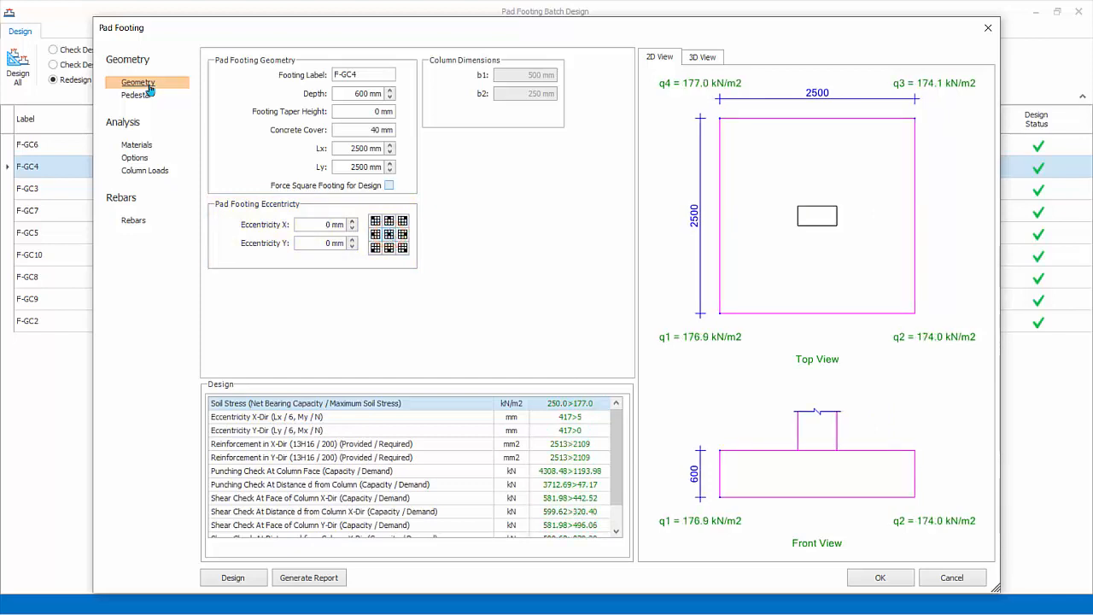
# Preview an 800 mm Ly pedestal on F-GC4 in 3D, then remove the pedestal.
pyautogui.click(215, 61)
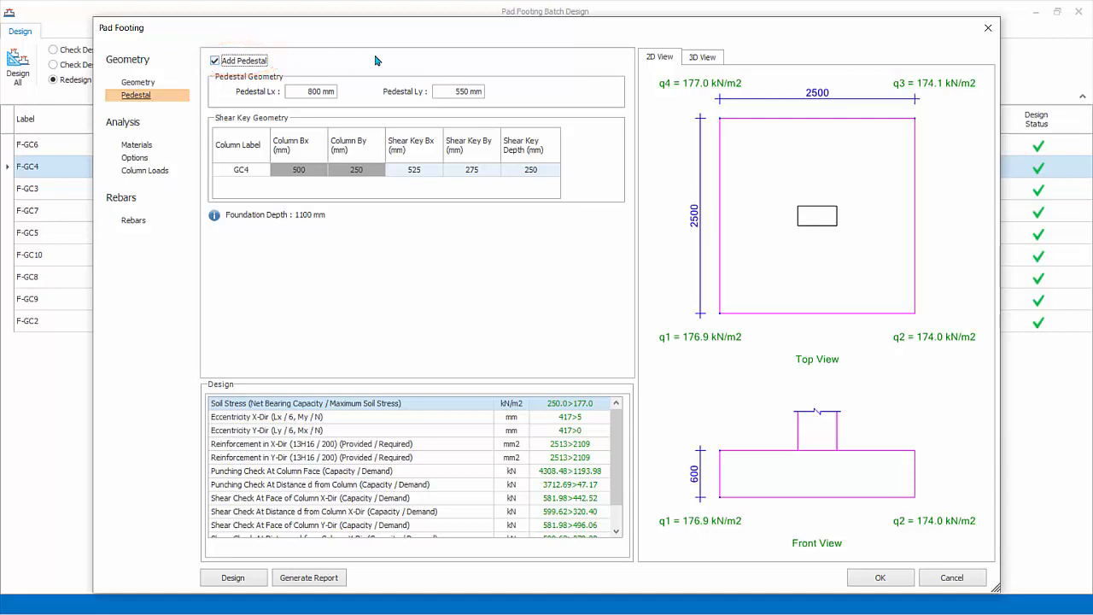
pyautogui.click(312, 91)
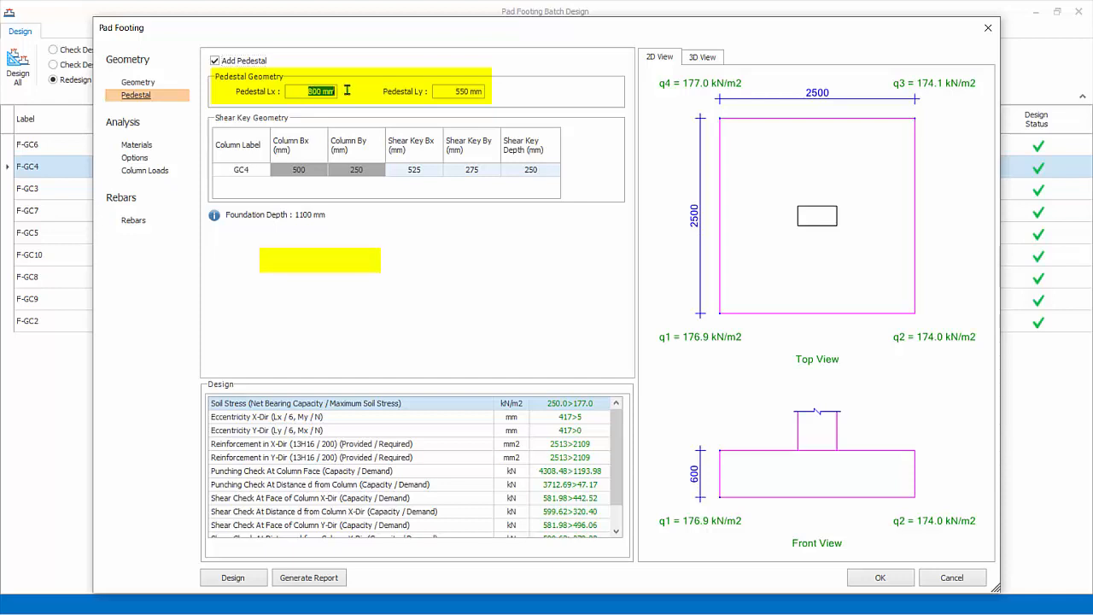
pyautogui.click(461, 92)
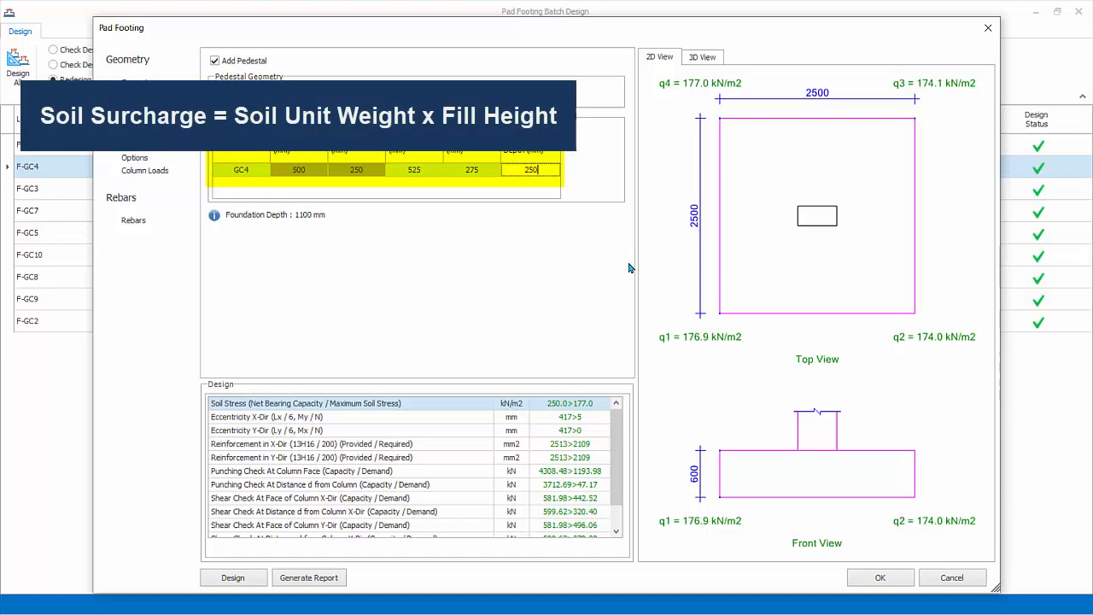
pyautogui.click(701, 56)
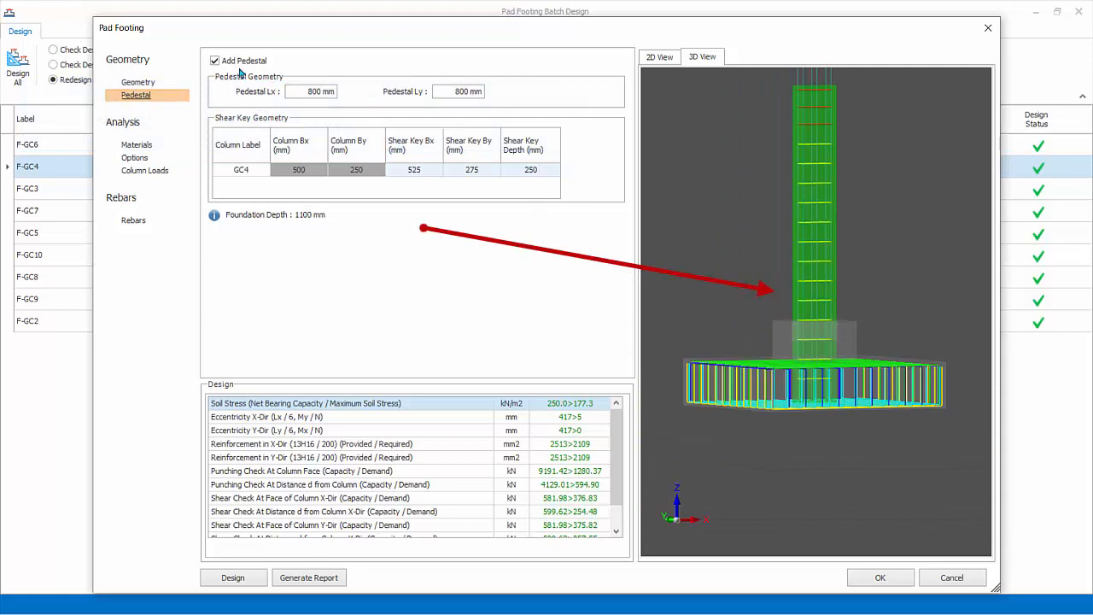
pyautogui.click(215, 60)
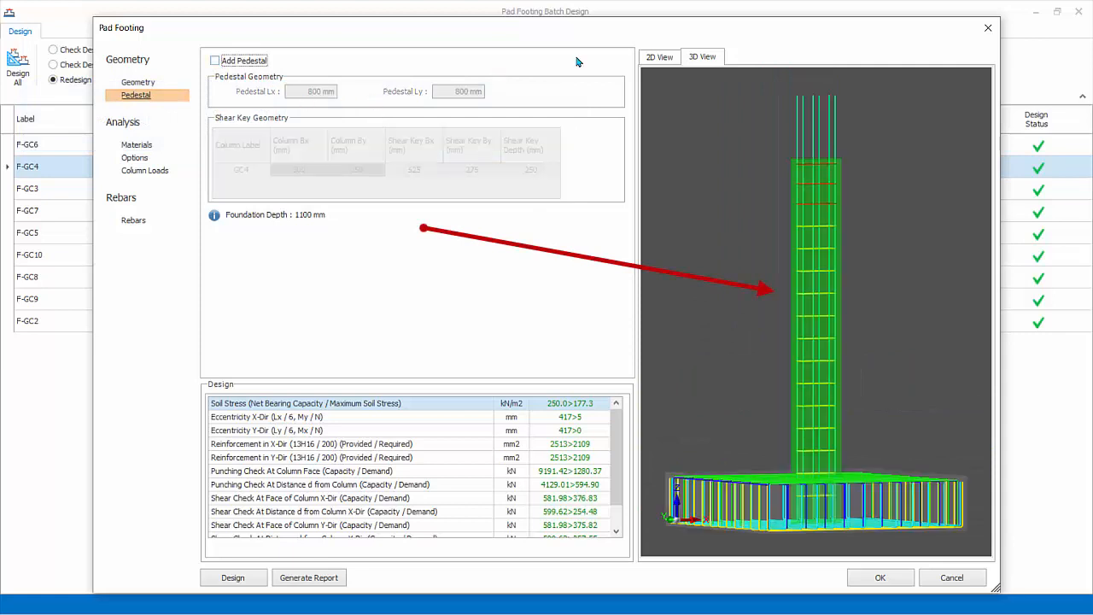
pyautogui.click(137, 144)
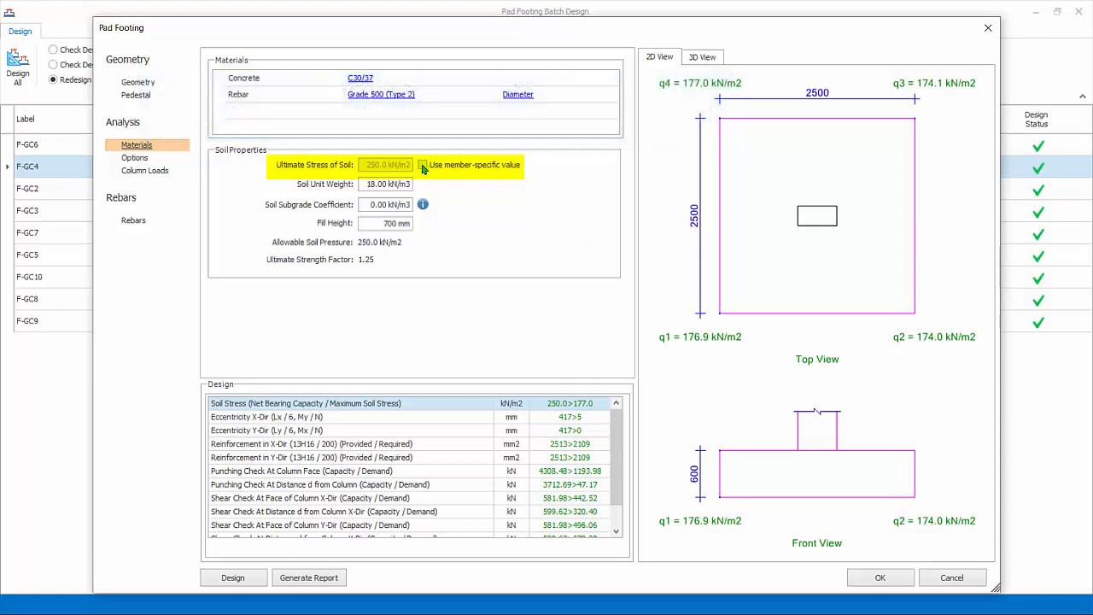
# Toggle F-GC4's member-specific soil stress on and off, keeping 250 kN/m², 18 kN/m³, 700 mm fill.
pyautogui.click(422, 165)
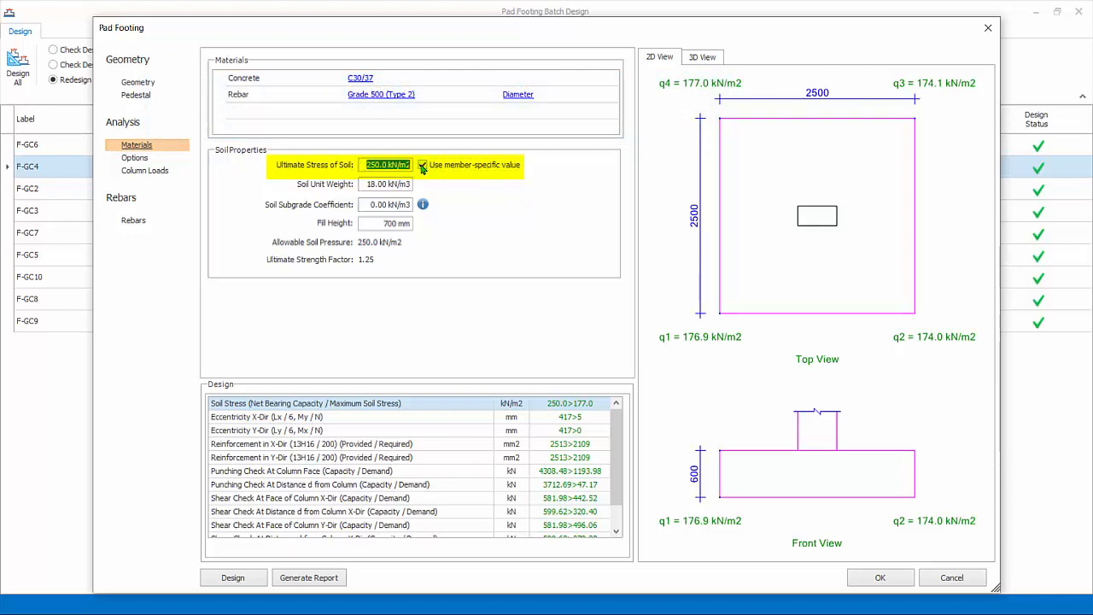
pyautogui.click(422, 164)
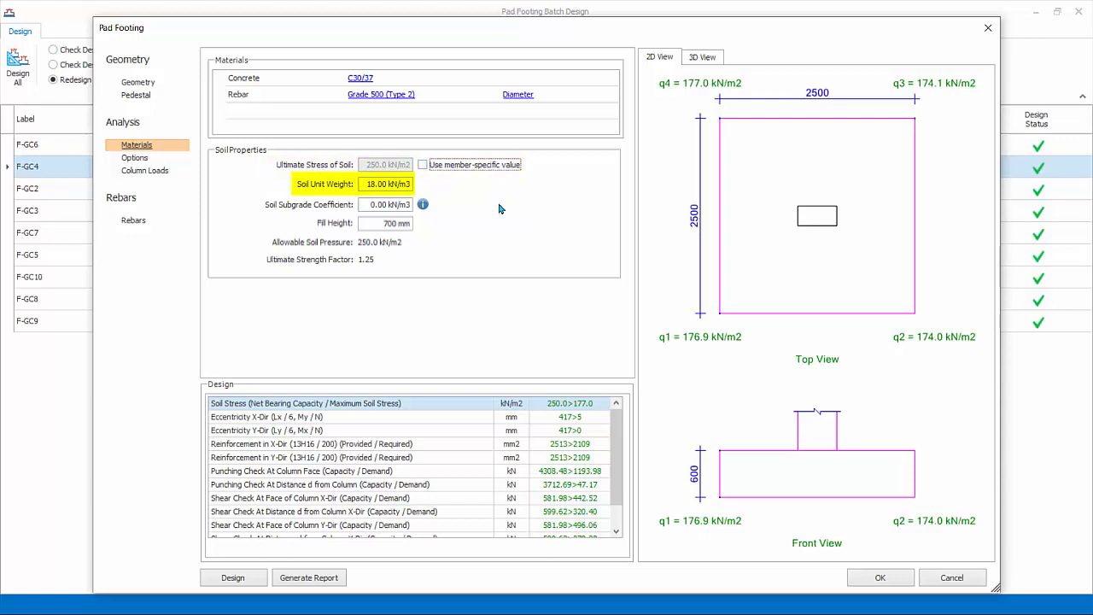
pyautogui.click(385, 223)
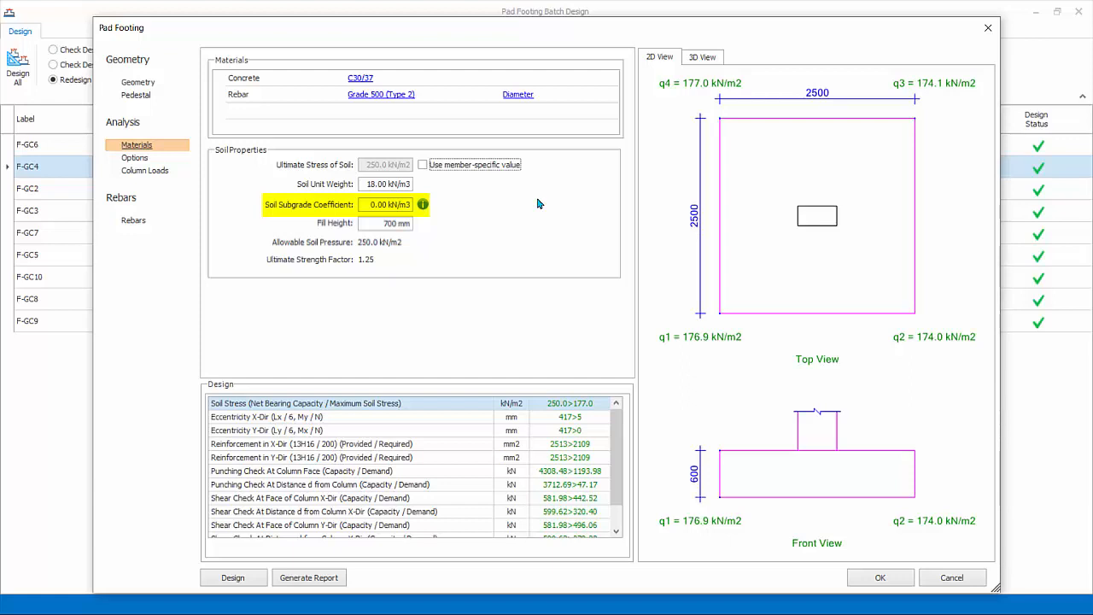
pyautogui.click(134, 158)
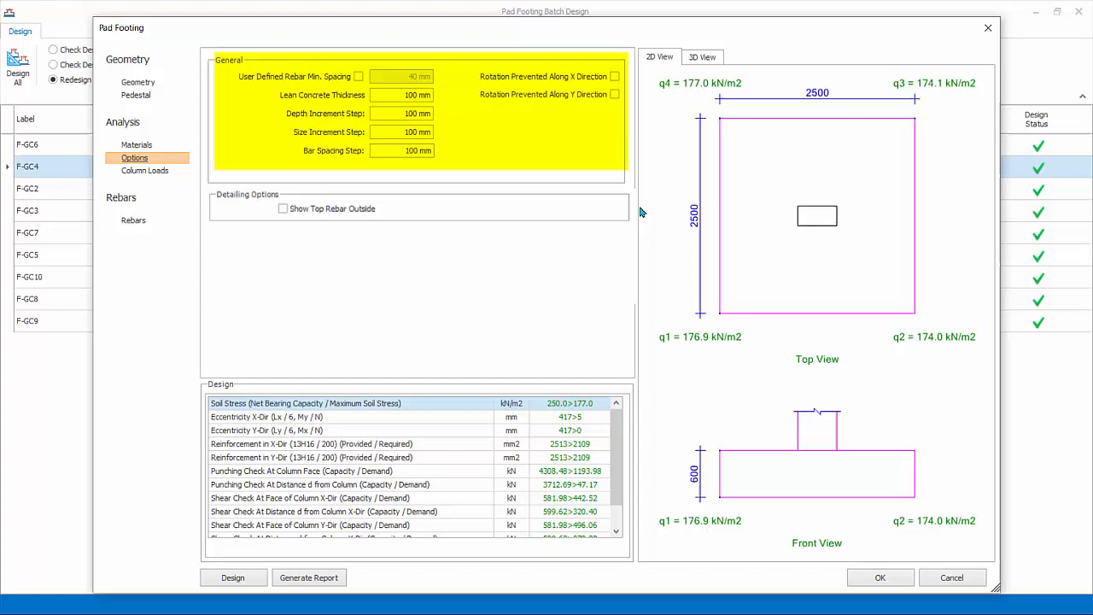
pyautogui.moveTo(631, 184)
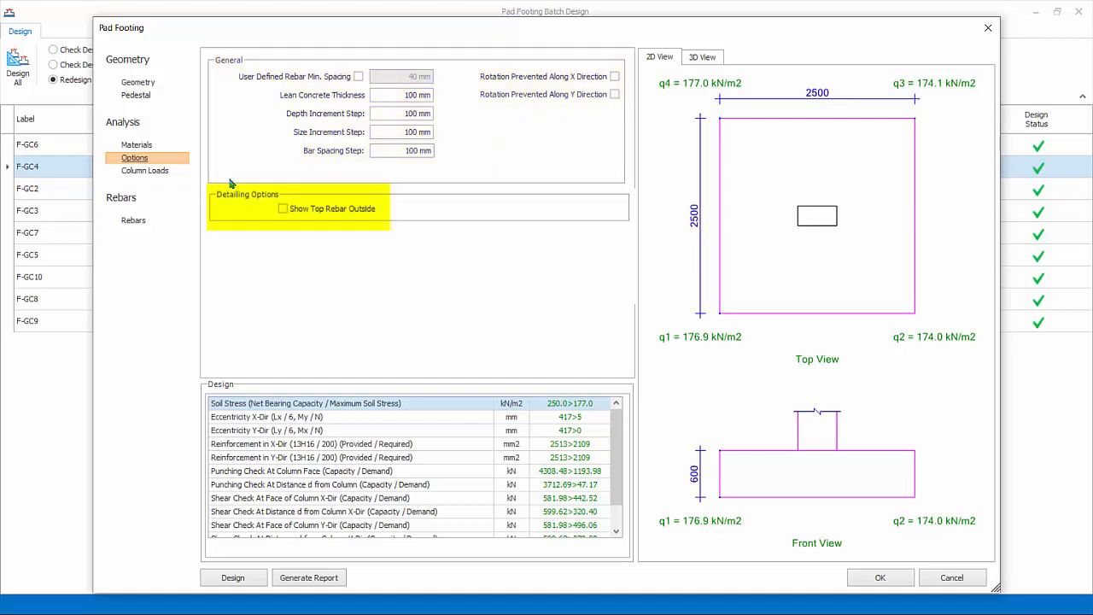
# Move from F-GC4's design options to its column loads table.
pyautogui.click(144, 170)
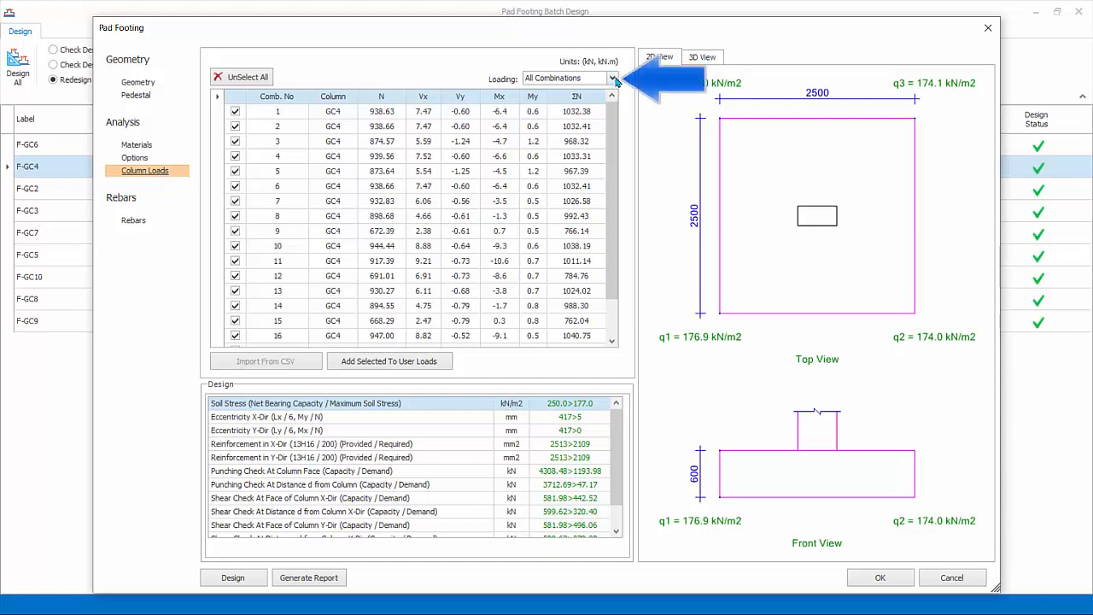
# Switch F-GC4's column loads to the Envelope view.
pyautogui.click(613, 77)
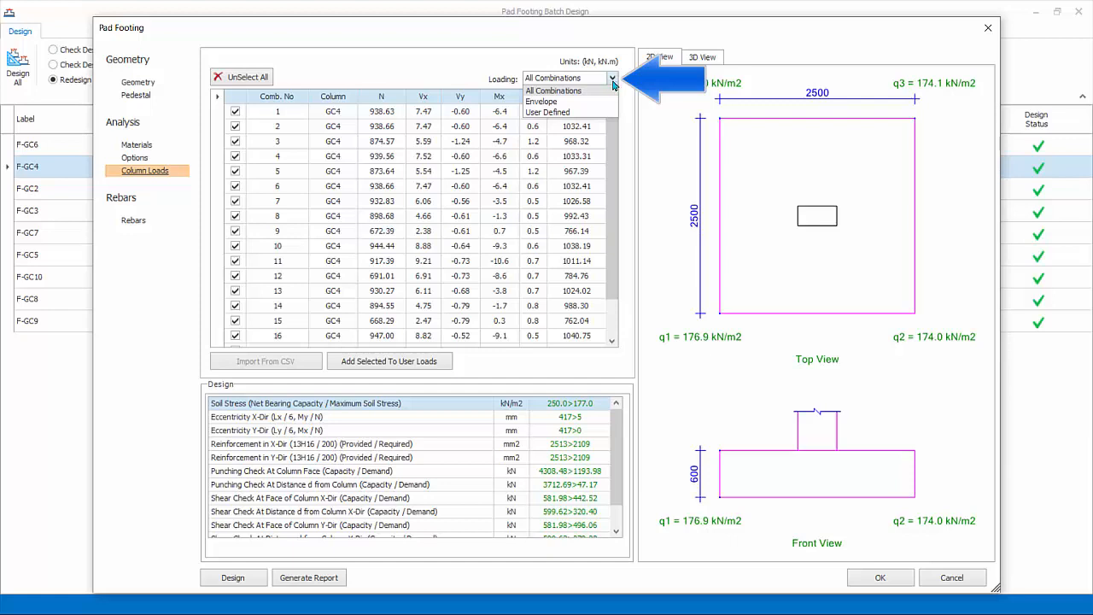
pyautogui.moveTo(616, 92)
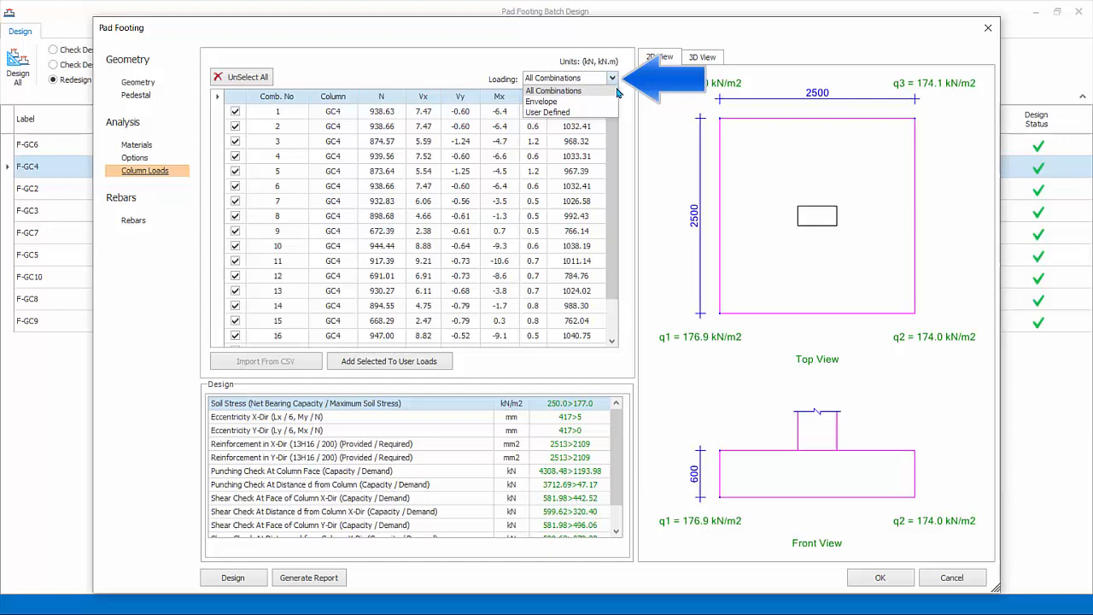
pyautogui.click(278, 111)
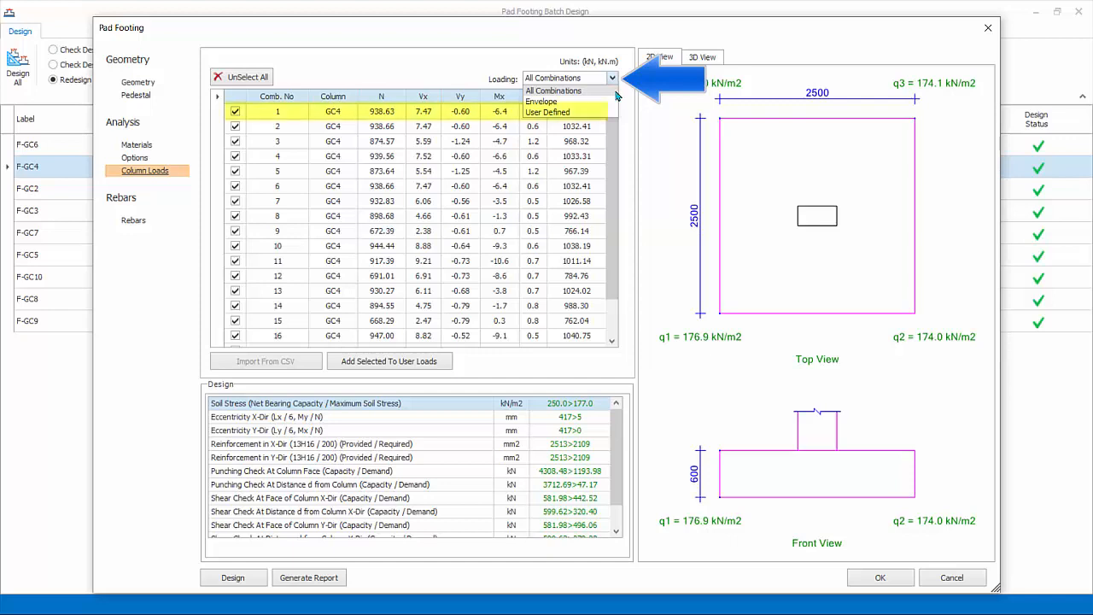
pyautogui.click(541, 101)
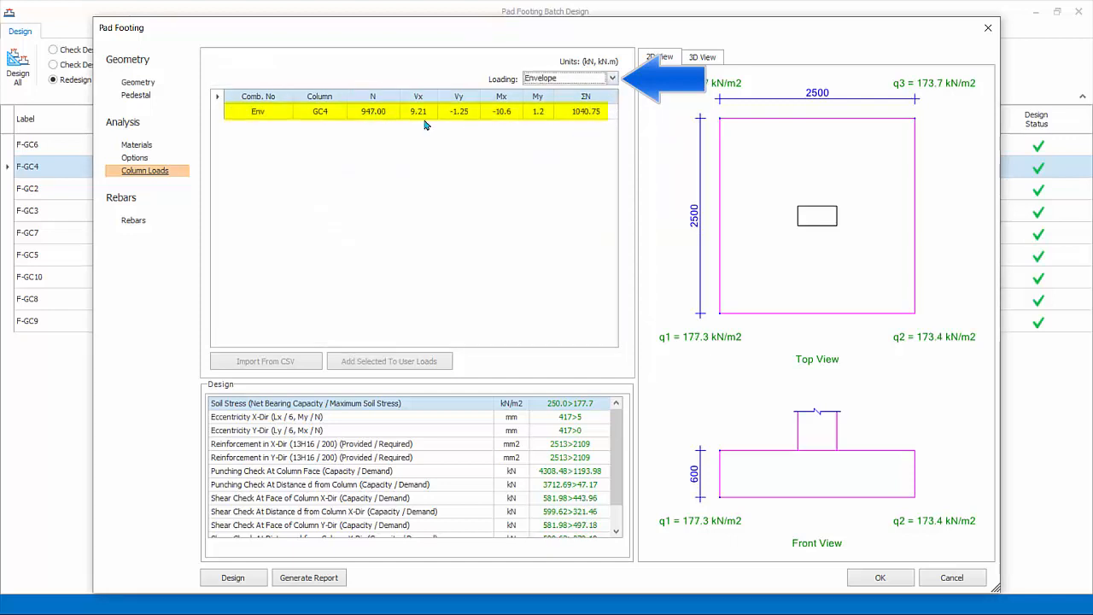
# Enter a user-defined axial load N of 1000, then return to All Combinations.
pyautogui.click(612, 78)
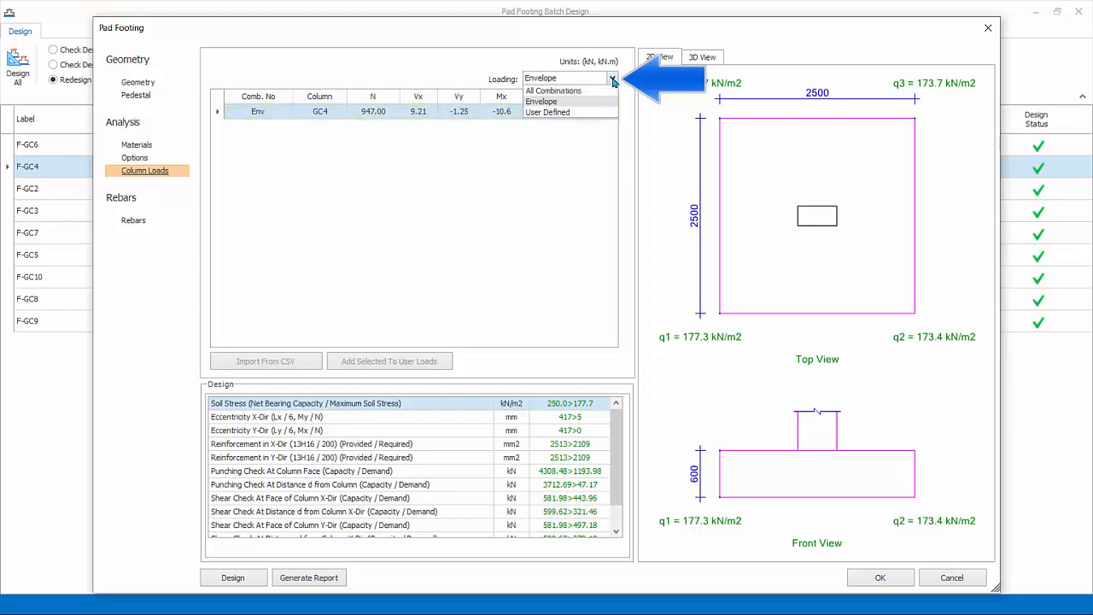
pyautogui.click(548, 112)
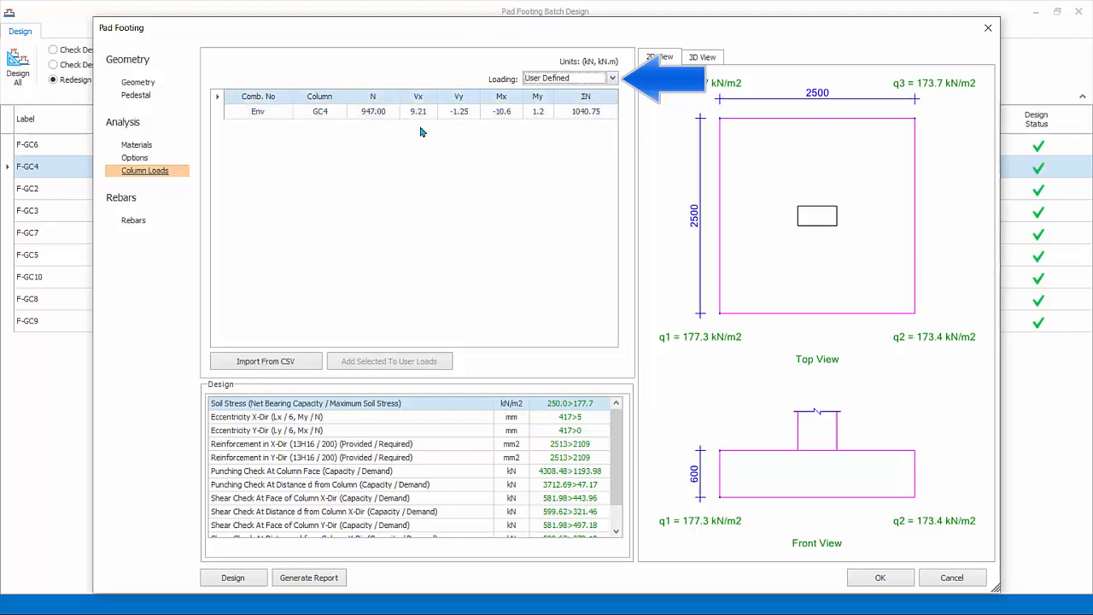
pyautogui.click(373, 111)
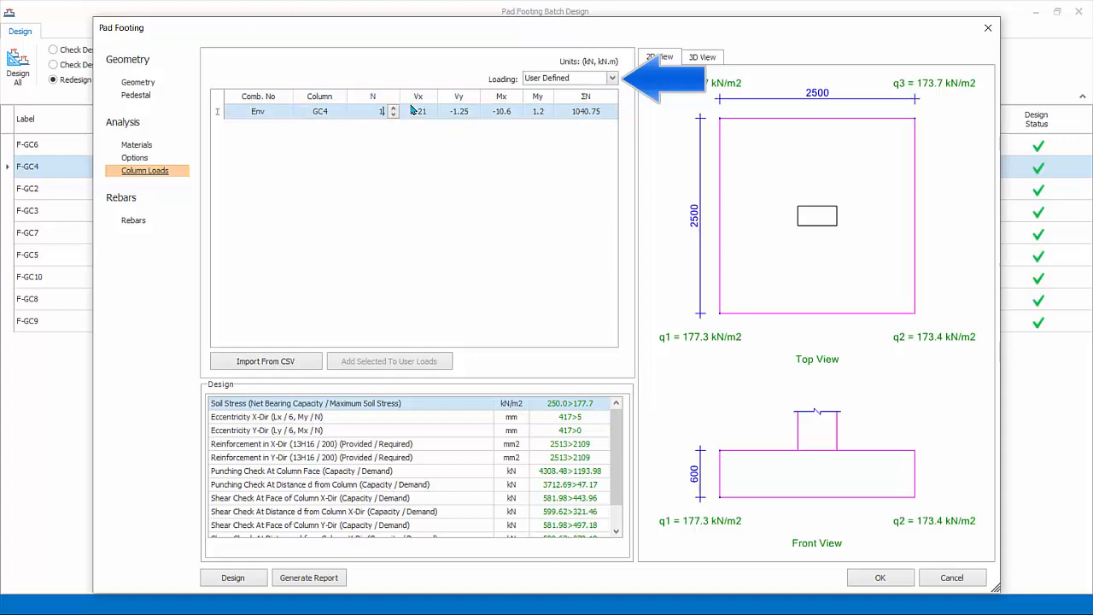
pyautogui.write('1000.00')
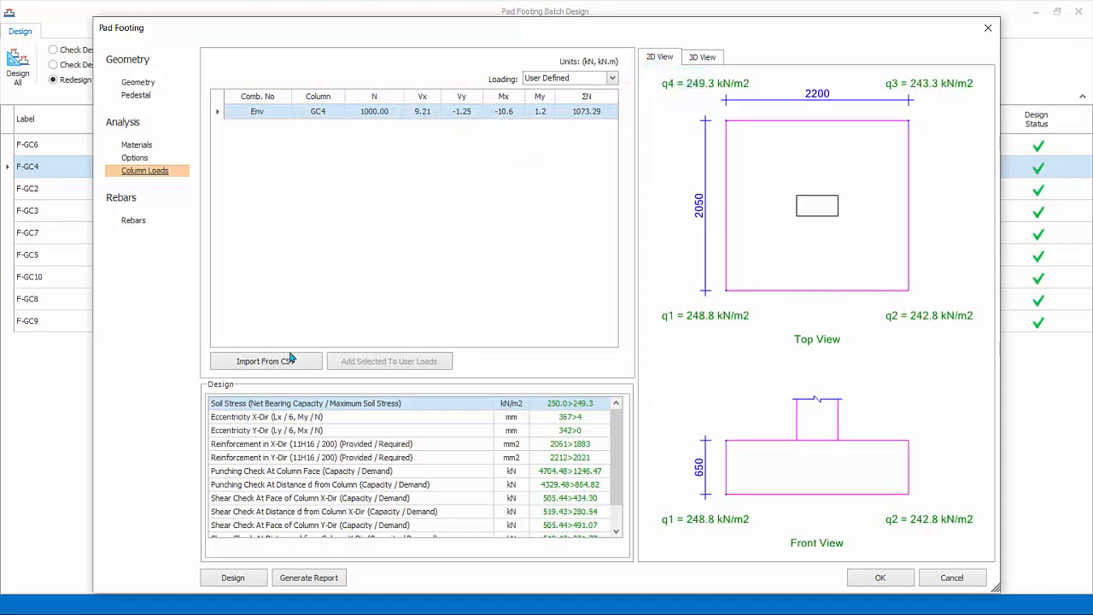
pyautogui.click(265, 360)
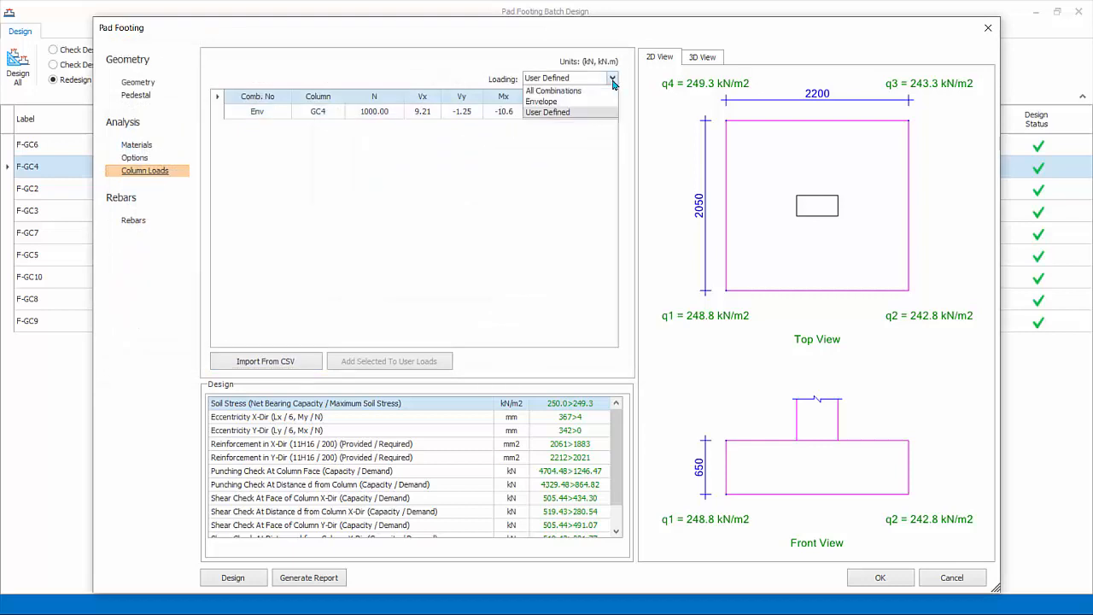
pyautogui.click(553, 91)
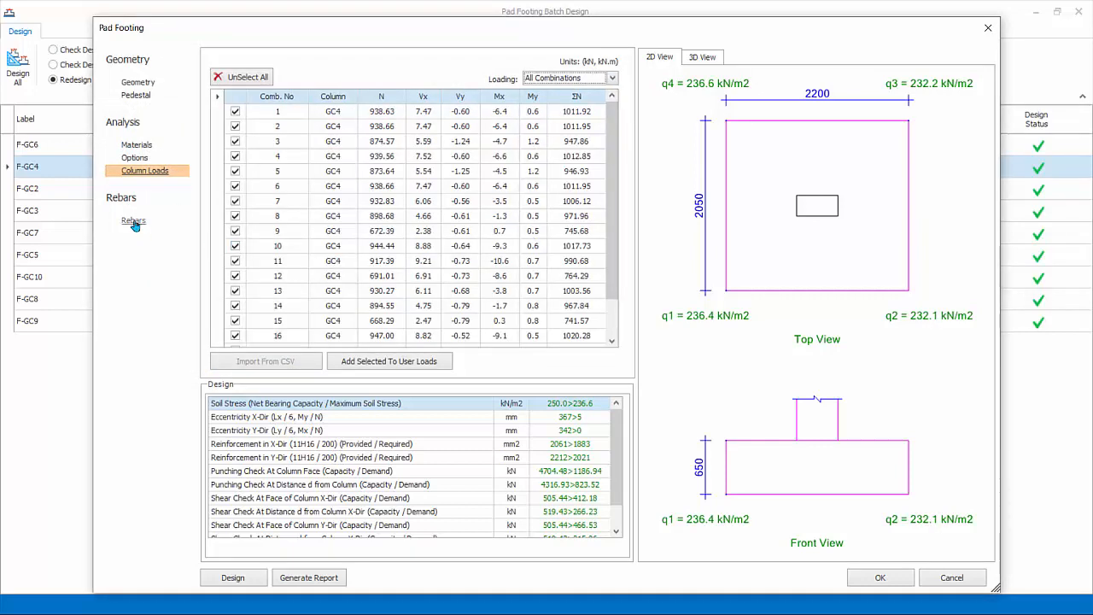
# Check Rebar X diameters, then redesign F-GC4 to 2200×1950×650 with 10 H16 X-bars.
pyautogui.click(134, 221)
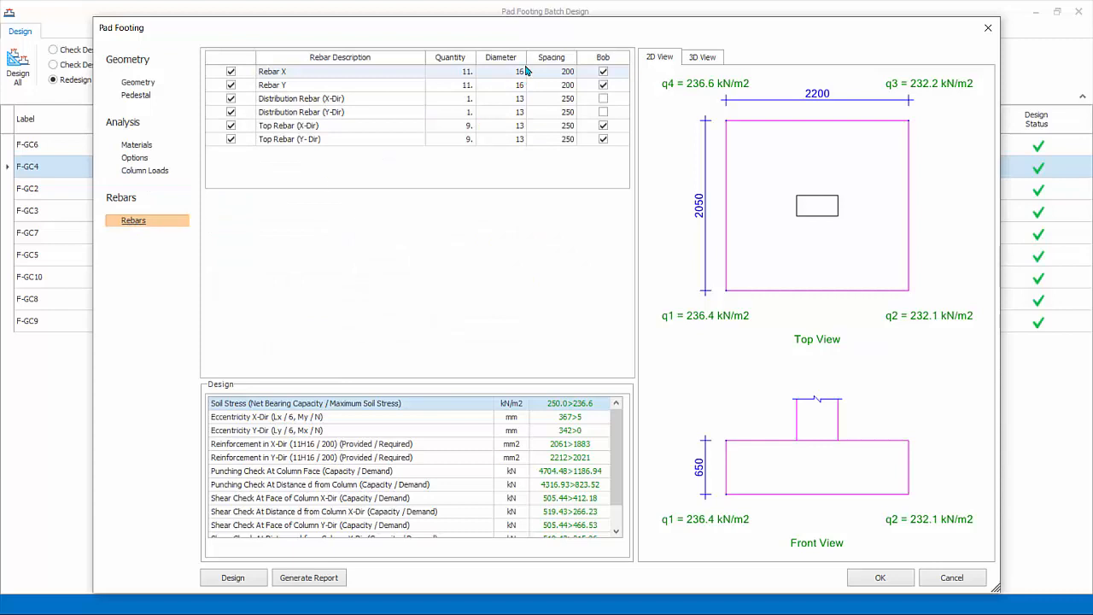
pyautogui.click(520, 71)
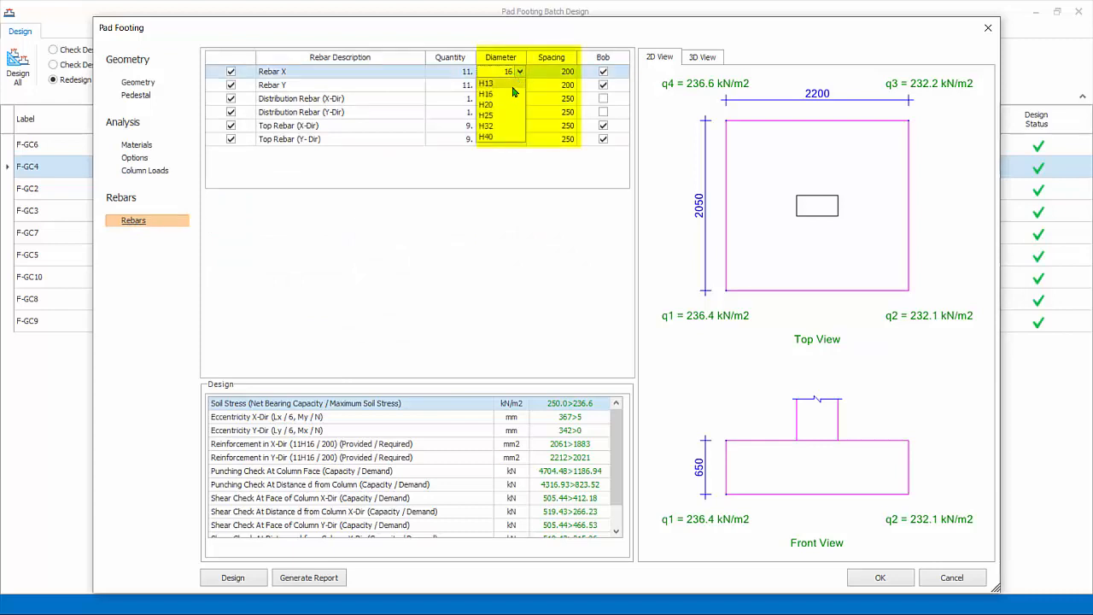
pyautogui.moveTo(527, 61)
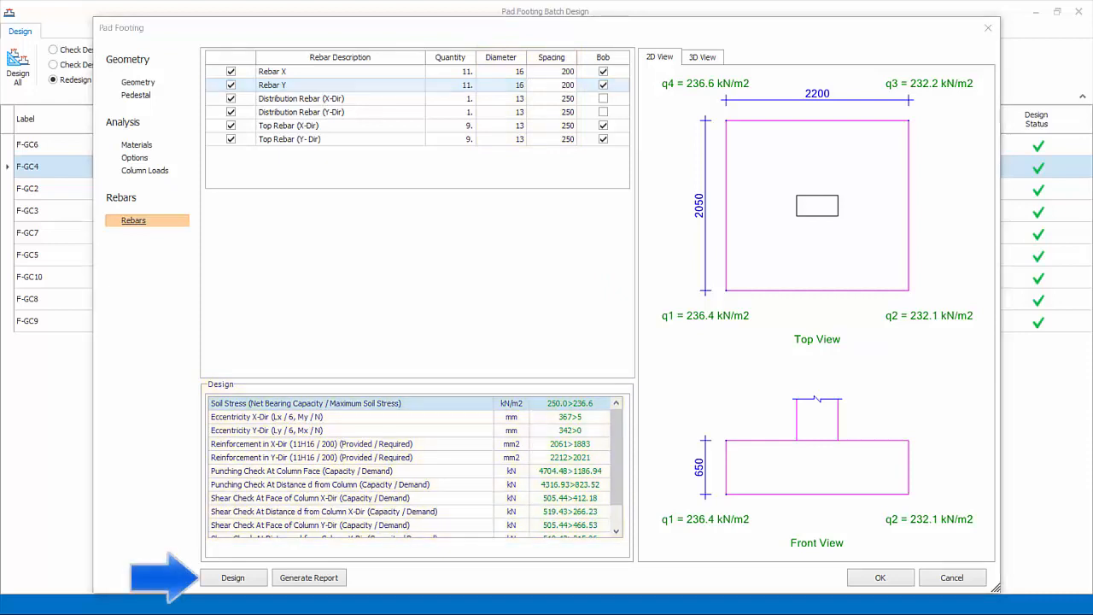
pyautogui.click(232, 577)
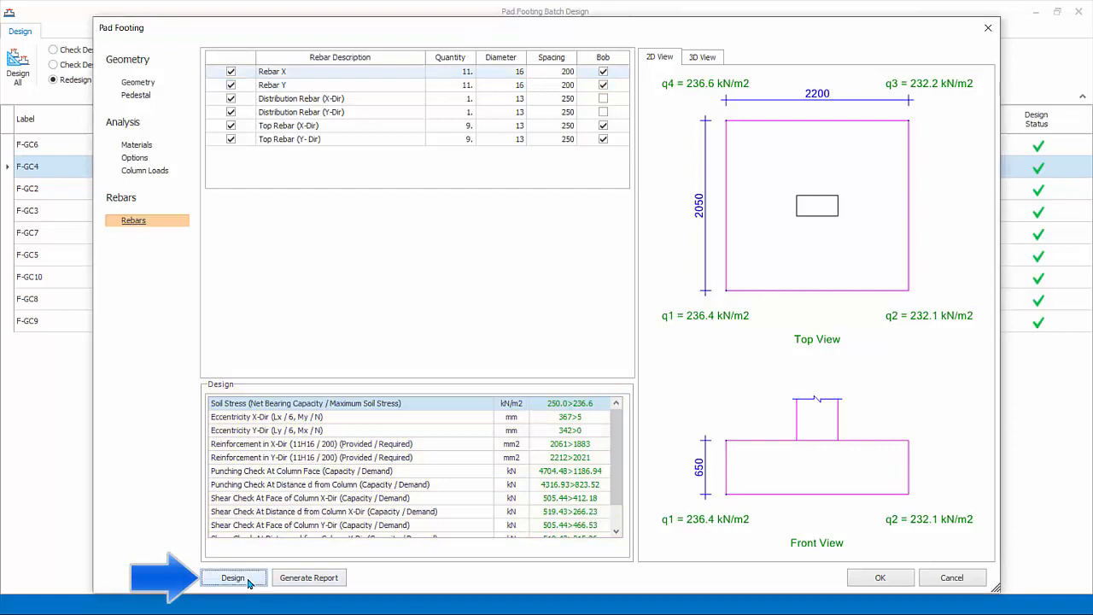
pyautogui.click(232, 577)
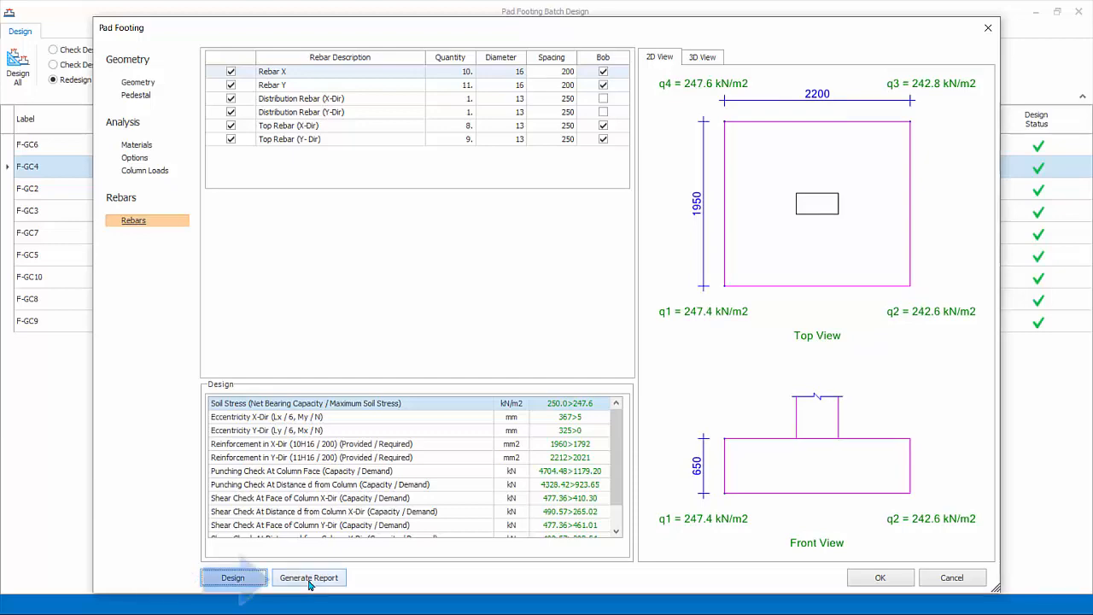
# Generate F-GC4's 7-page pad footing report, review it, and close it.
pyautogui.click(309, 578)
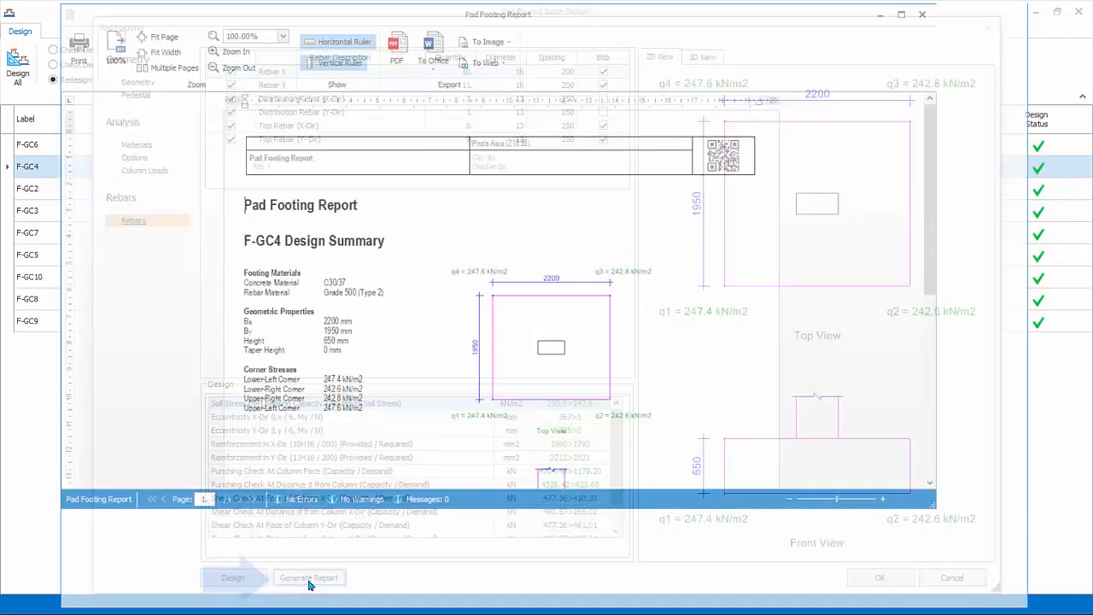
pyautogui.click(308, 577)
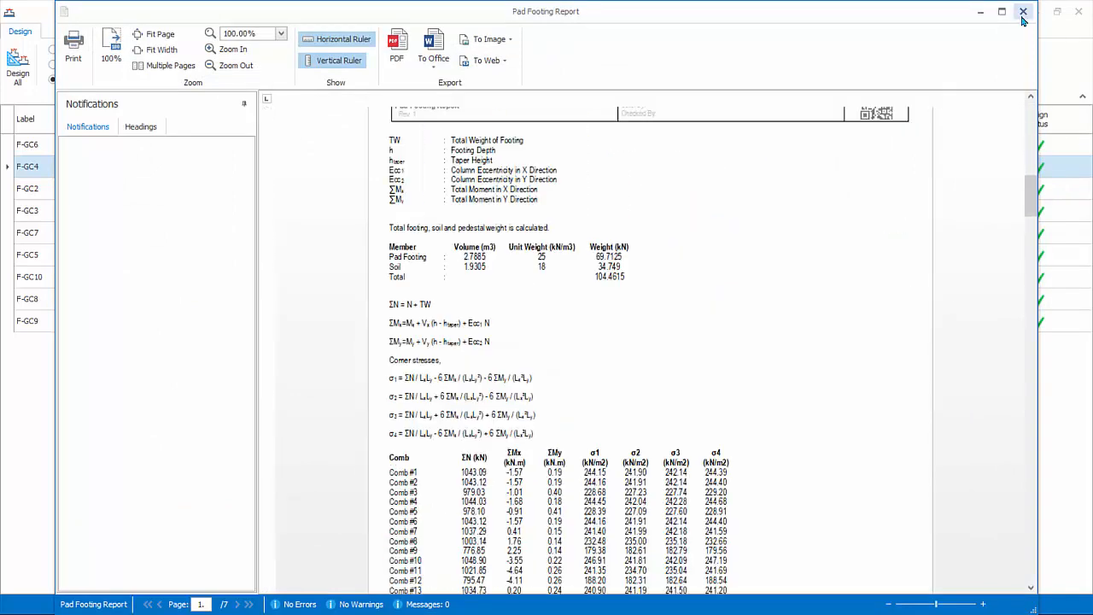
pyautogui.click(1022, 12)
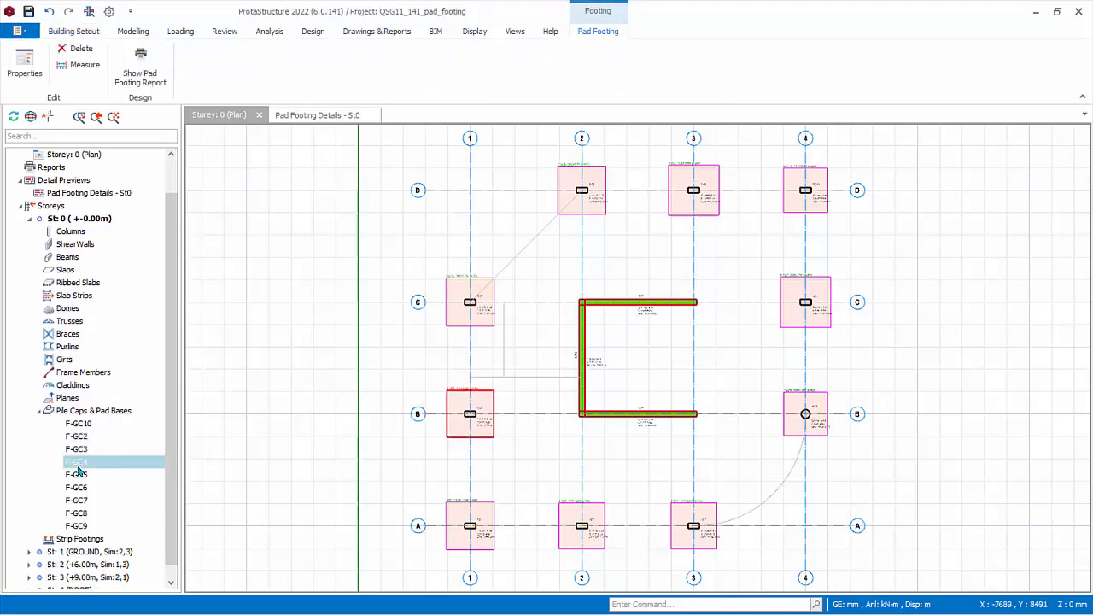
# Select footing F-GC4 in the model tree.
pyautogui.click(76, 436)
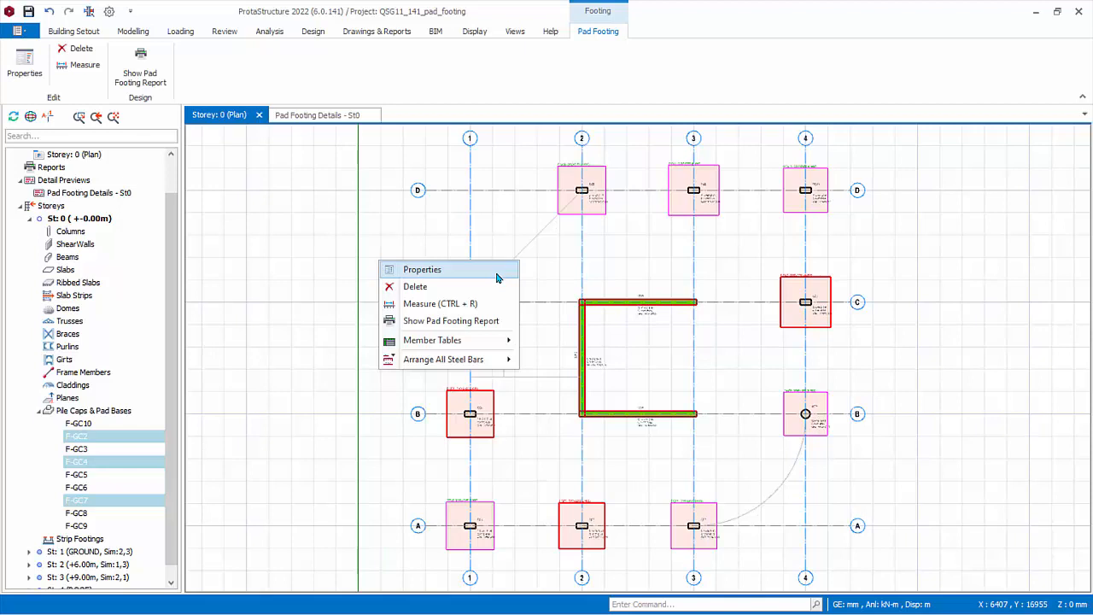
pyautogui.moveTo(503, 276)
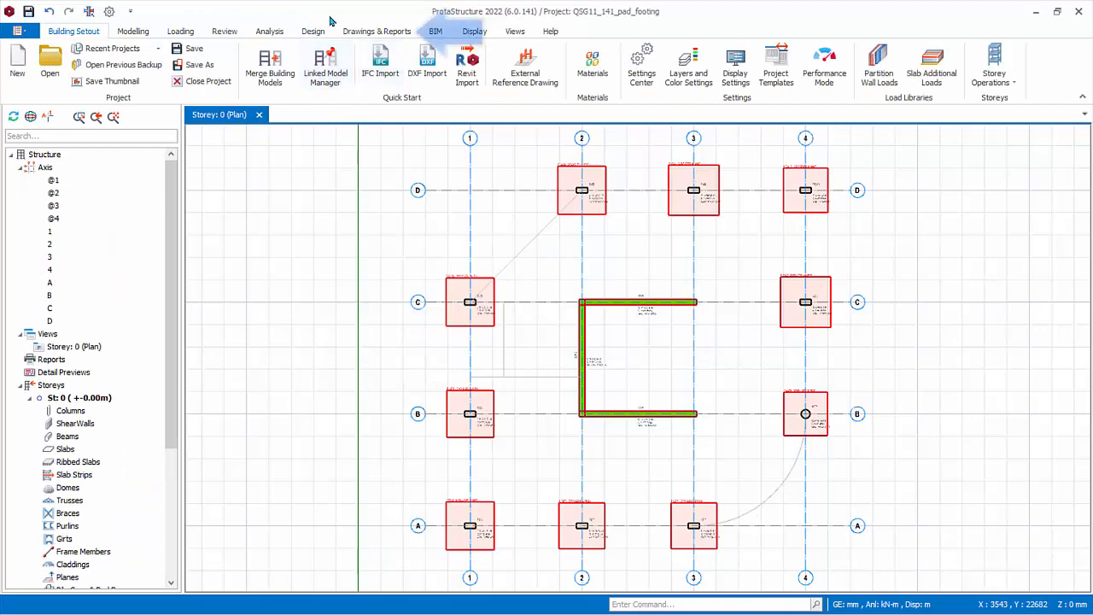
# Generate Pad Base & Pile Cap detail drawings with F-GC6 and F-GC4 plans and sections.
pyautogui.click(377, 32)
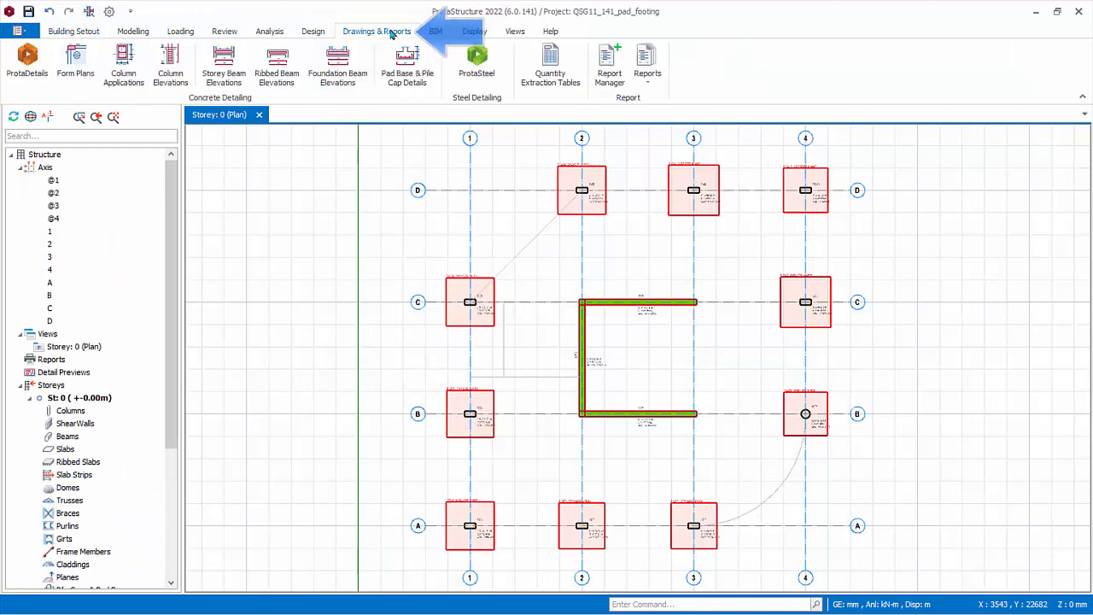
pyautogui.click(407, 64)
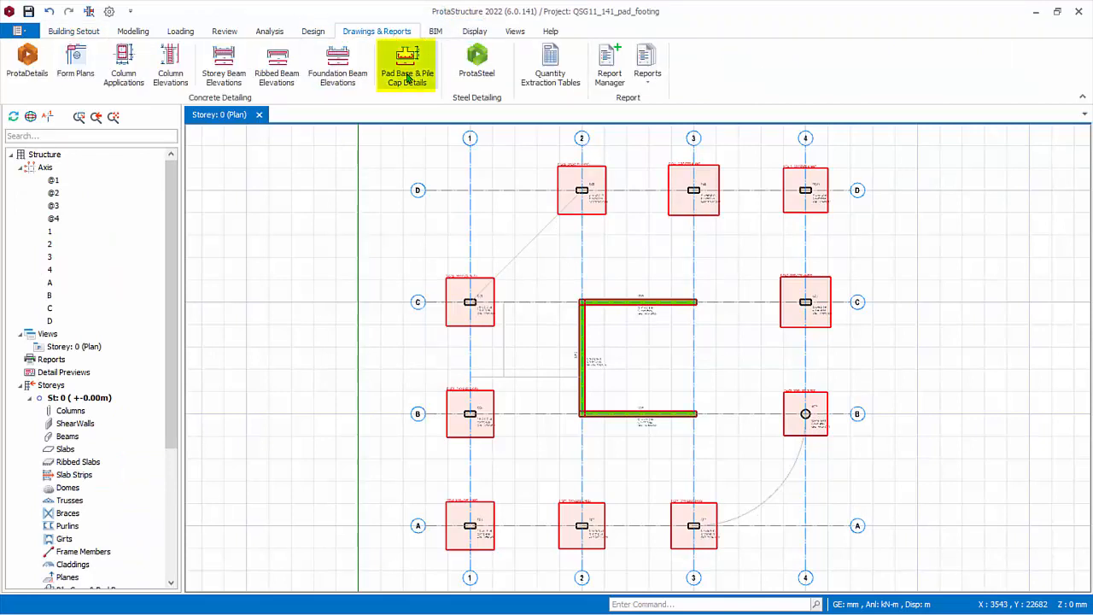
pyautogui.click(407, 68)
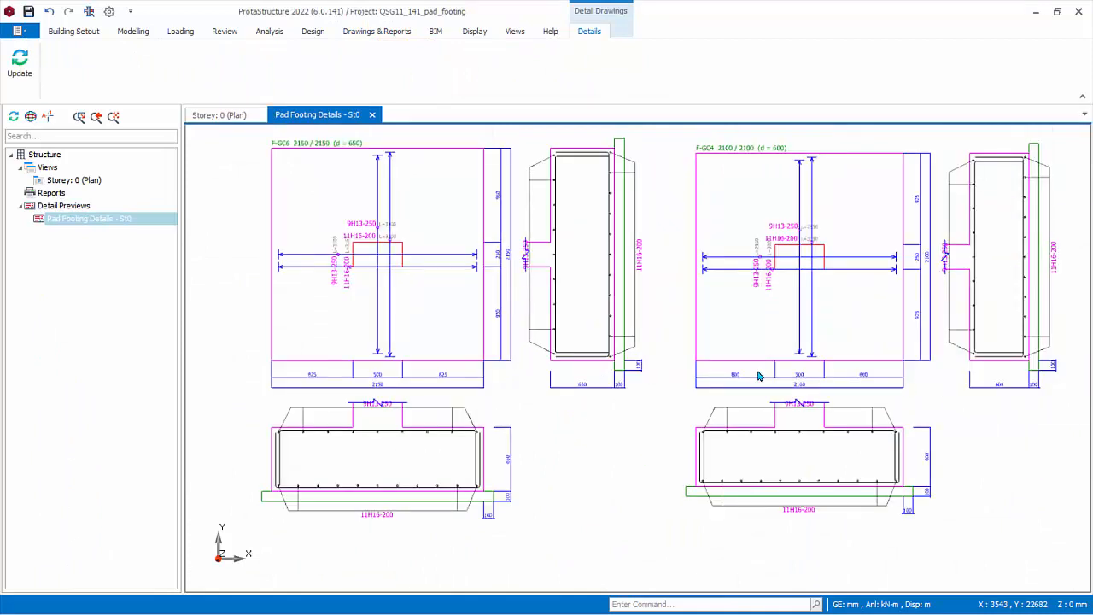
pyautogui.moveTo(1051, 441)
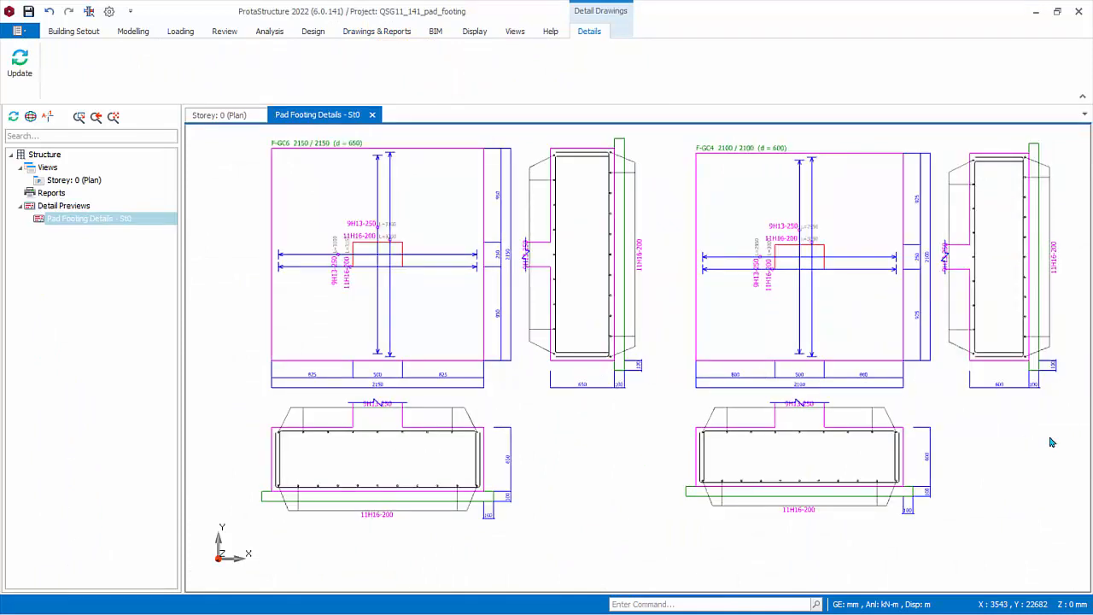